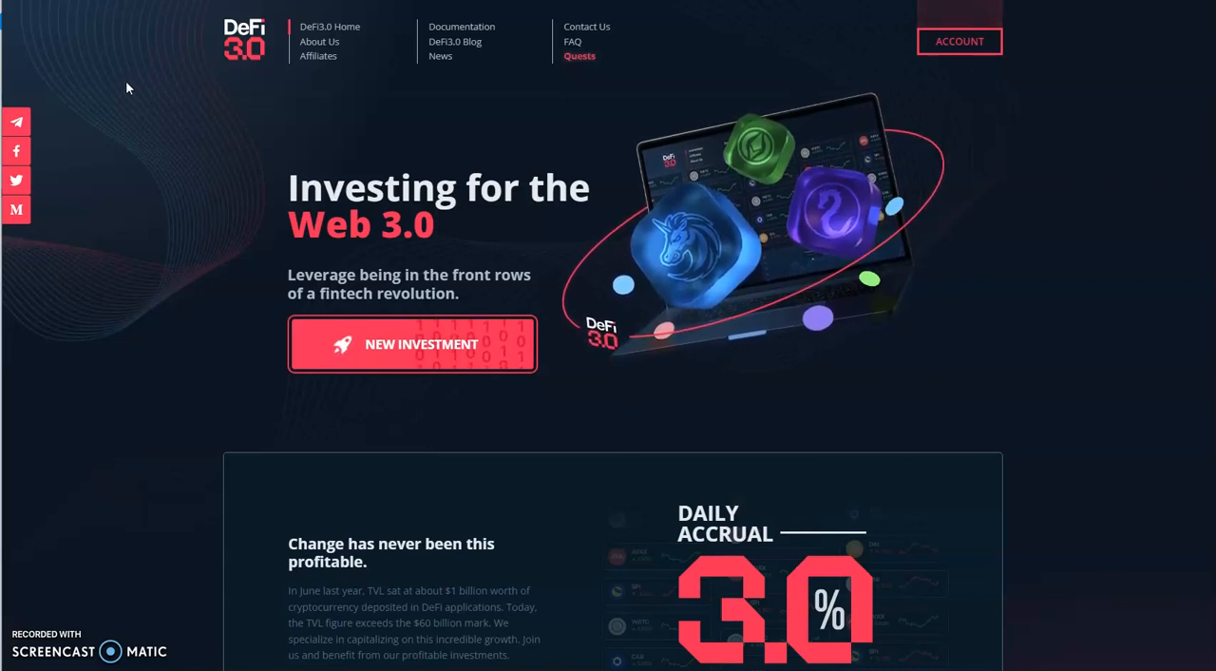
{"action": "mouse_move", "coordinate": [95, 65]}
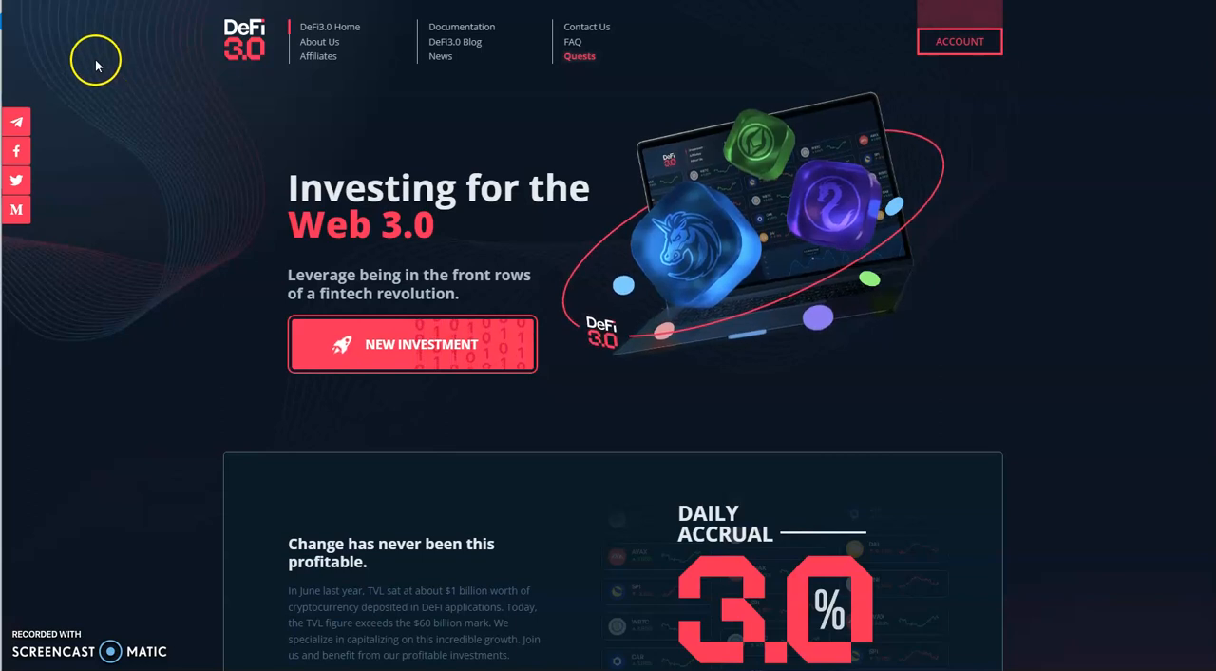
{"action": "mouse_move", "coordinate": [247, 202]}
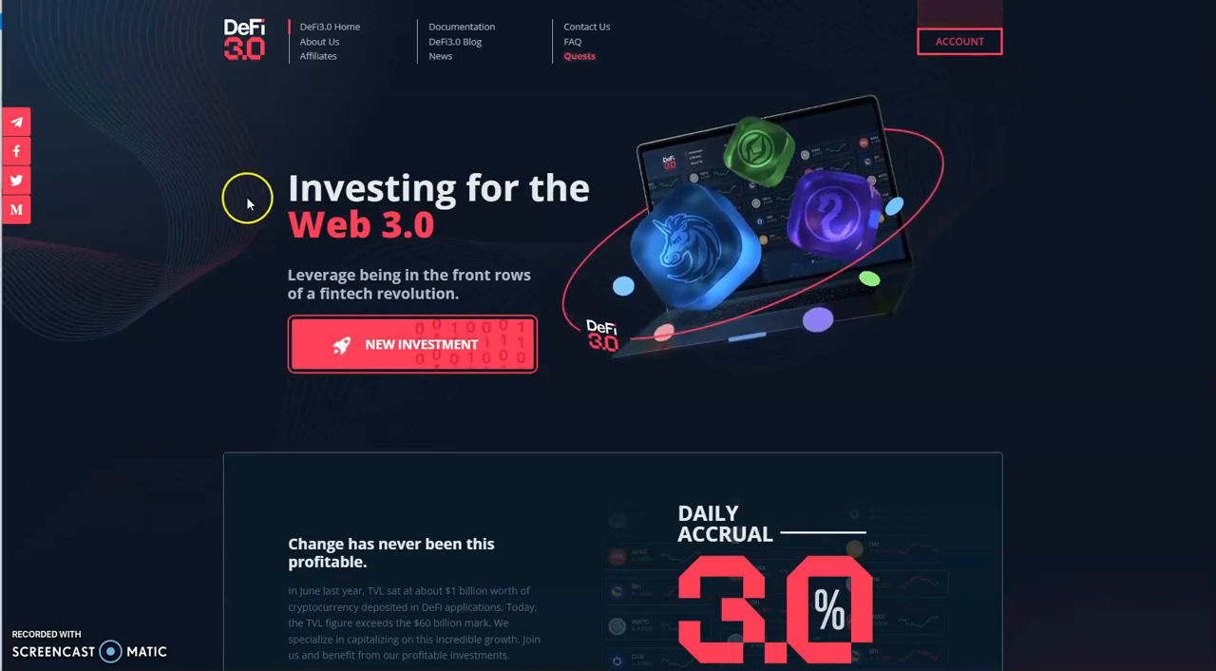
{"action": "mouse_move", "coordinate": [228, 223]}
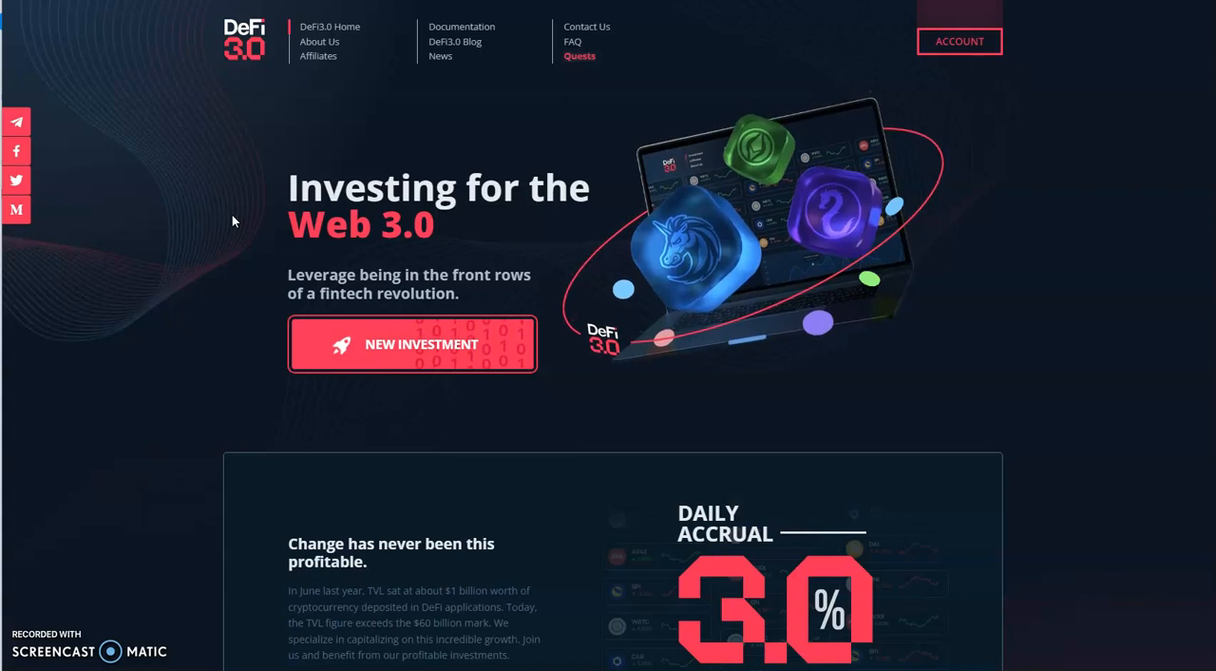
Step: Scroll the page, then show the account dashboard with overview, latest transactions and investments overview
{"action": "scroll", "scroll_direction": "down", "scroll_amount": 3}
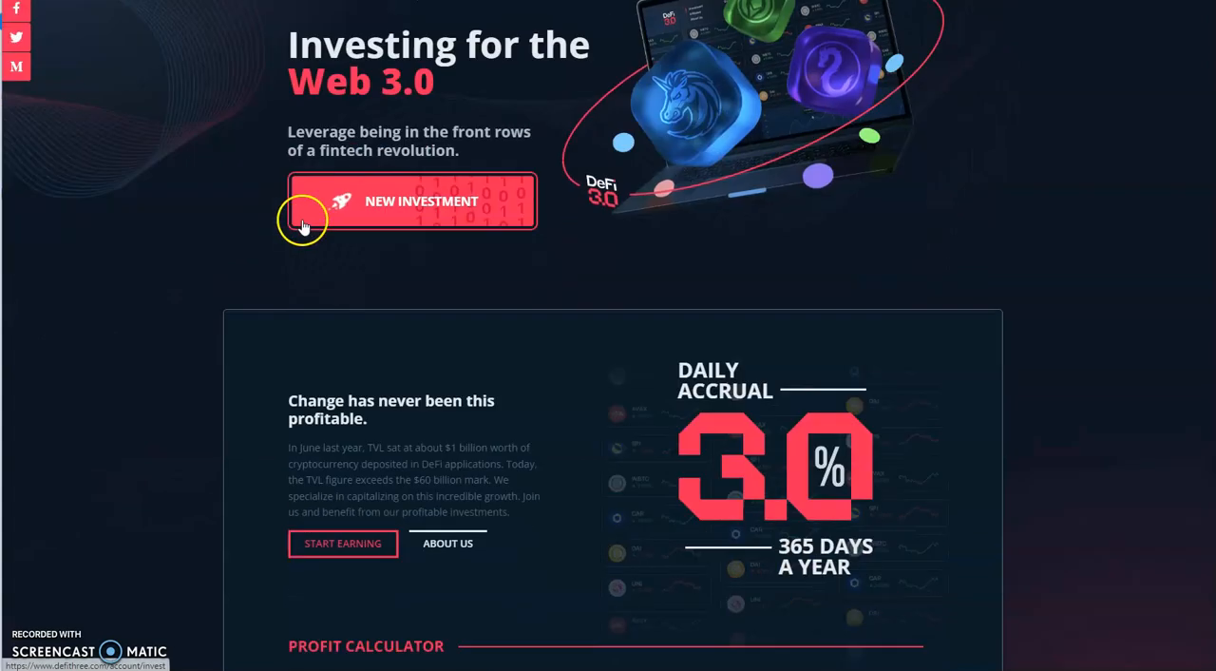
{"action": "scroll", "scroll_direction": "down", "scroll_amount": 3}
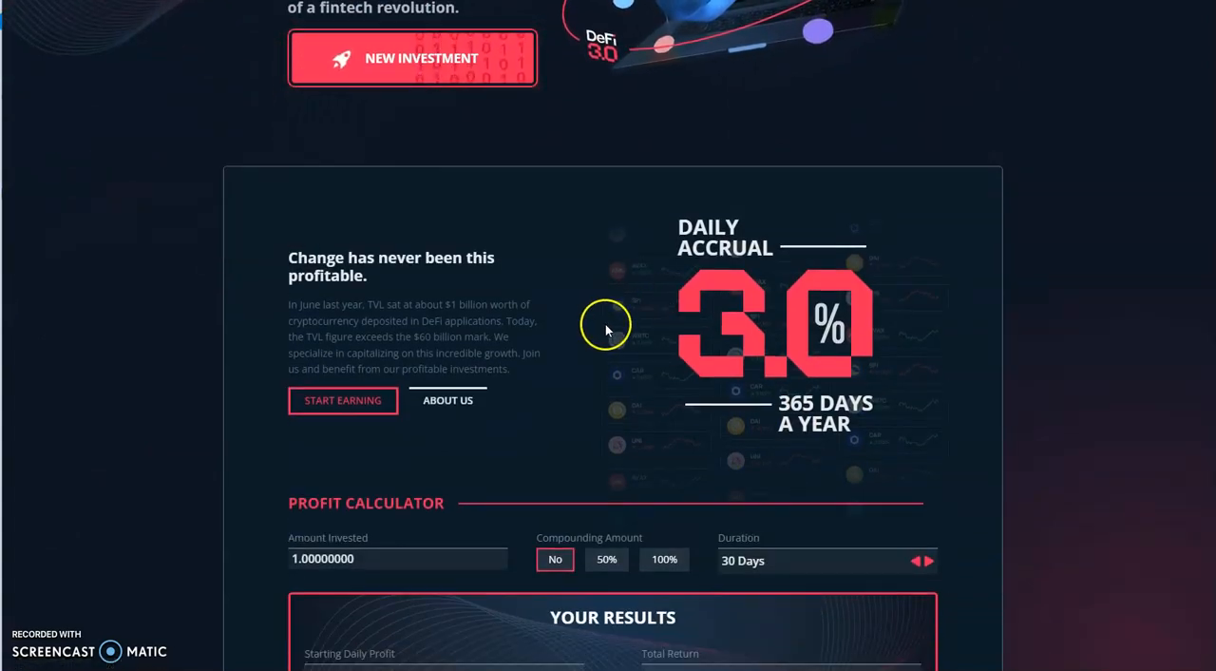
{"action": "scroll", "scroll_direction": "up", "scroll_amount": 3}
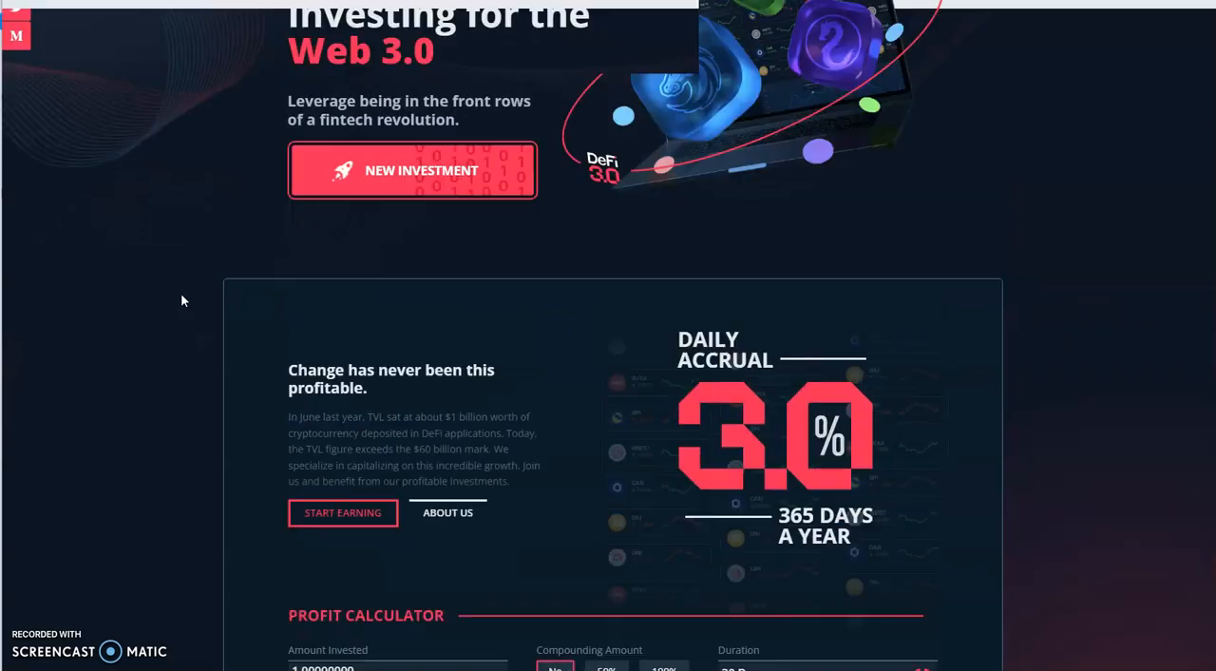
{"action": "scroll", "scroll_direction": "down", "scroll_amount": 3}
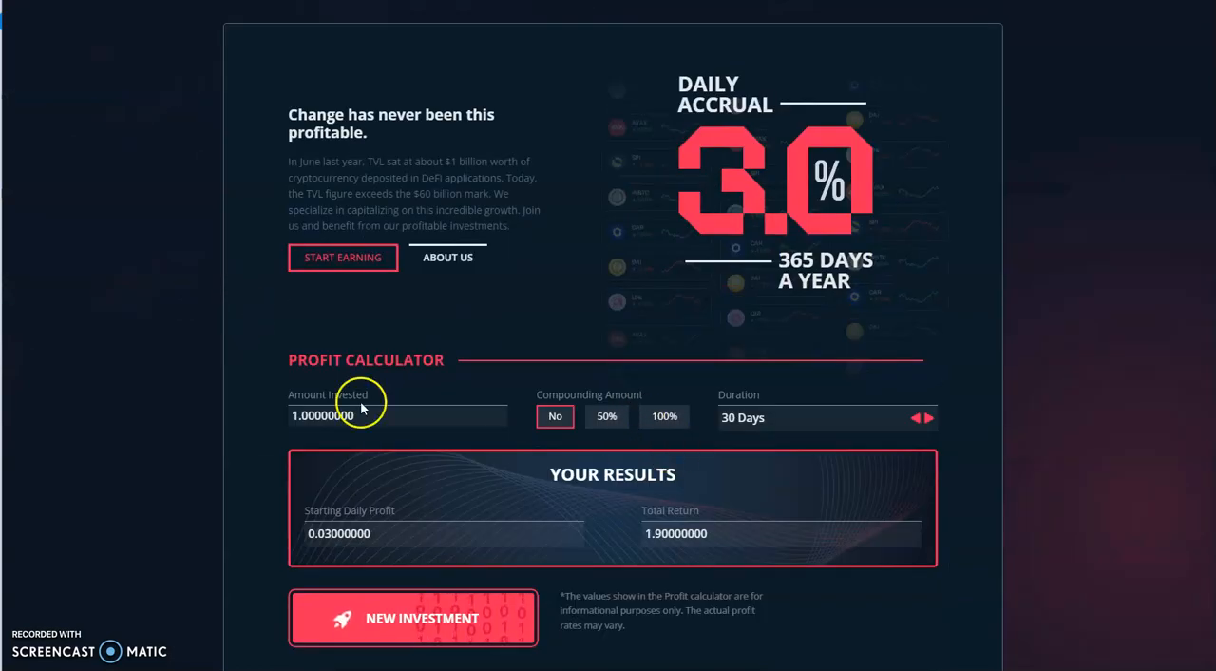
{"action": "scroll", "scroll_direction": "up", "scroll_amount": 3}
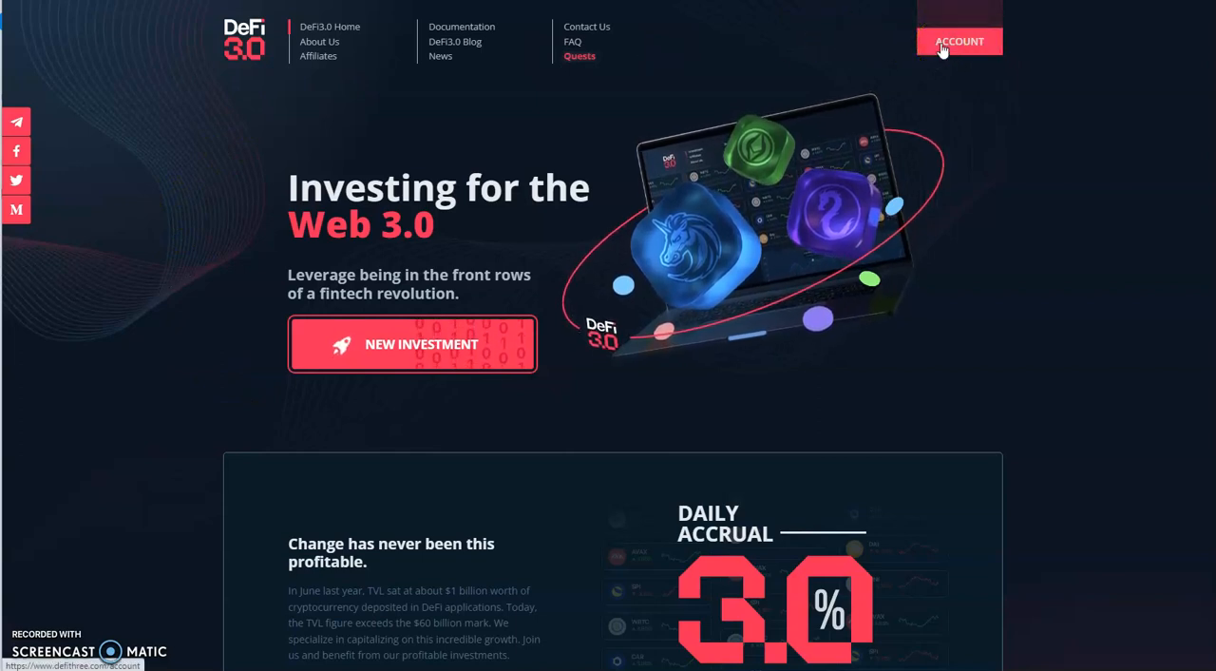
{"action": "left_click", "coordinate": [962, 42]}
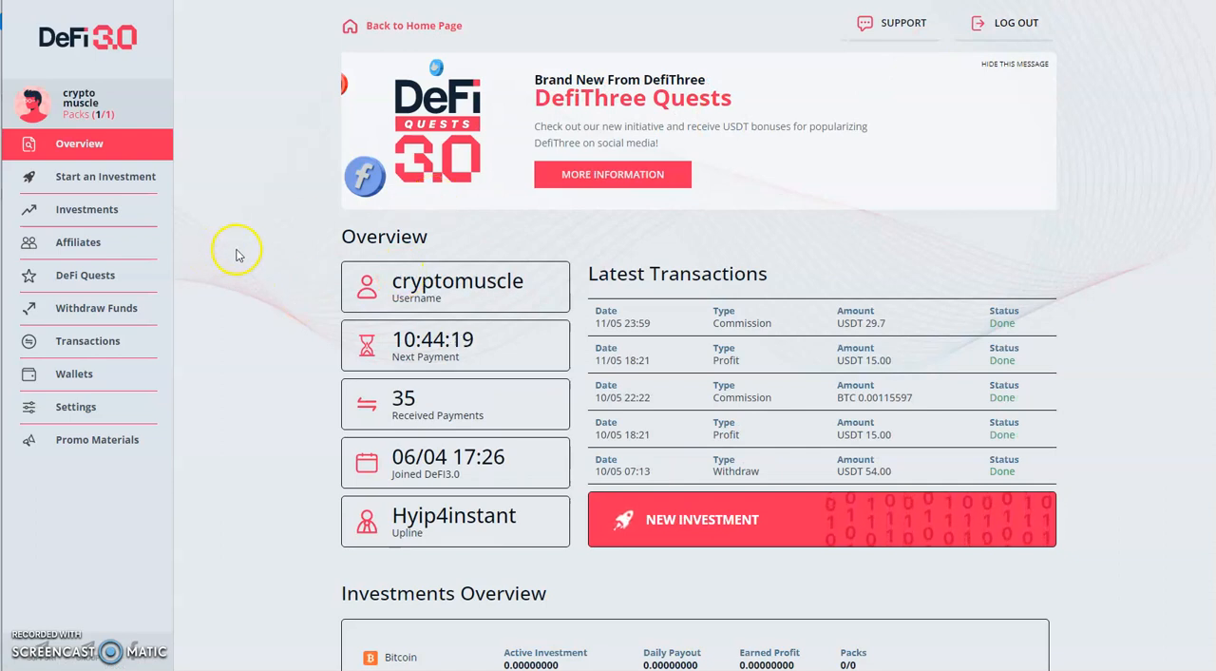
{"action": "mouse_move", "coordinate": [439, 475]}
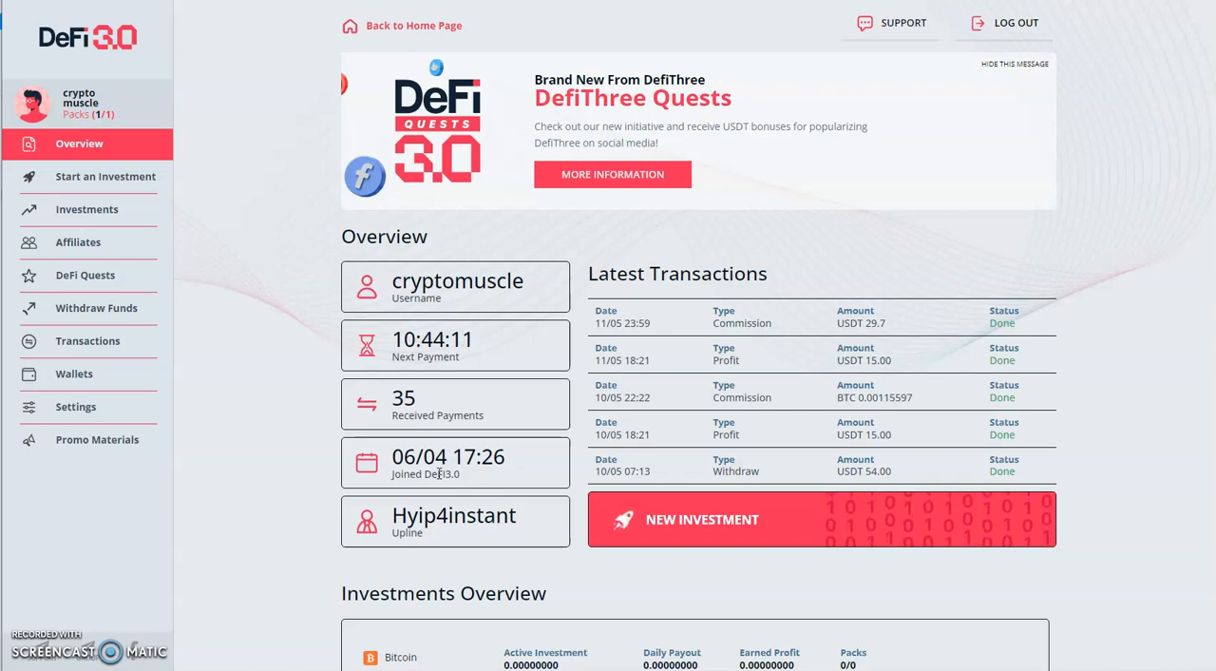
{"action": "mouse_move", "coordinate": [473, 277]}
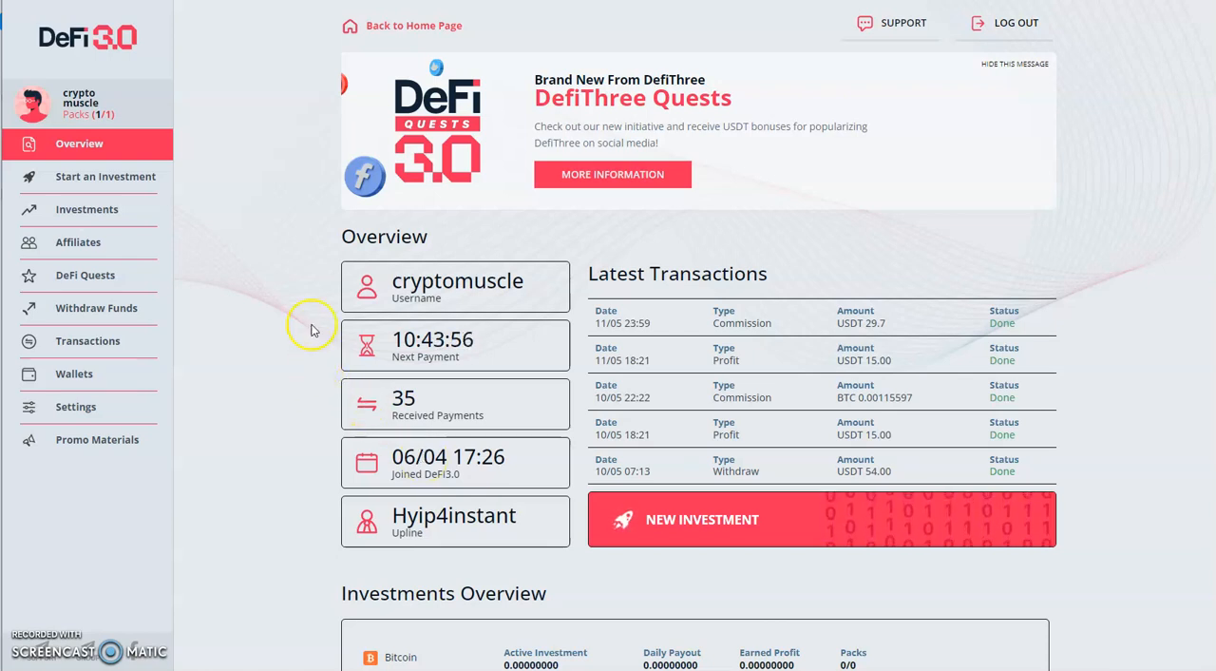
{"action": "mouse_move", "coordinate": [327, 321]}
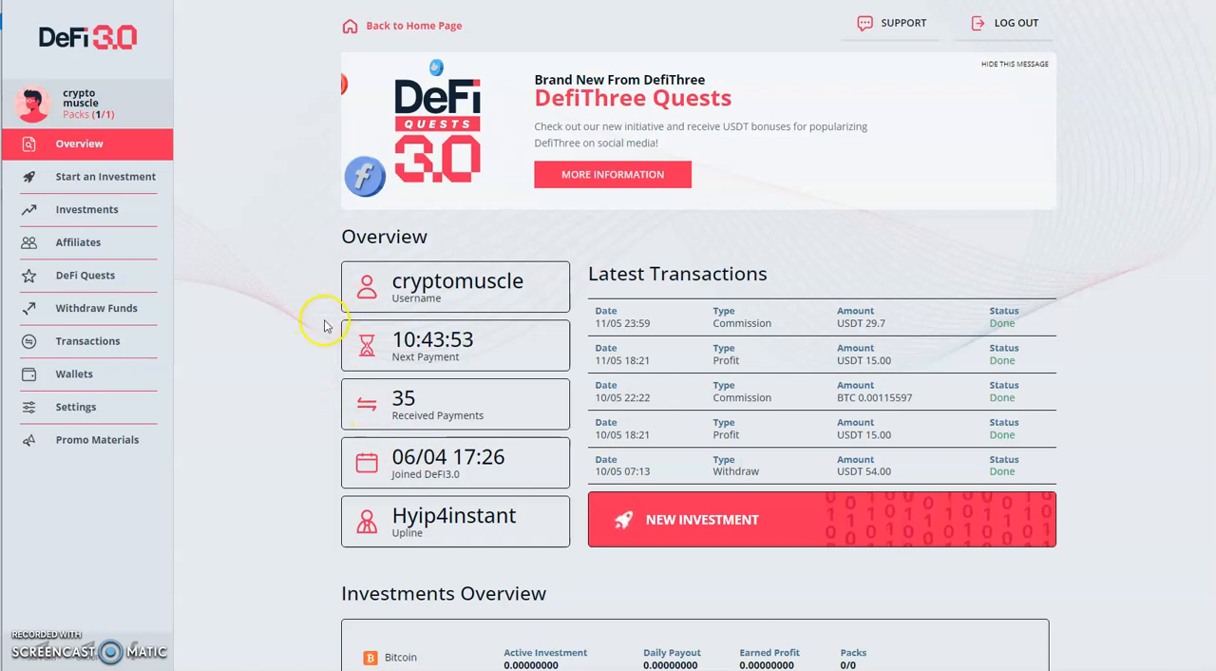
{"action": "scroll", "scroll_direction": "down", "scroll_amount": 3}
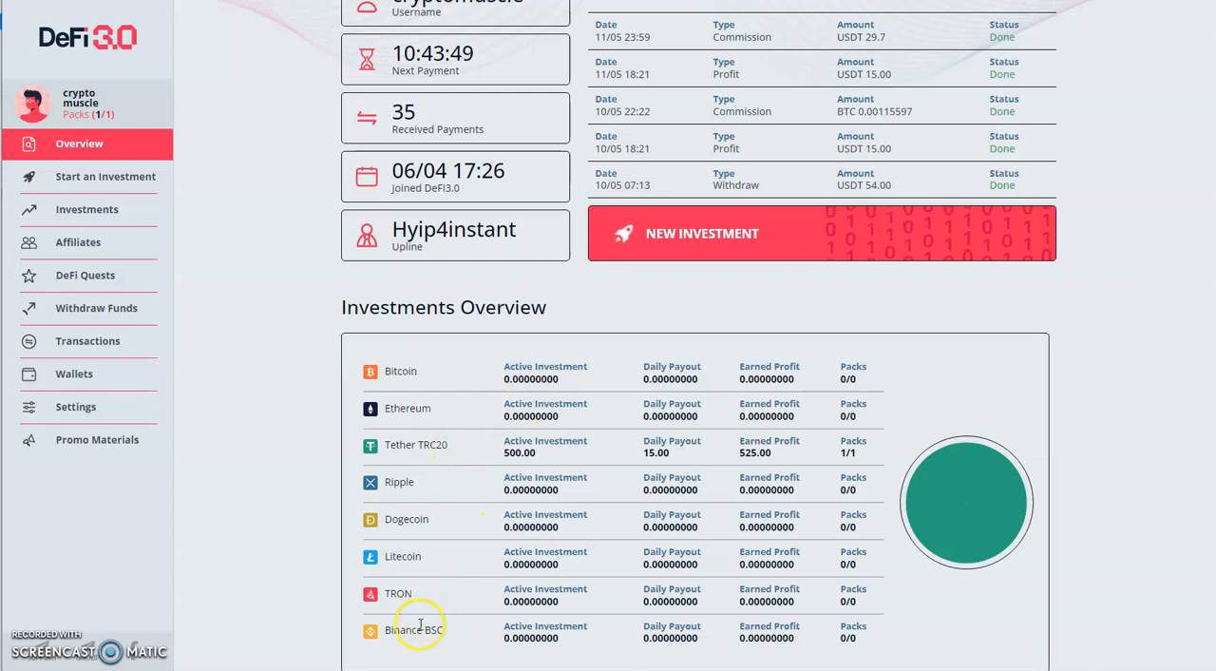
{"action": "mouse_move", "coordinate": [410, 422]}
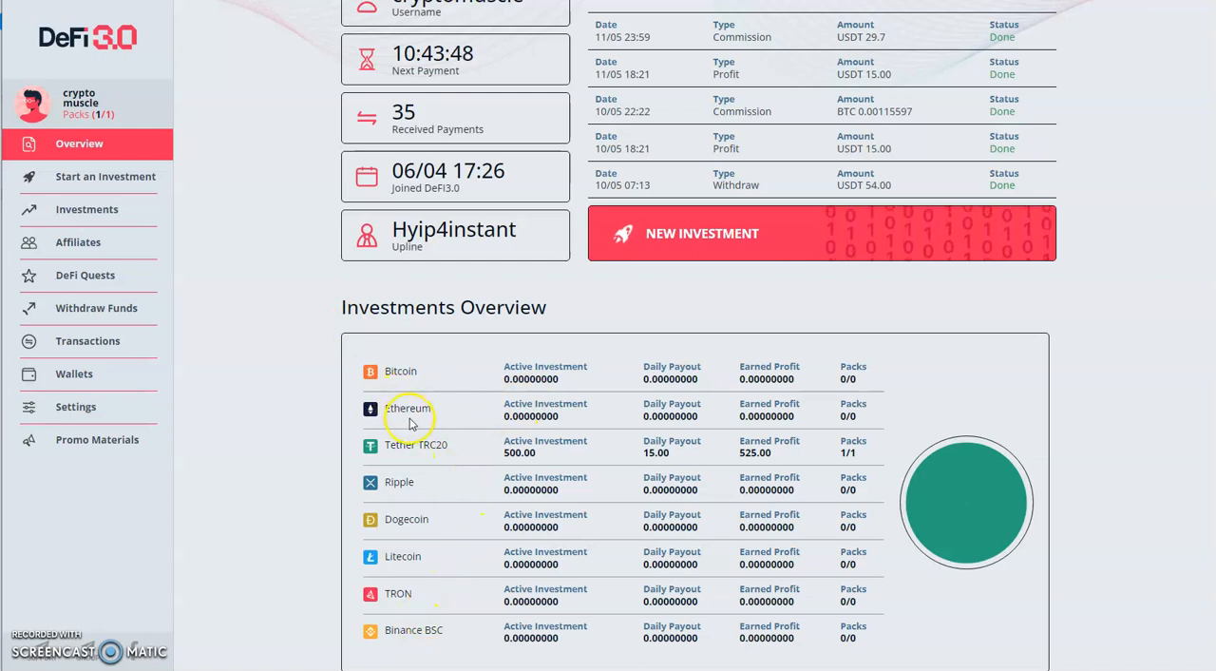
{"action": "scroll", "scroll_direction": "down", "scroll_amount": 3}
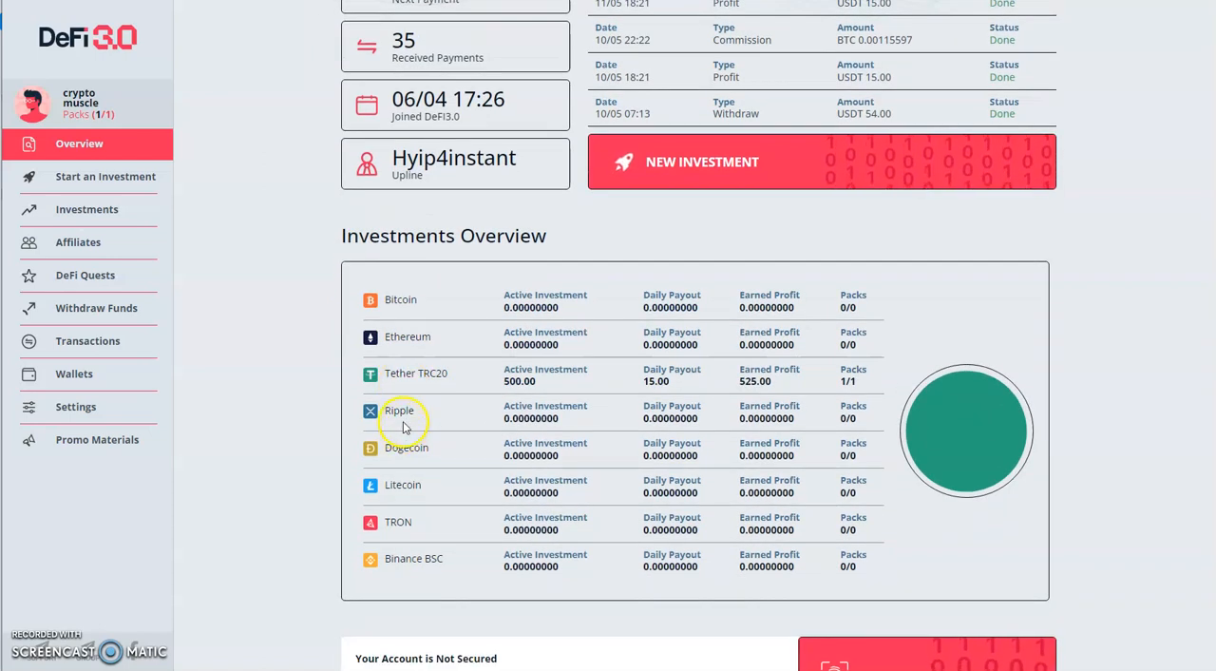
{"action": "mouse_move", "coordinate": [410, 505]}
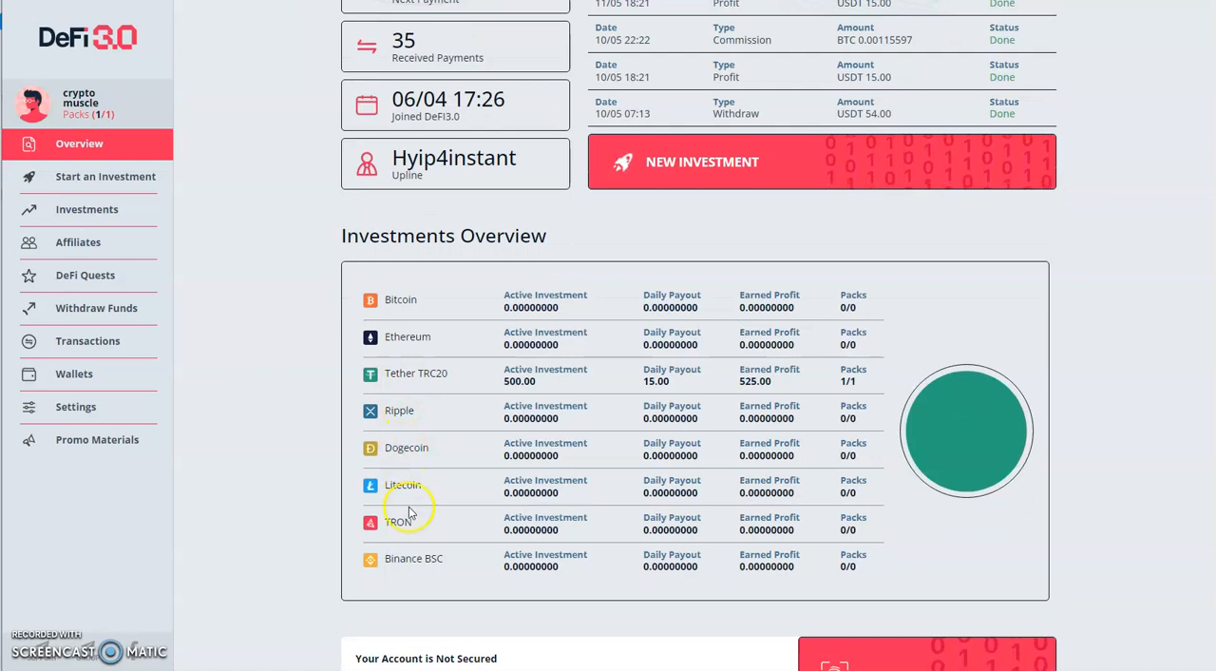
{"action": "mouse_move", "coordinate": [418, 559]}
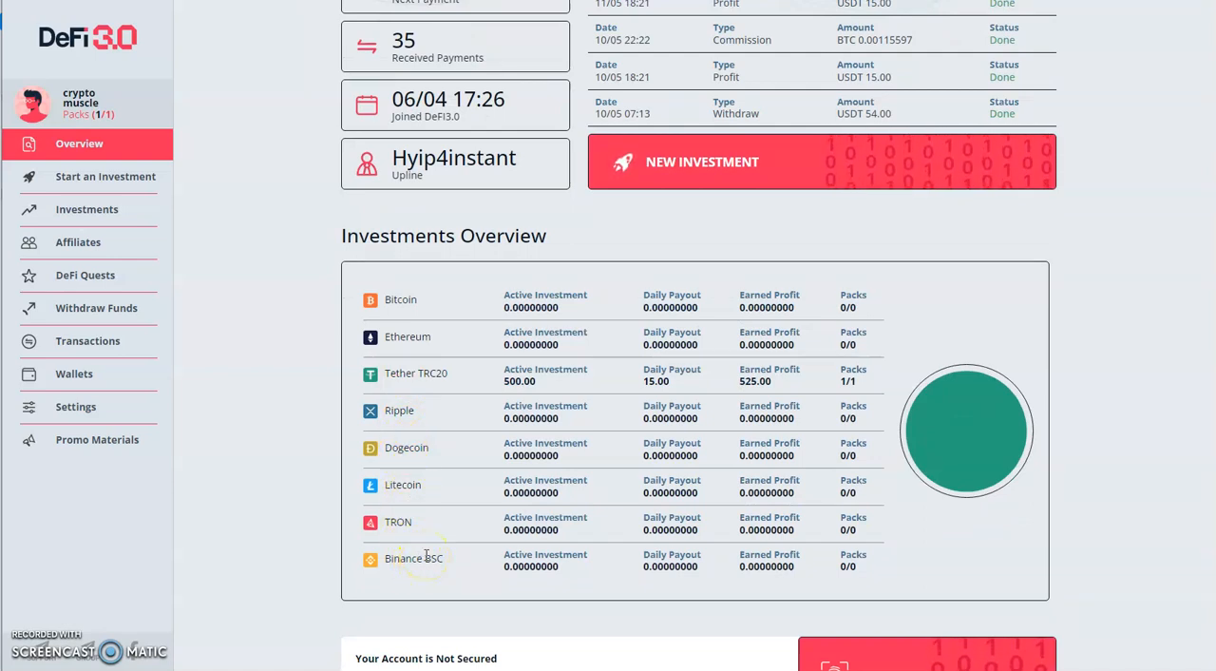
{"action": "mouse_move", "coordinate": [422, 390]}
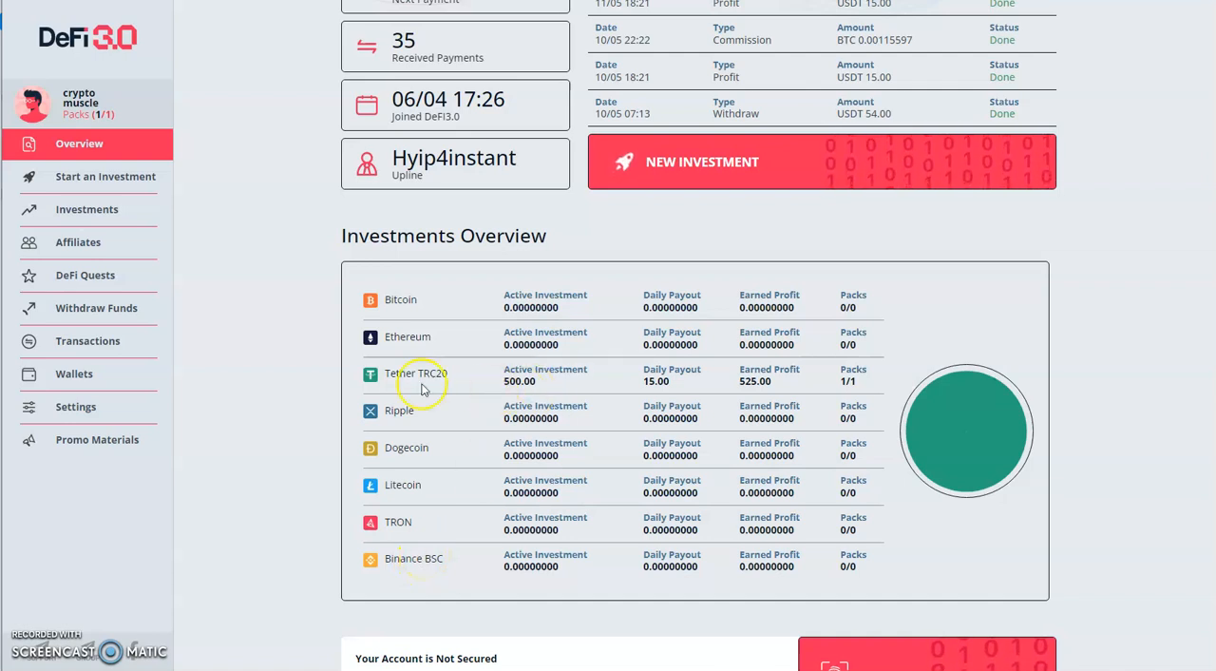
{"action": "mouse_move", "coordinate": [522, 403]}
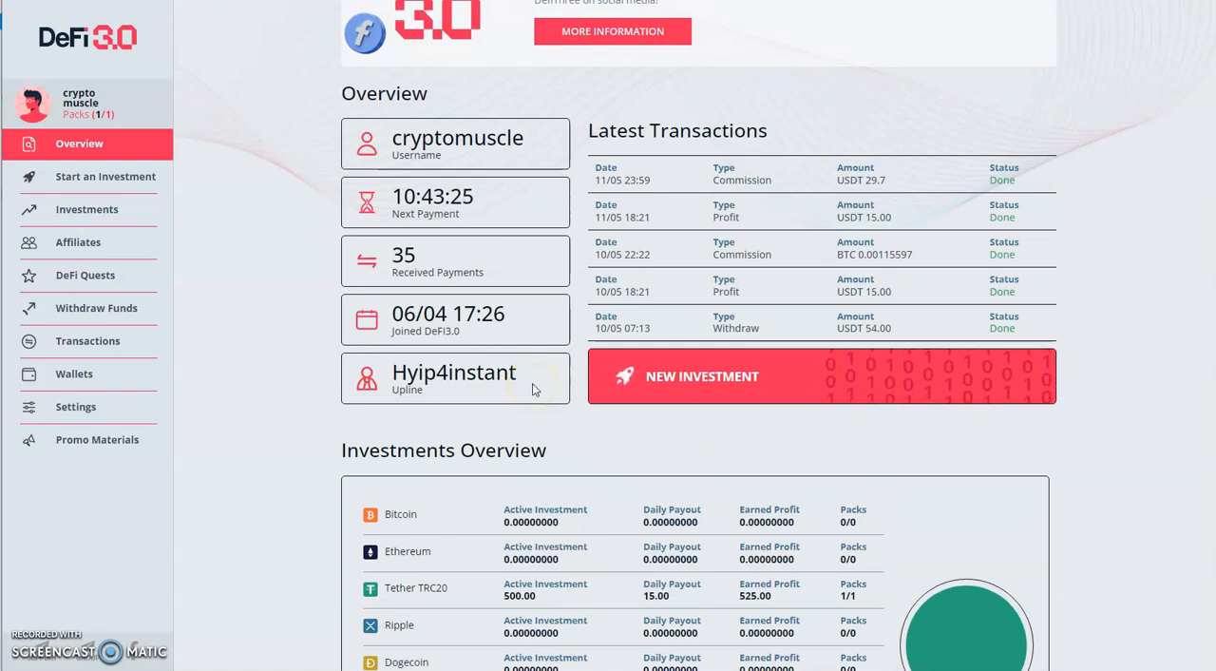
{"action": "mouse_move", "coordinate": [382, 378]}
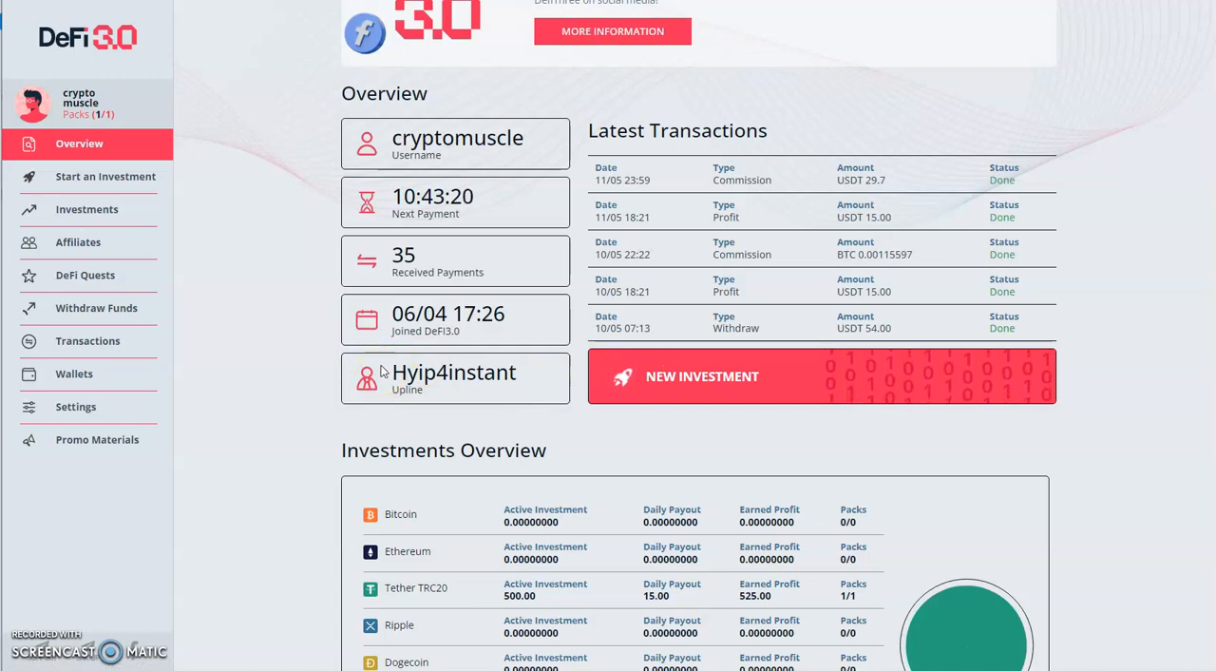
{"action": "mouse_move", "coordinate": [74, 308]}
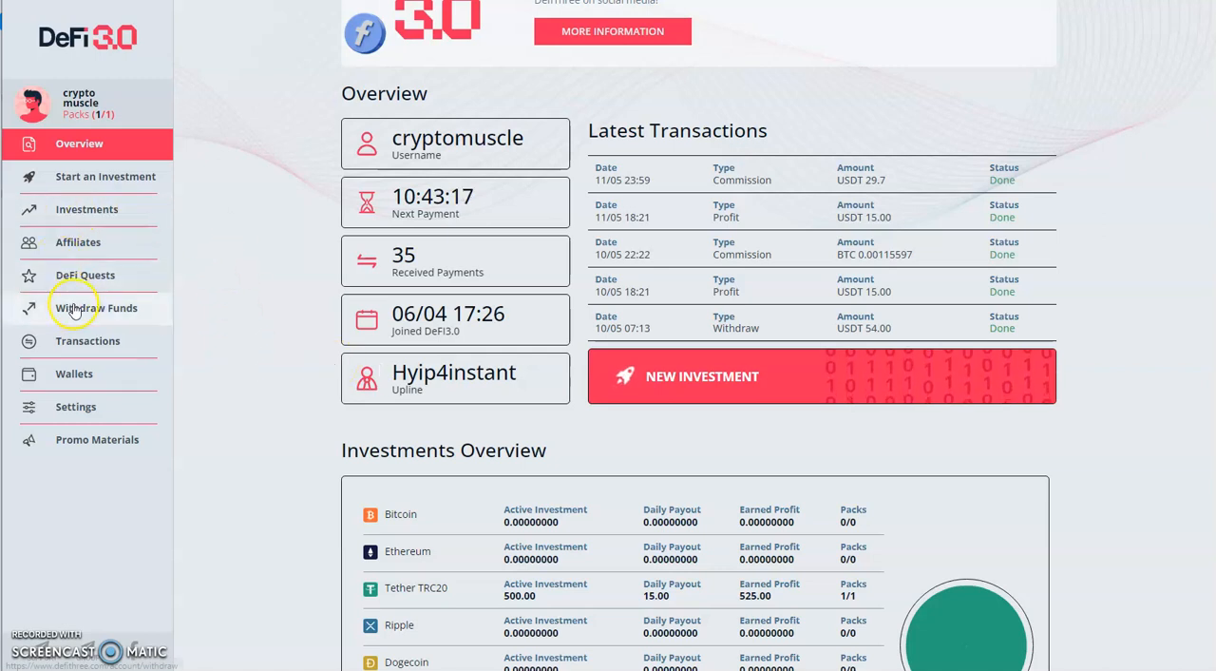
Step: From Withdraw Funds, submit the full 0.00115597 BTC balance after a zero-amount attempt
{"action": "left_click", "coordinate": [95, 307]}
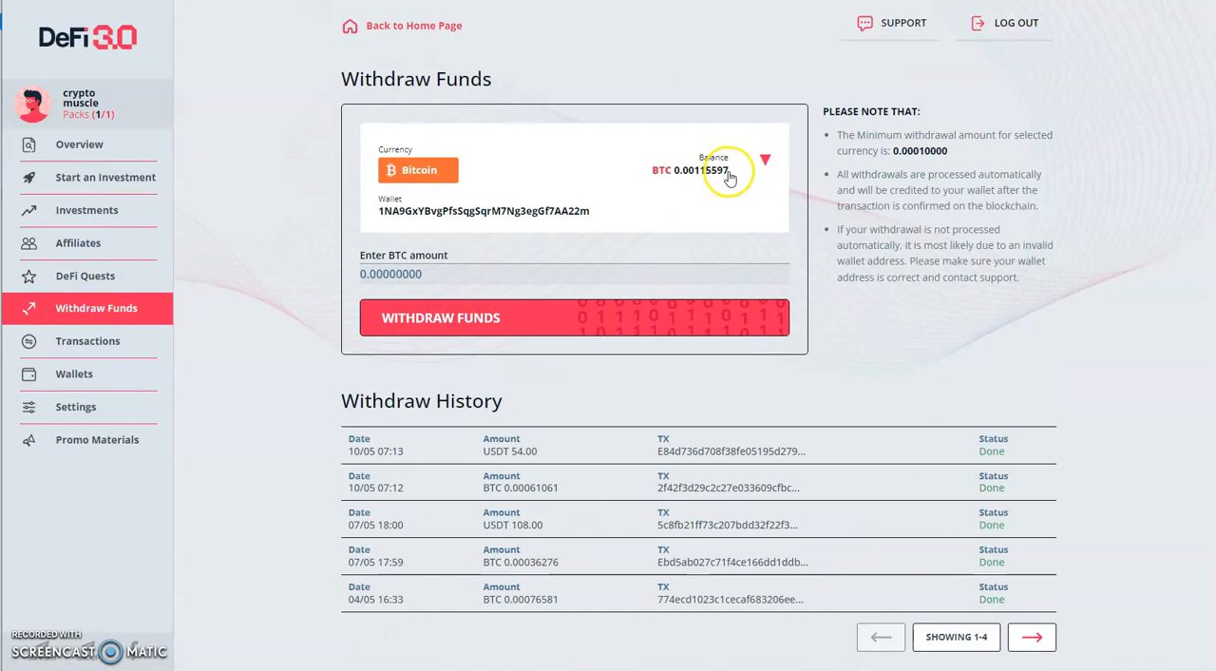
{"action": "left_click", "coordinate": [441, 317]}
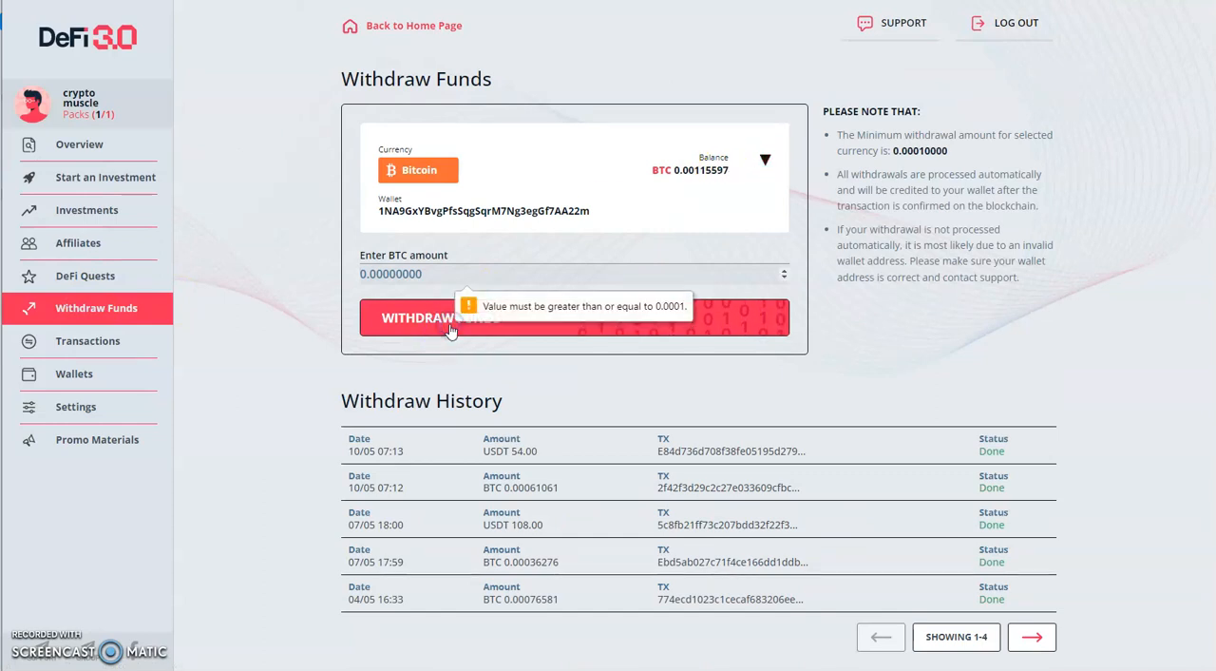
{"action": "mouse_move", "coordinate": [732, 178]}
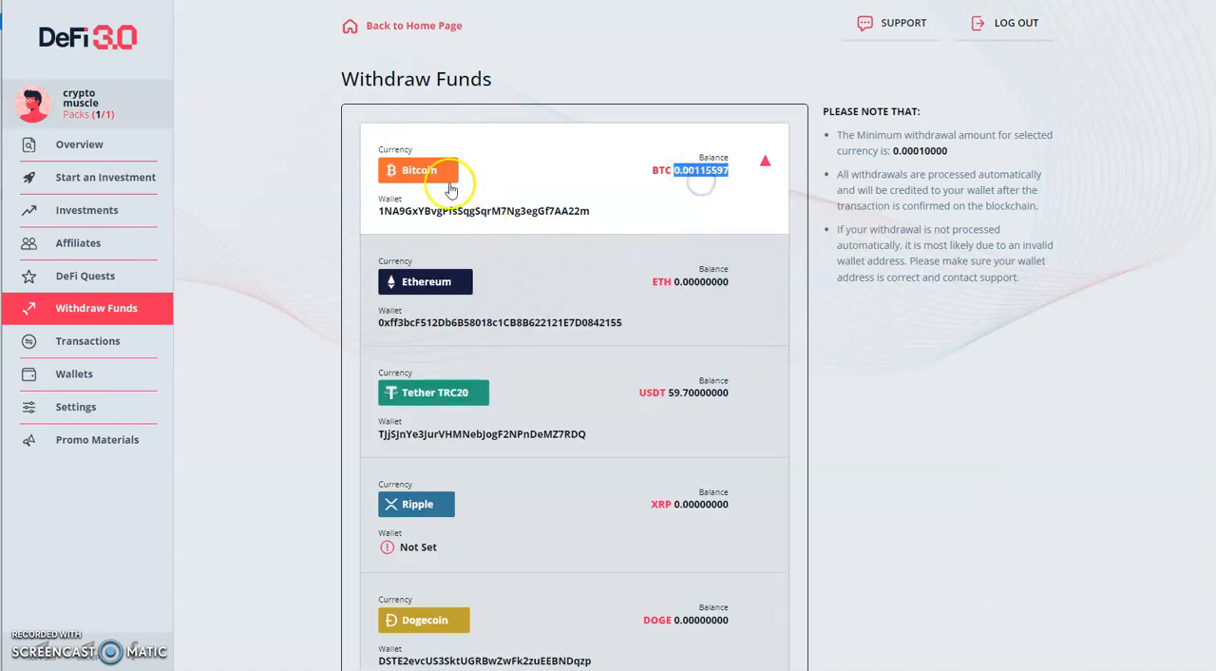
{"action": "left_click", "coordinate": [418, 169]}
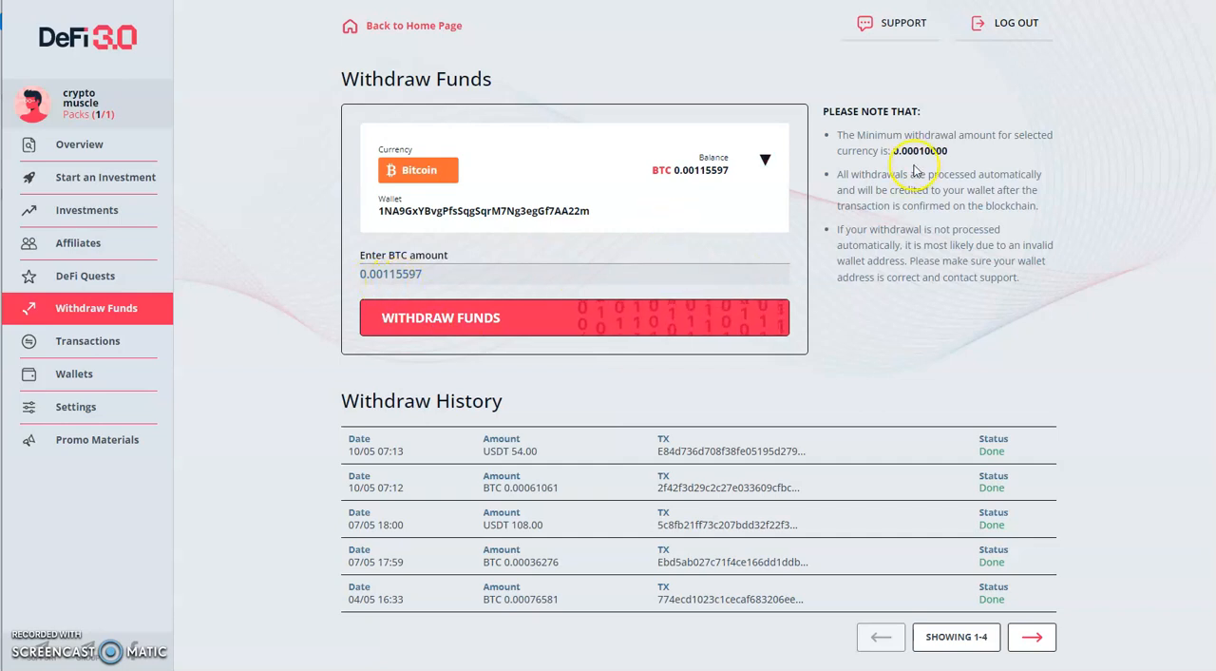
{"action": "left_click", "coordinate": [437, 318]}
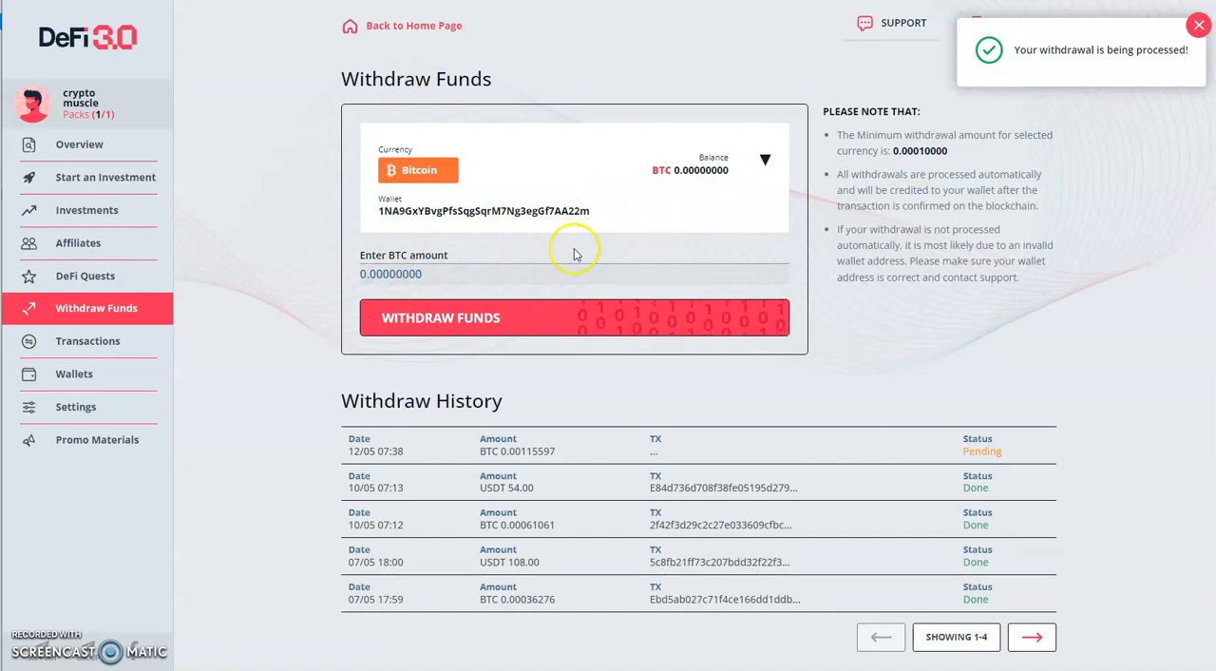
{"action": "mouse_move", "coordinate": [536, 460]}
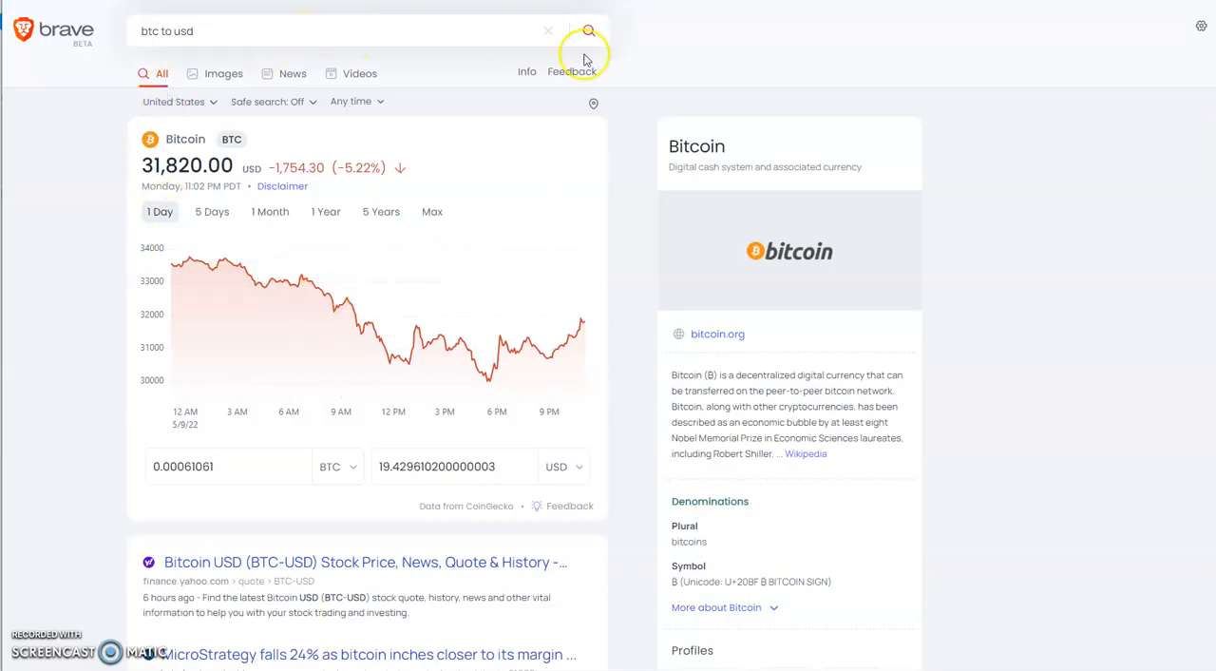
Step: Search 'btc to usd' and paste a value into the converter's bitcoin amount box
{"action": "left_click", "coordinate": [587, 31]}
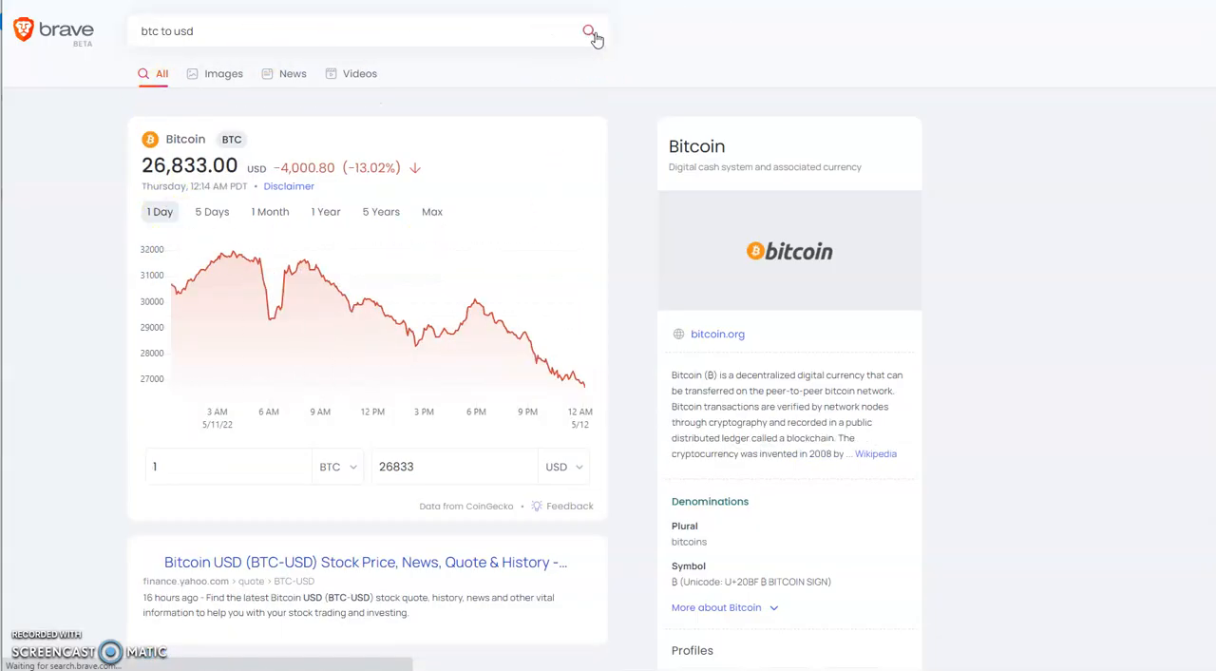
{"action": "scroll", "scroll_direction": "down", "scroll_amount": 3}
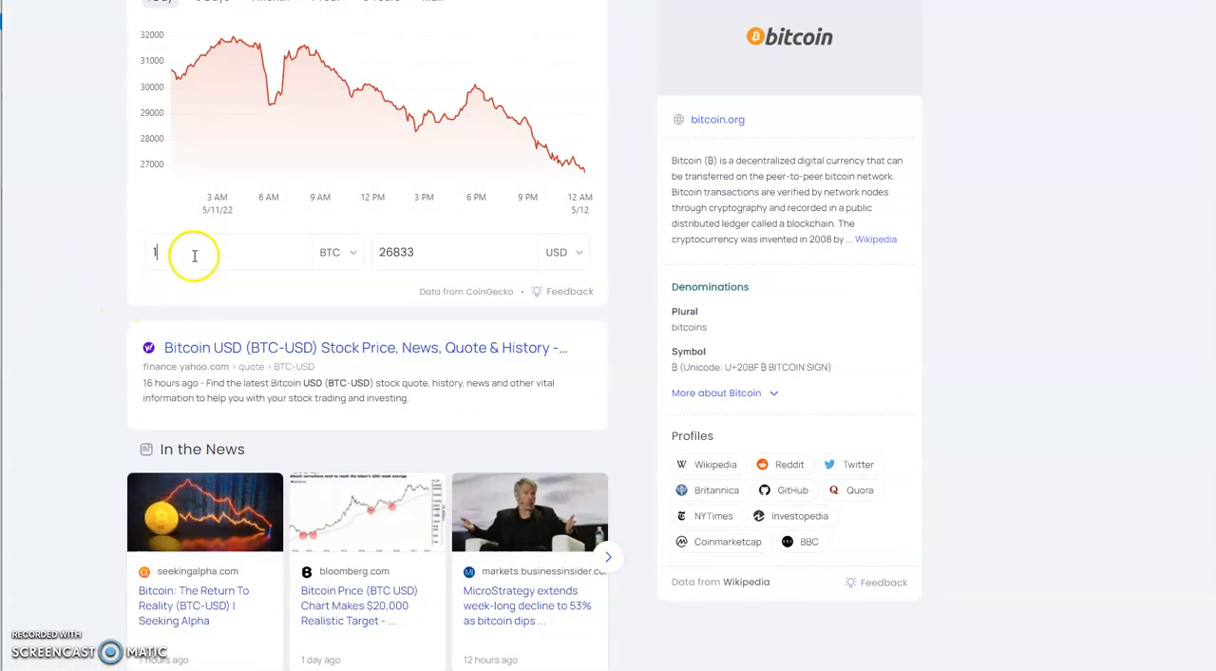
{"action": "right_click", "coordinate": [194, 255]}
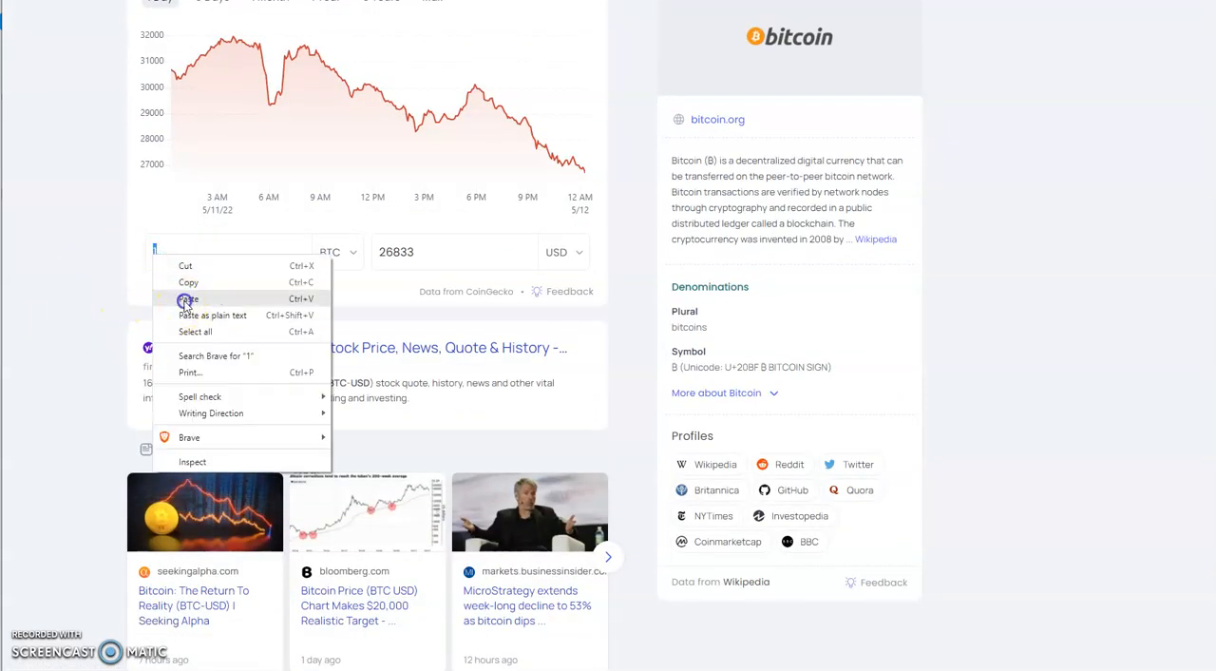
{"action": "left_click", "coordinate": [189, 298]}
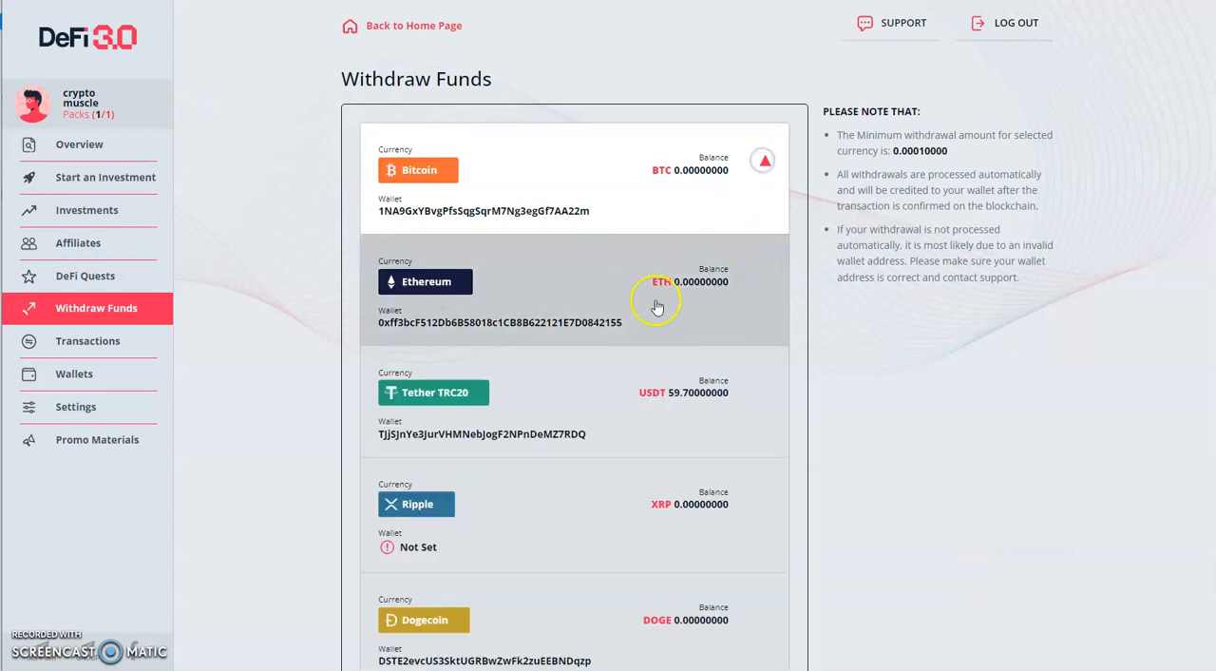
Step: Choose Tether TRC20 and copy its USDT balance figure
{"action": "scroll", "scroll_direction": "down", "scroll_amount": 3}
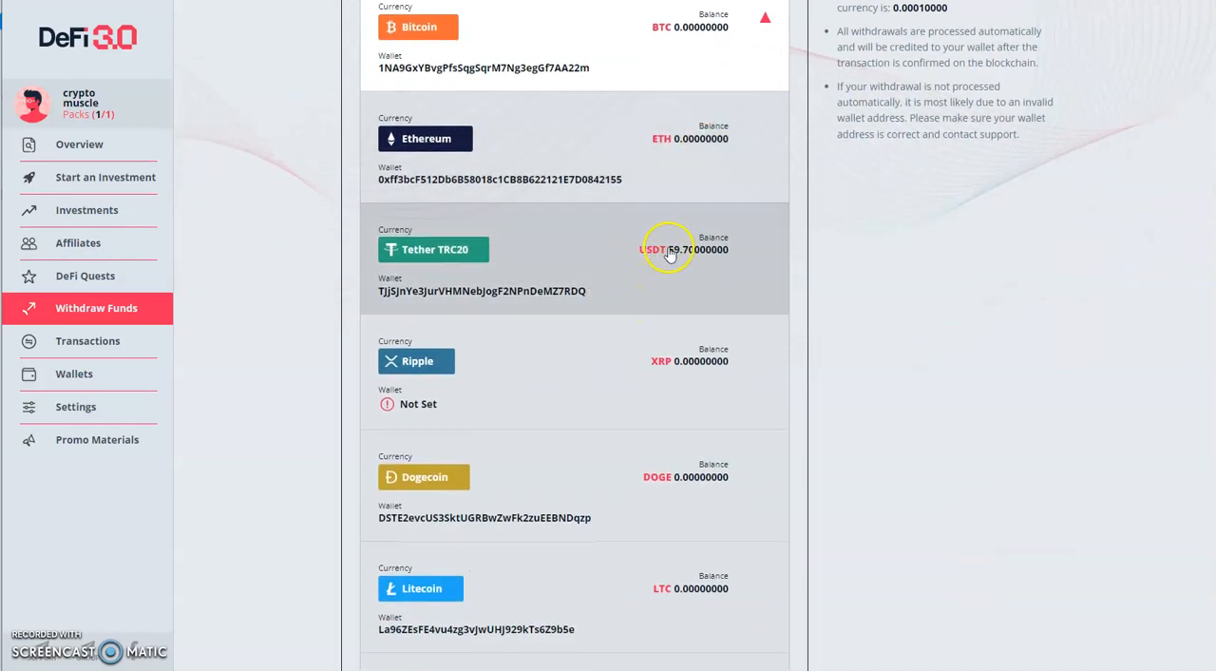
{"action": "double_click", "coordinate": [678, 249]}
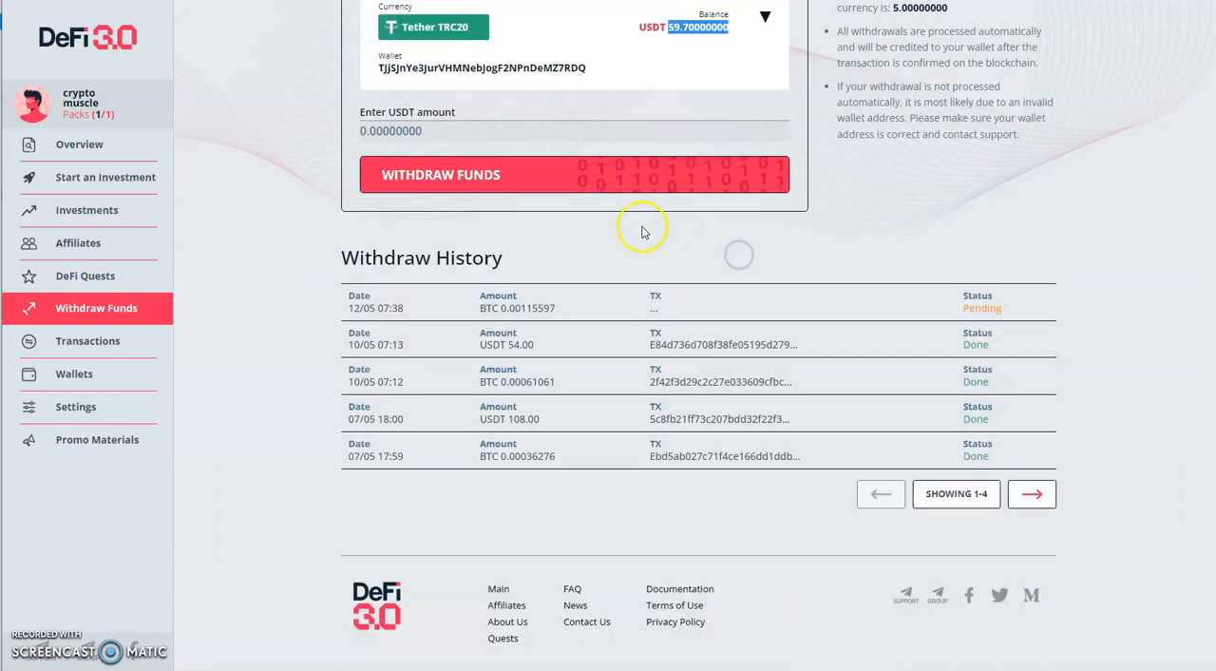
{"action": "right_click", "coordinate": [696, 169]}
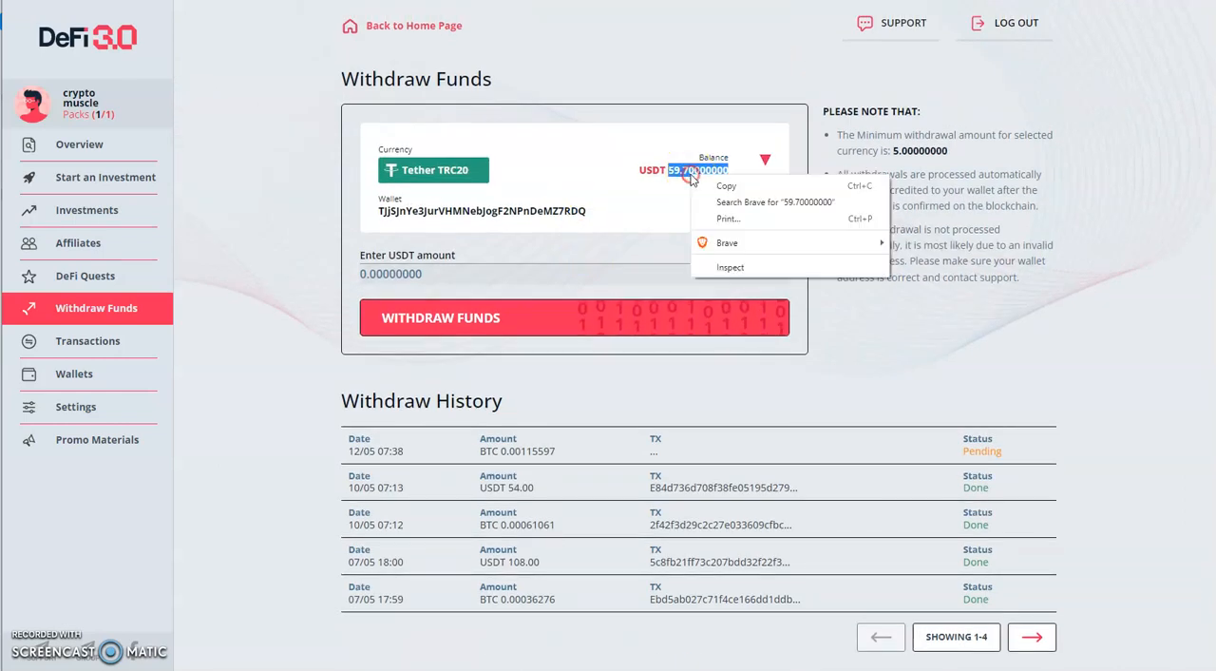
{"action": "left_click", "coordinate": [389, 274]}
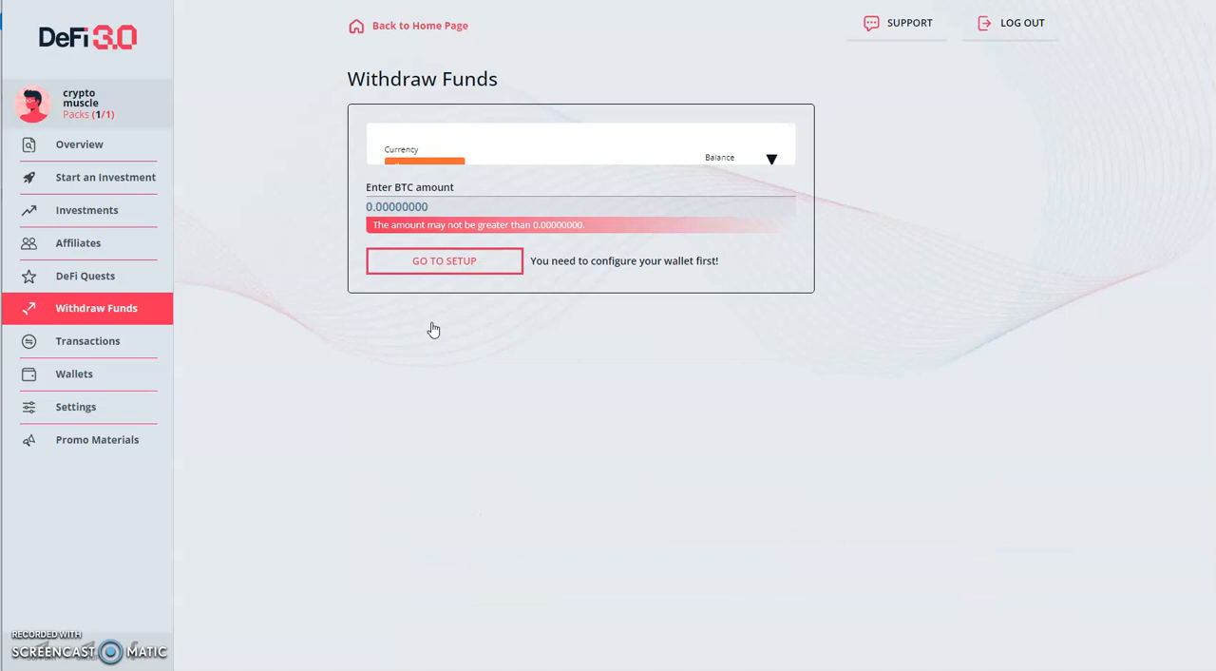
{"action": "scroll", "scroll_direction": "down", "scroll_amount": 3}
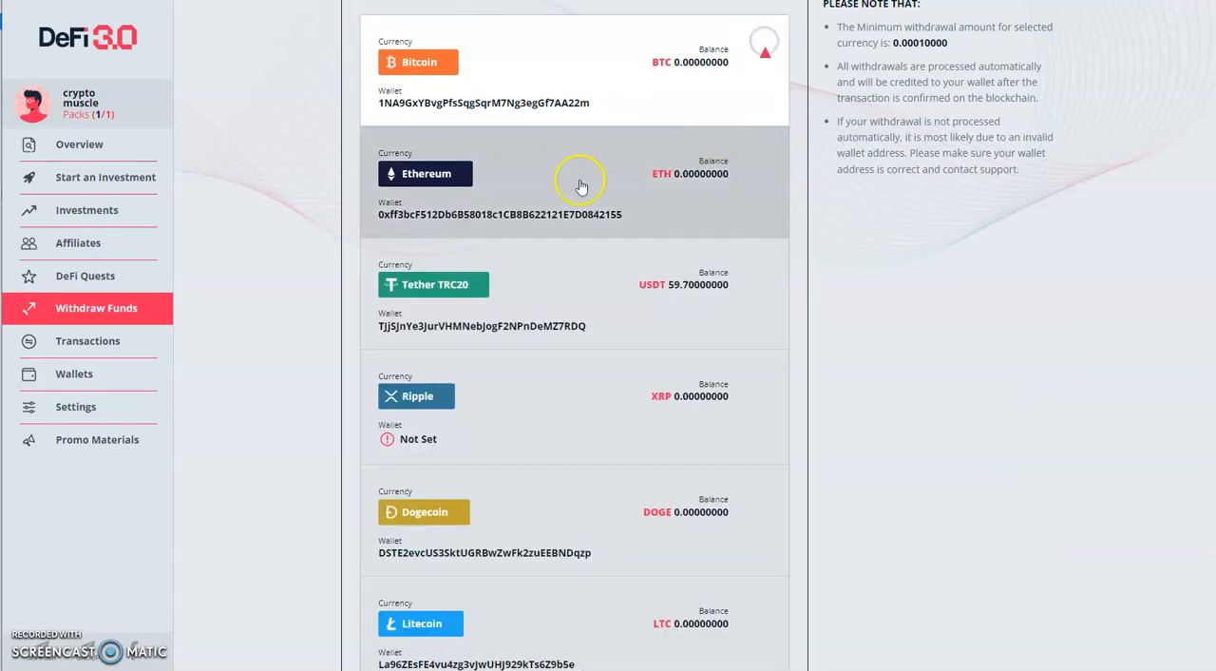
{"action": "scroll", "scroll_direction": "down", "scroll_amount": 3}
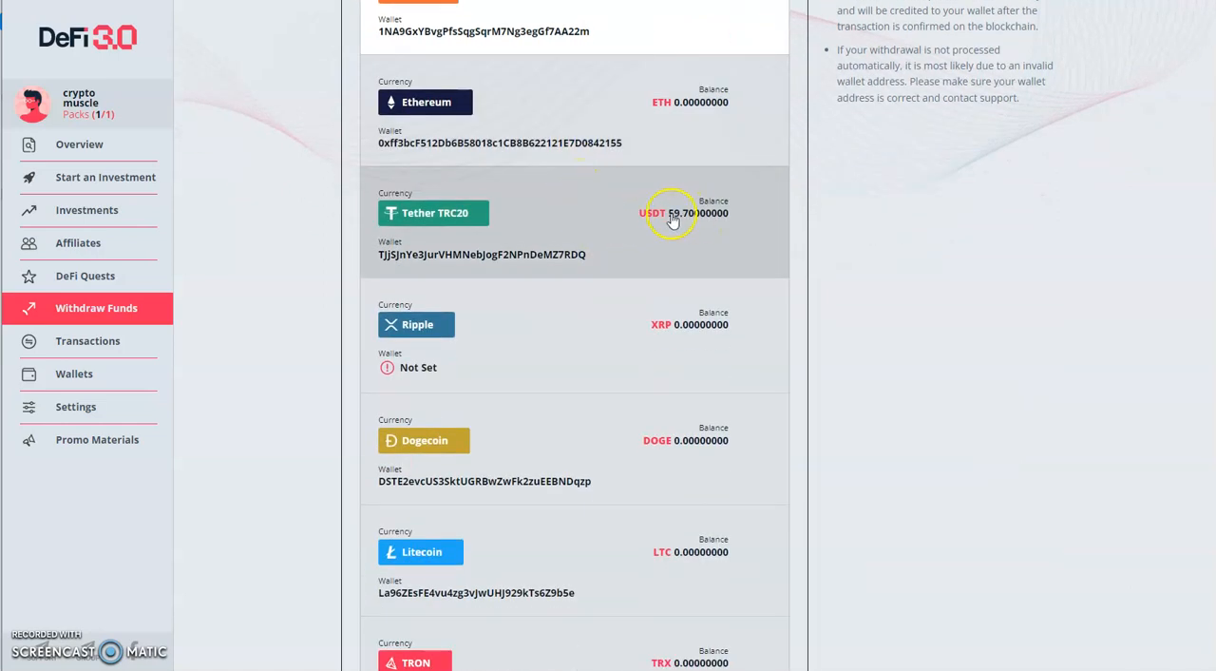
Step: Submit a withdrawal of 59.70 USDT from the Tether TRC20 balance
{"action": "left_click", "coordinate": [671, 213]}
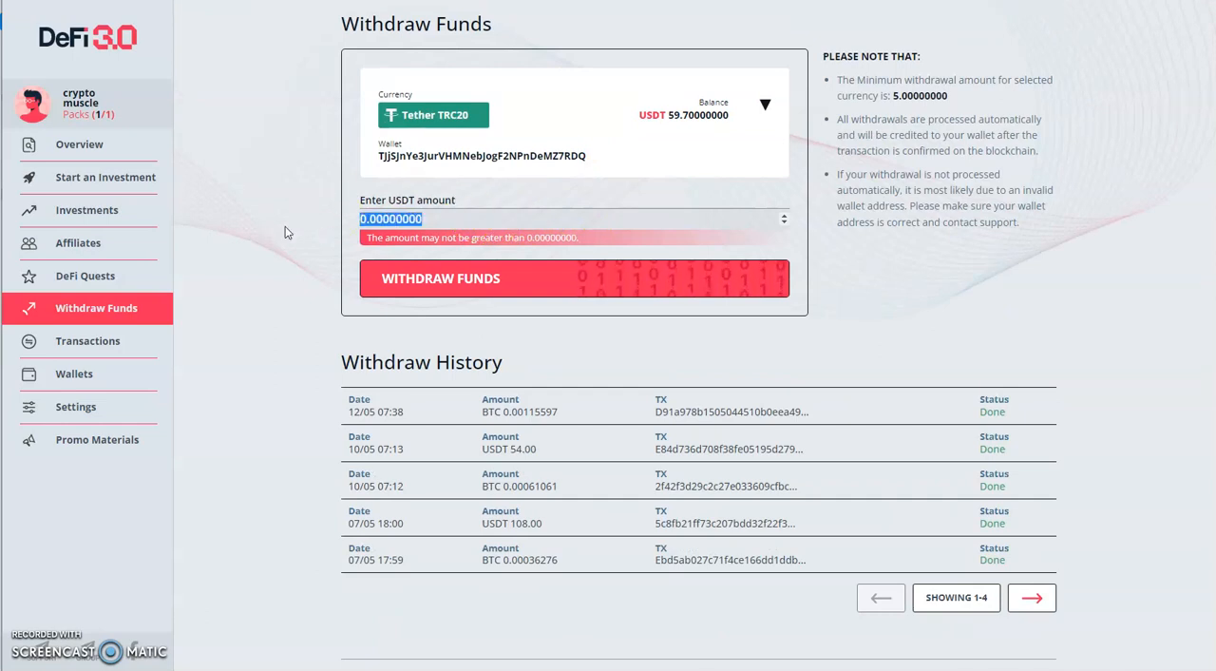
{"action": "type", "text": "59.7"}
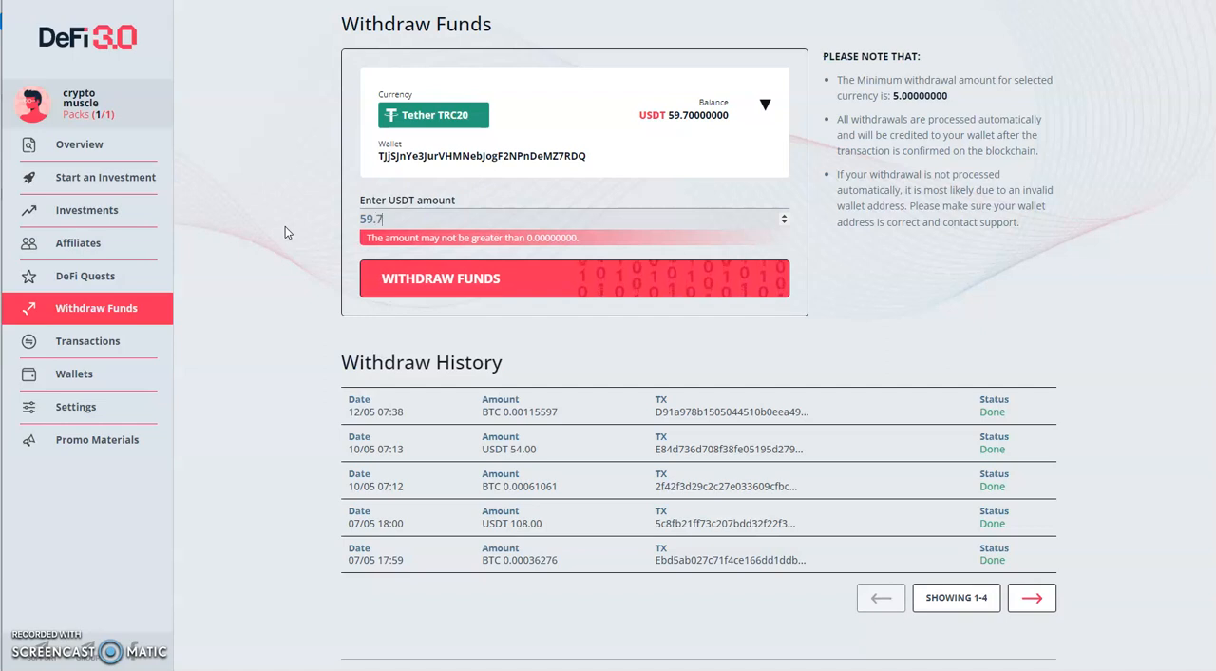
{"action": "left_click", "coordinate": [422, 277]}
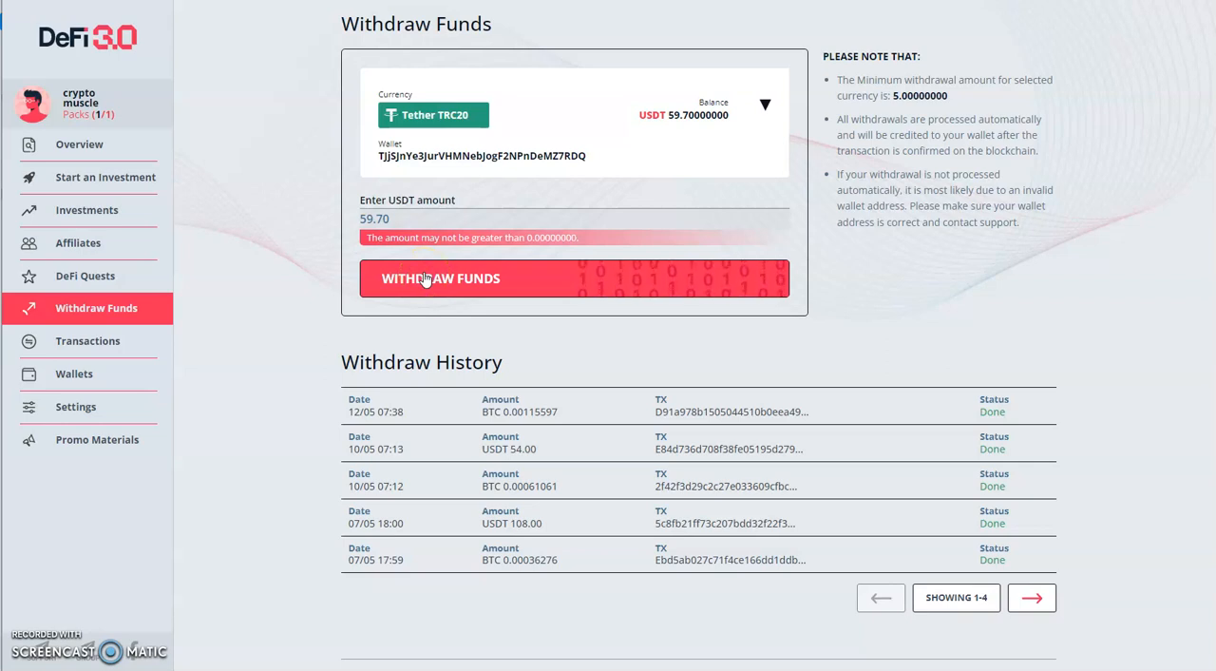
{"action": "left_click", "coordinate": [441, 277]}
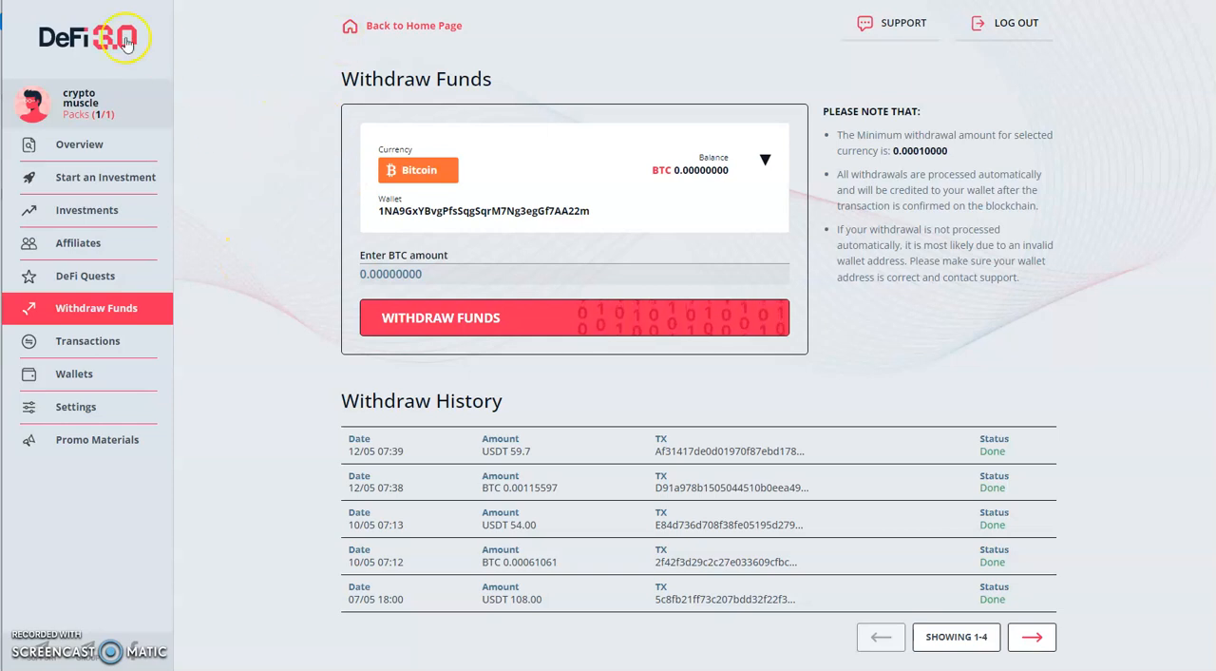
{"action": "mouse_move", "coordinate": [536, 237]}
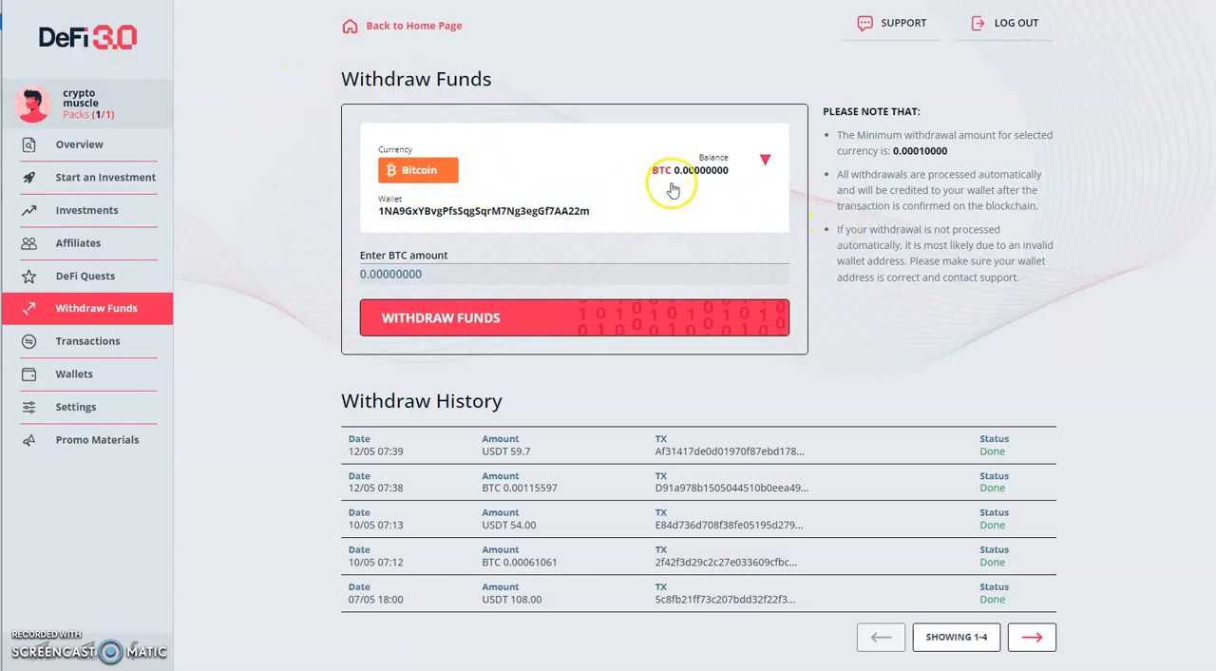
{"action": "mouse_move", "coordinate": [757, 200]}
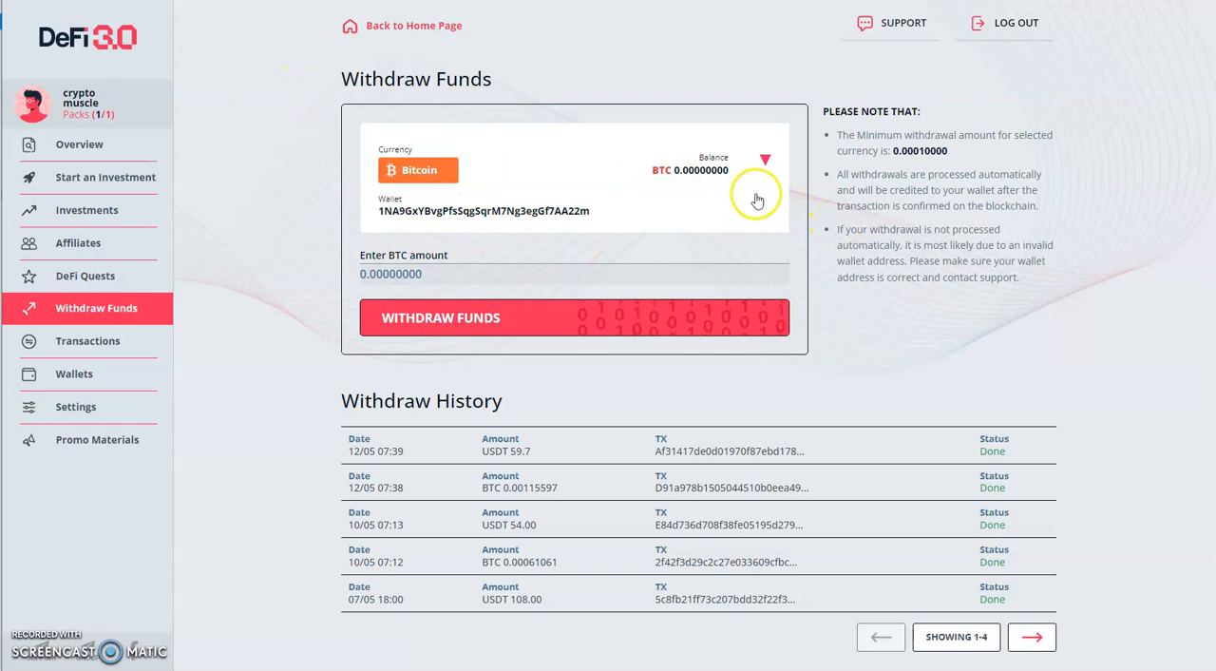
{"action": "mouse_move", "coordinate": [239, 106]}
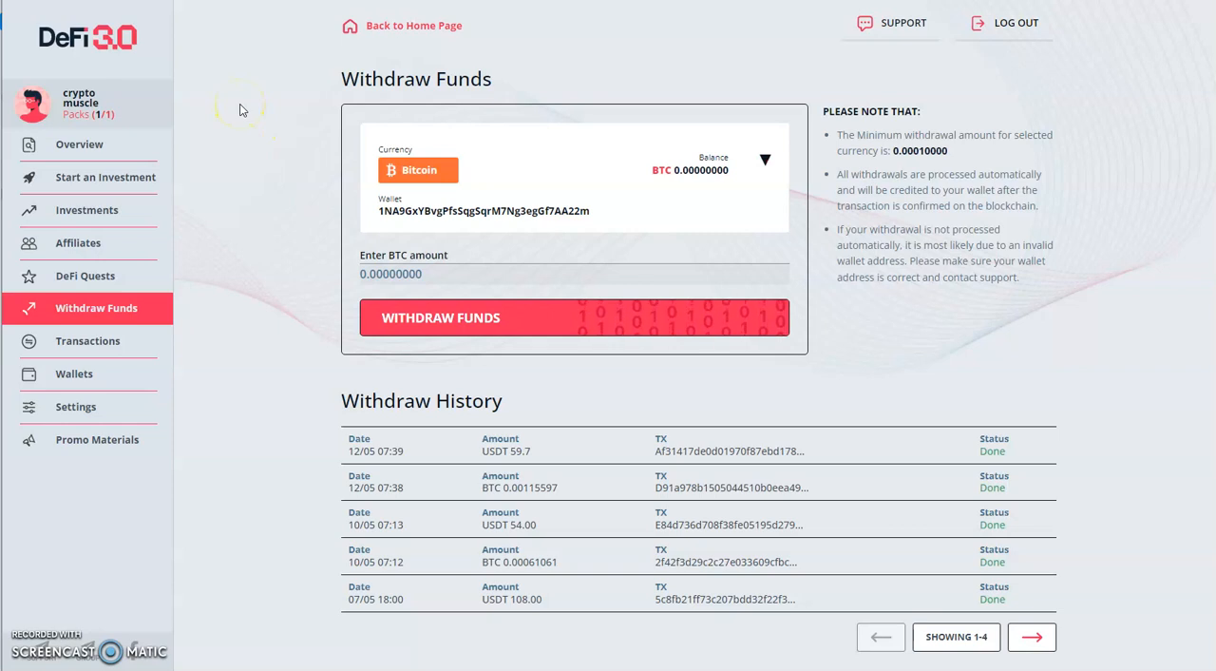
{"action": "mouse_move", "coordinate": [232, 65]}
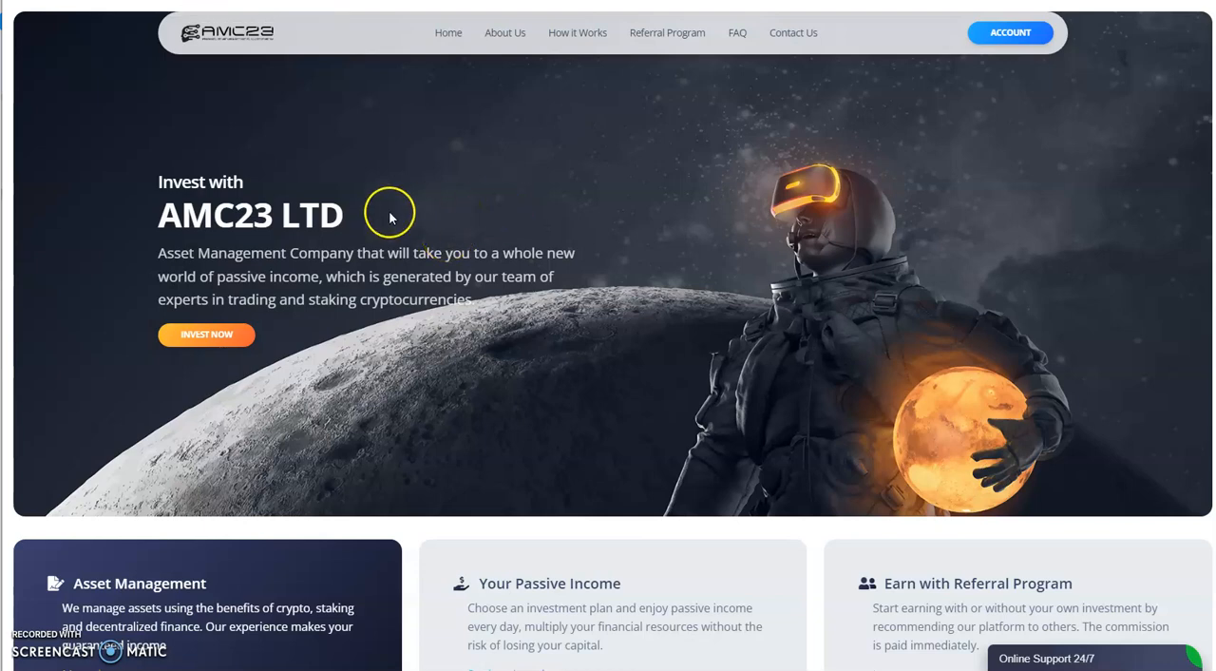
Step: Scroll the AMC23 homepage through the Premium and Enterprise plans and crypto payment logos
{"action": "scroll", "scroll_direction": "down", "scroll_amount": 3}
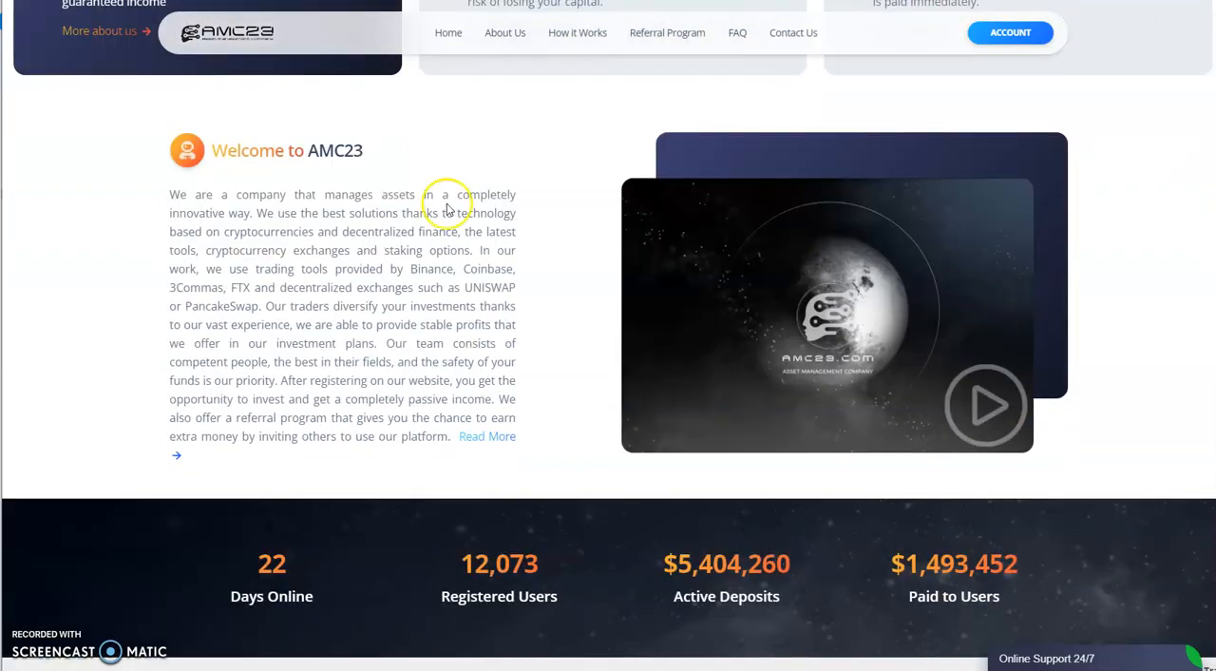
{"action": "scroll", "scroll_direction": "down", "scroll_amount": 3}
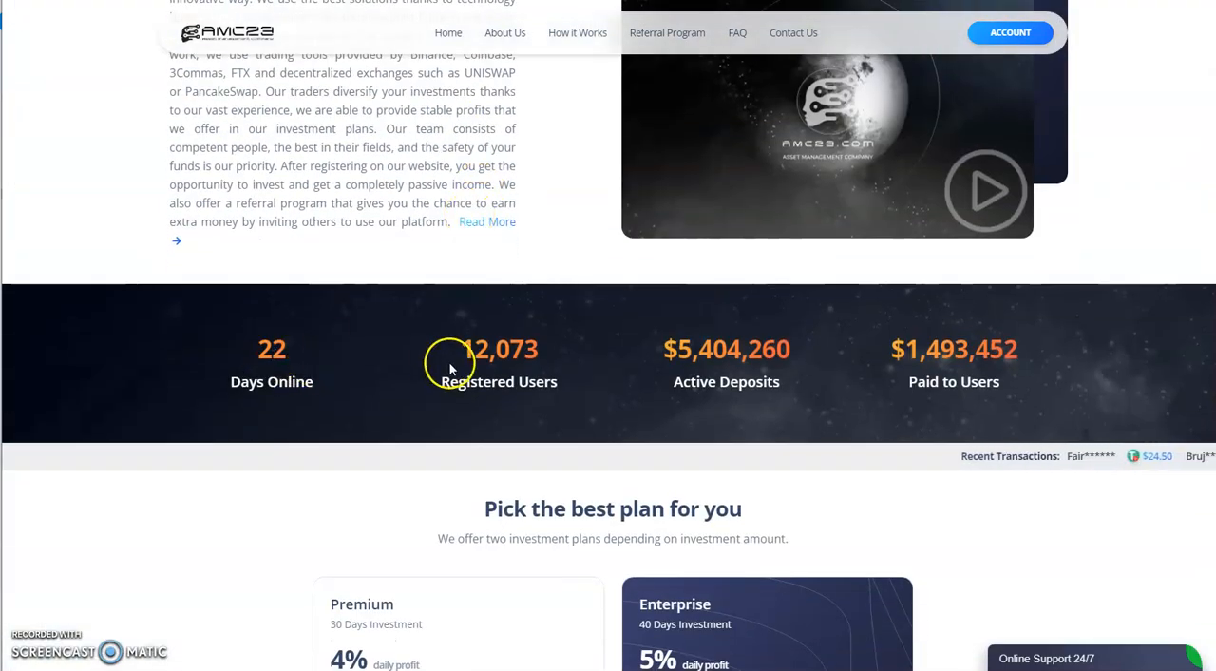
{"action": "mouse_move", "coordinate": [712, 357]}
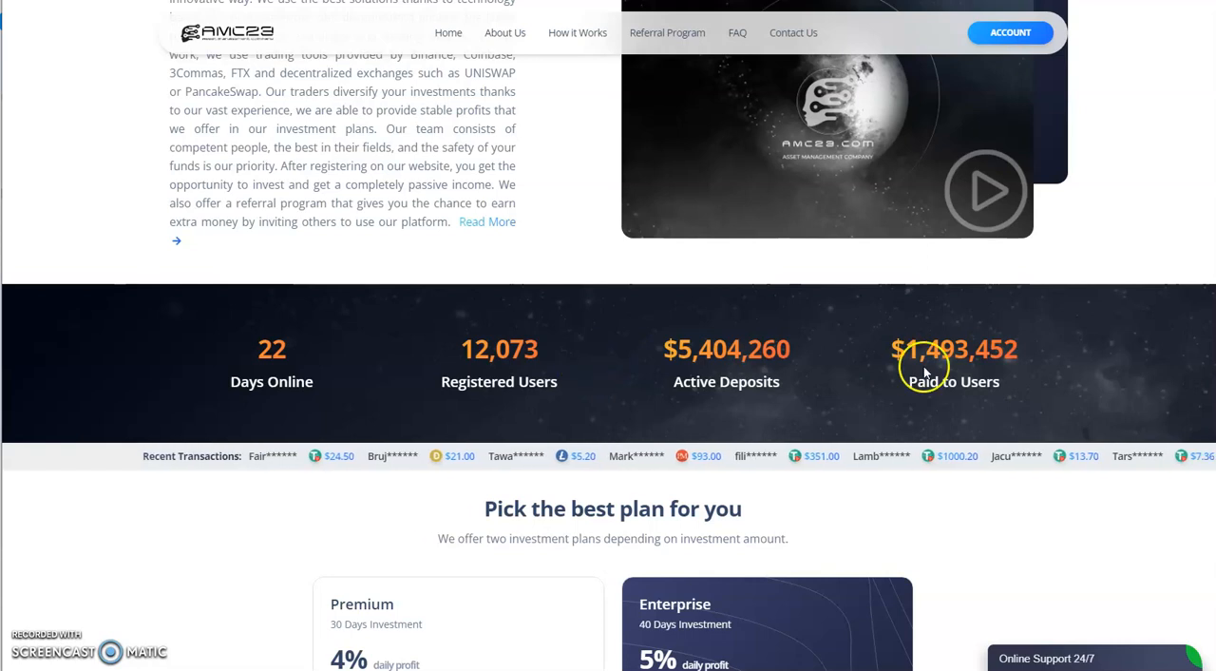
{"action": "mouse_move", "coordinate": [870, 371]}
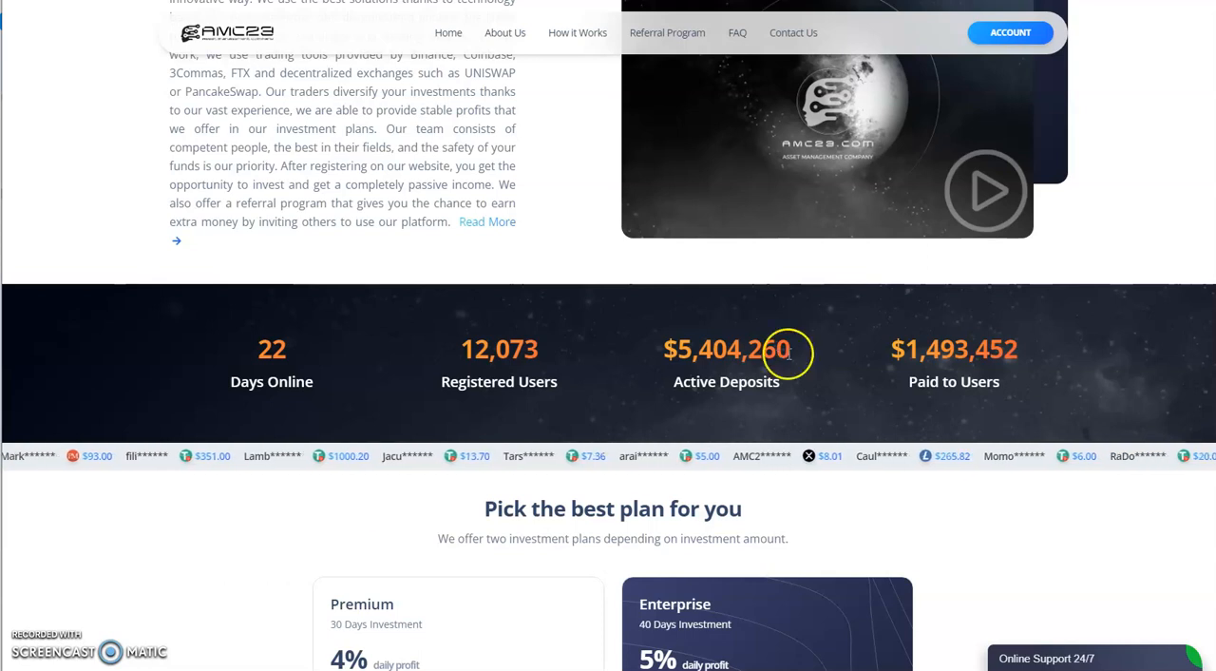
{"action": "mouse_move", "coordinate": [707, 352]}
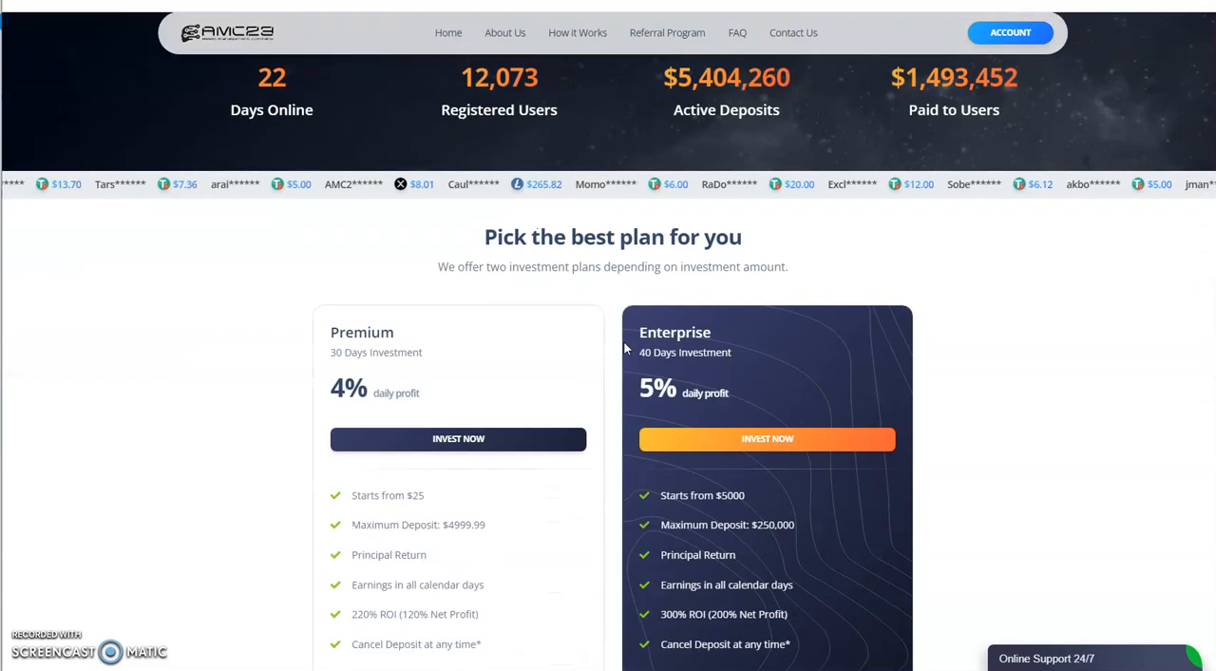
{"action": "scroll", "scroll_direction": "down", "scroll_amount": 3}
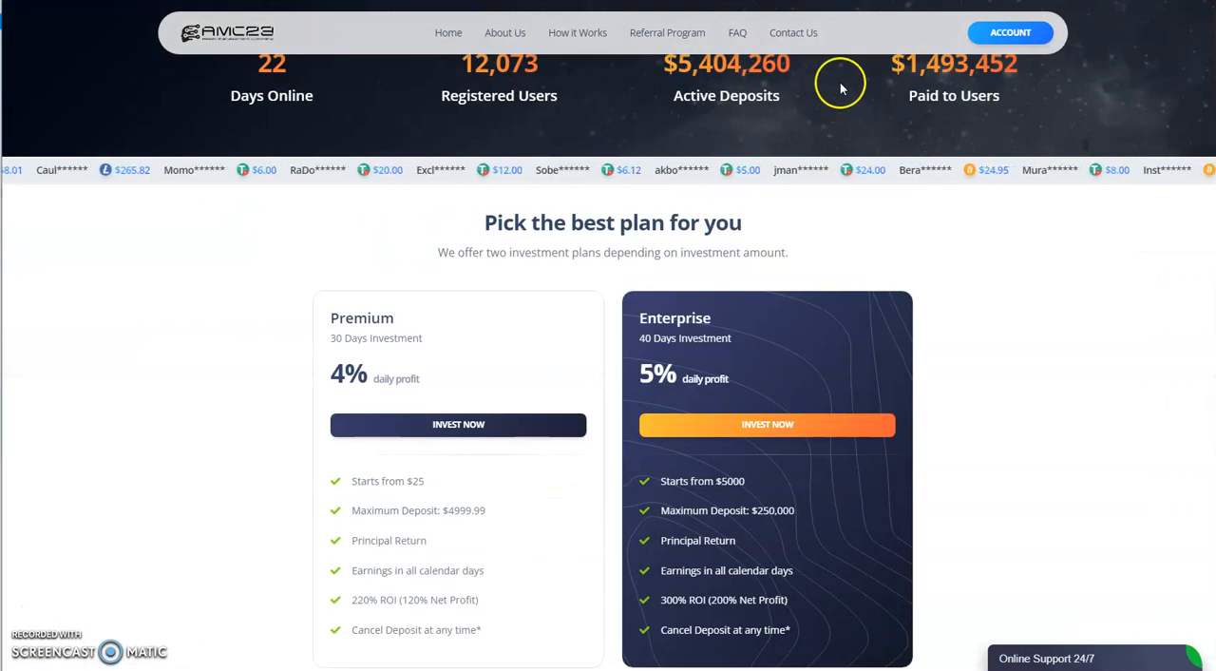
{"action": "scroll", "scroll_direction": "down", "scroll_amount": 3}
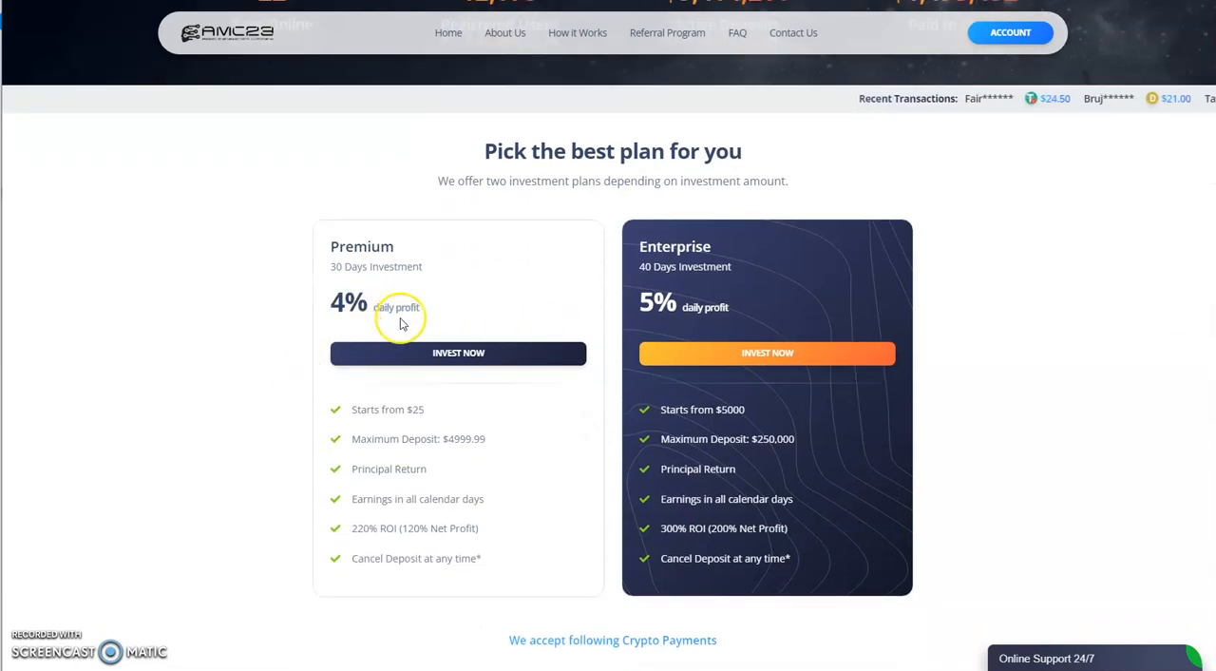
{"action": "mouse_move", "coordinate": [599, 311]}
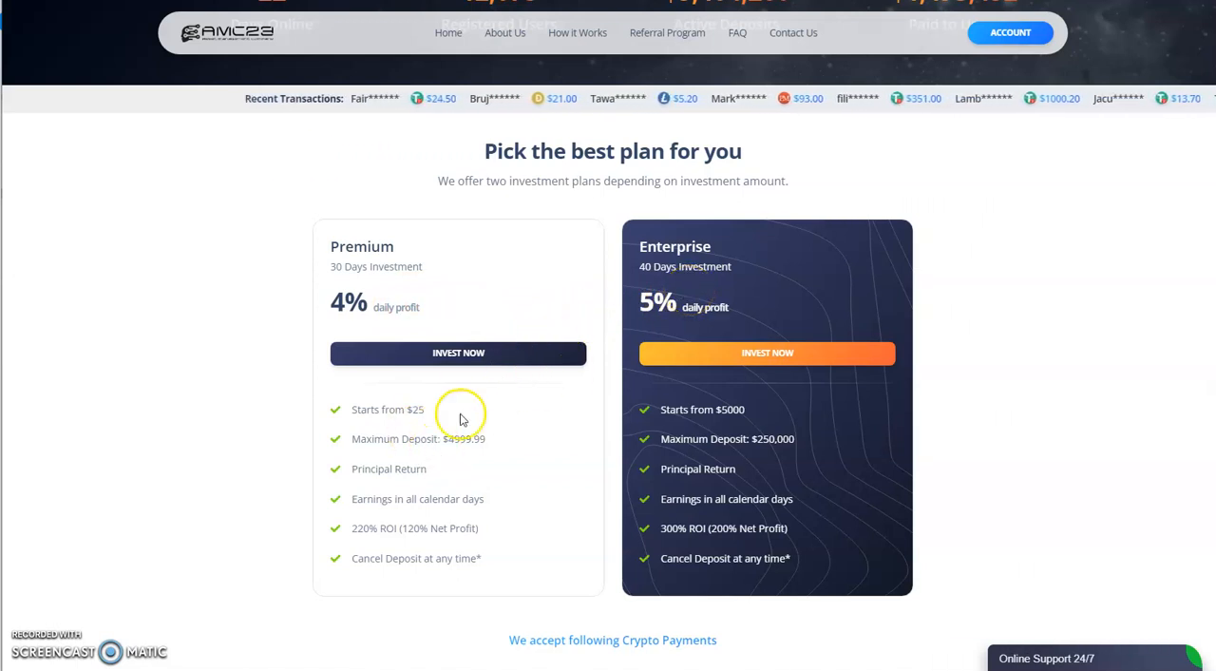
{"action": "mouse_move", "coordinate": [745, 228]}
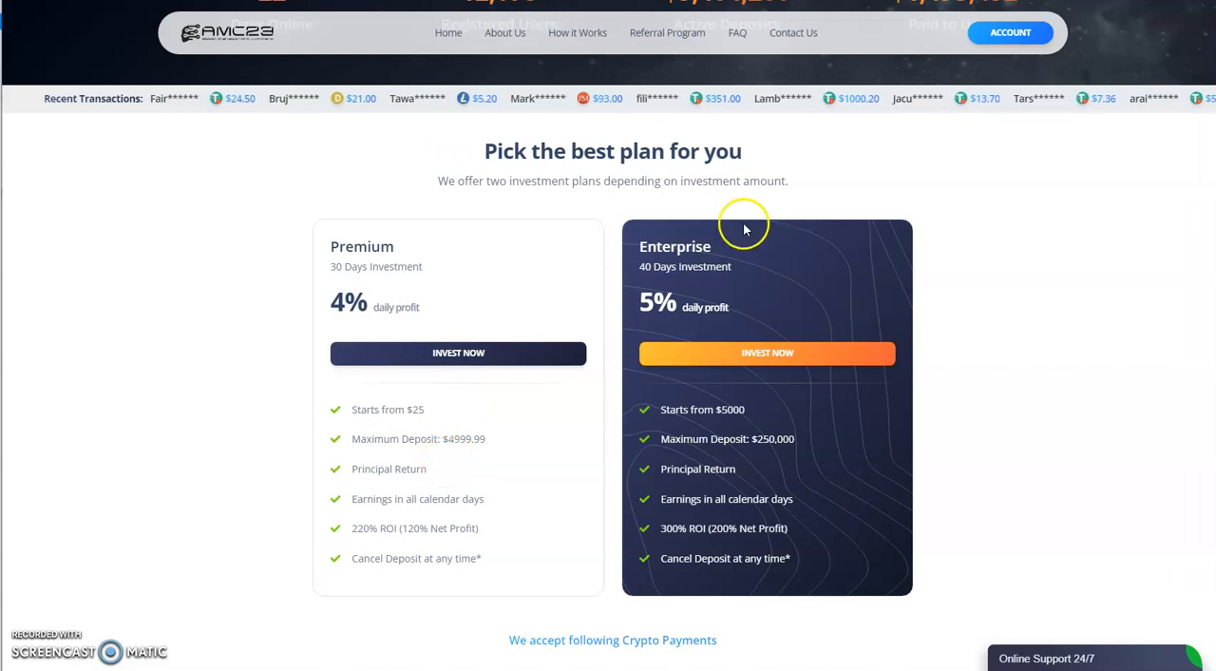
{"action": "mouse_move", "coordinate": [481, 300]}
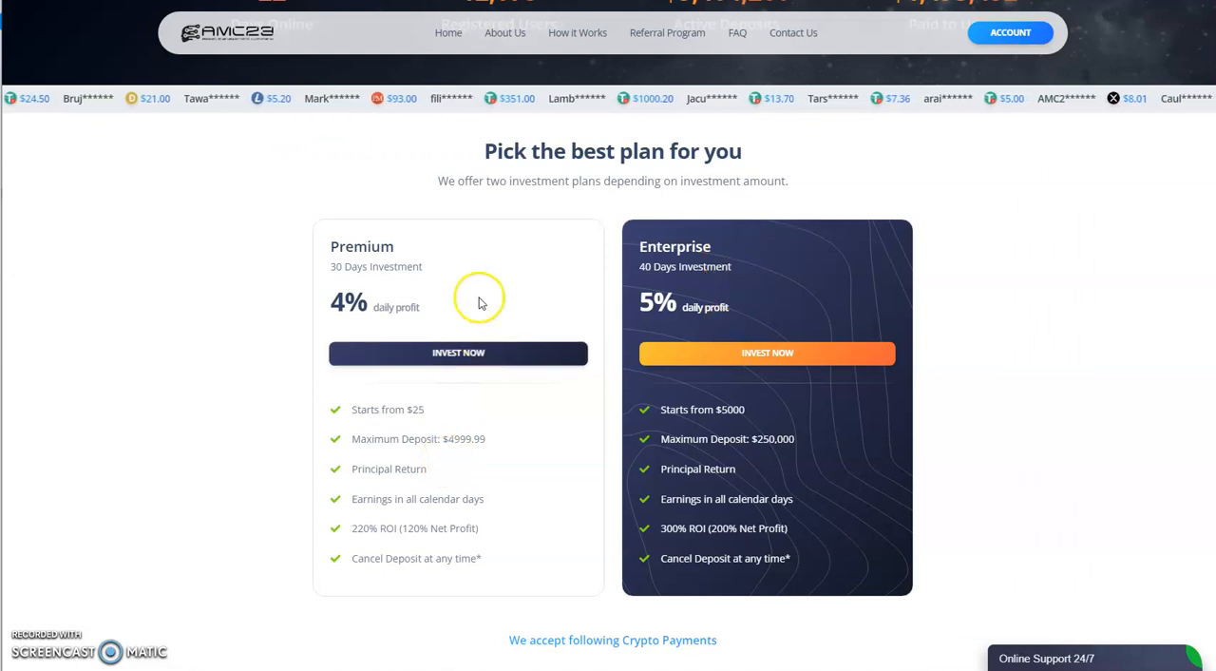
{"action": "mouse_move", "coordinate": [214, 435]}
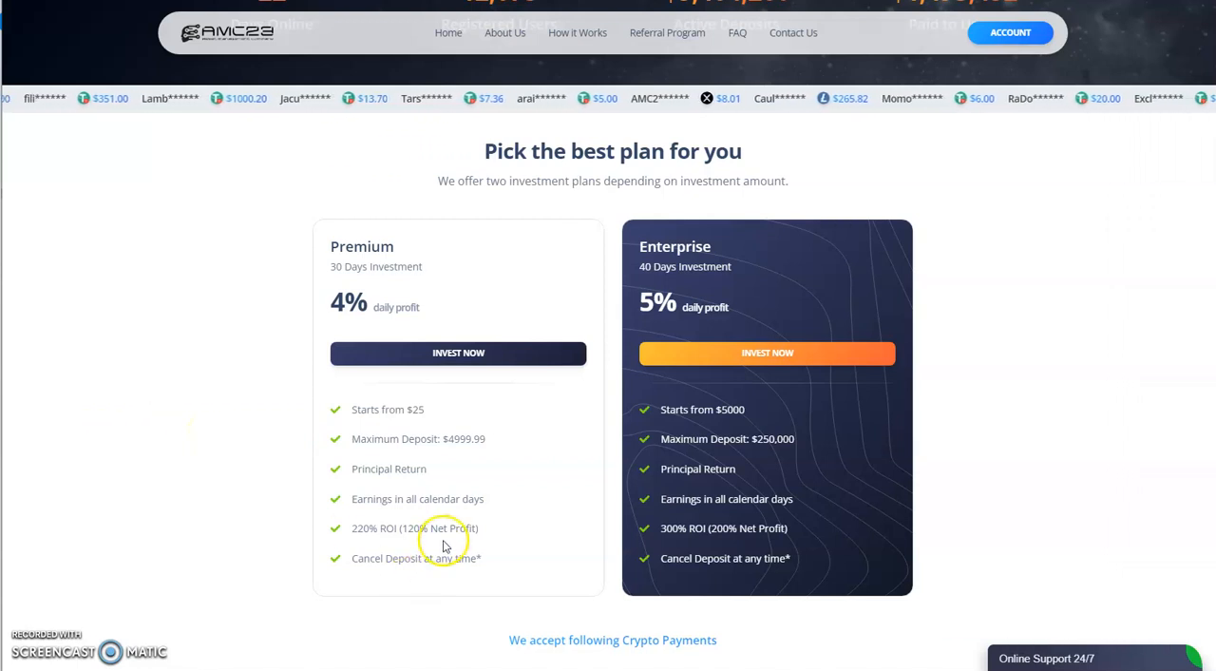
{"action": "mouse_move", "coordinate": [380, 559]}
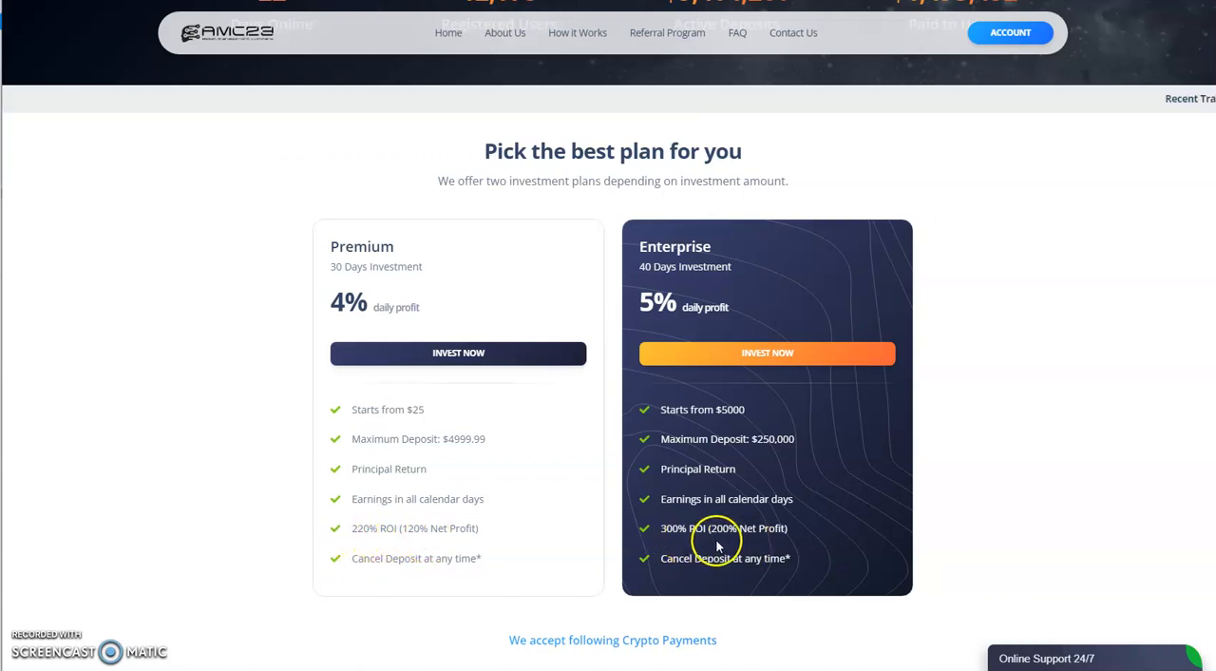
{"action": "mouse_move", "coordinate": [528, 391]}
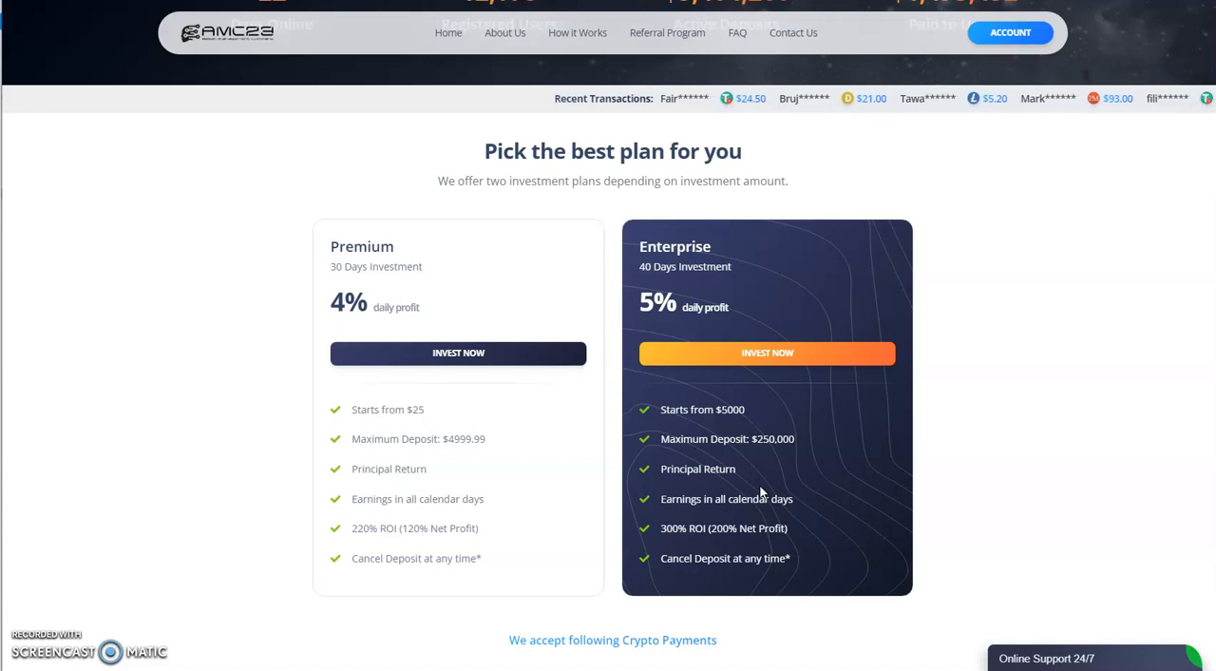
{"action": "scroll", "scroll_direction": "down", "scroll_amount": 3}
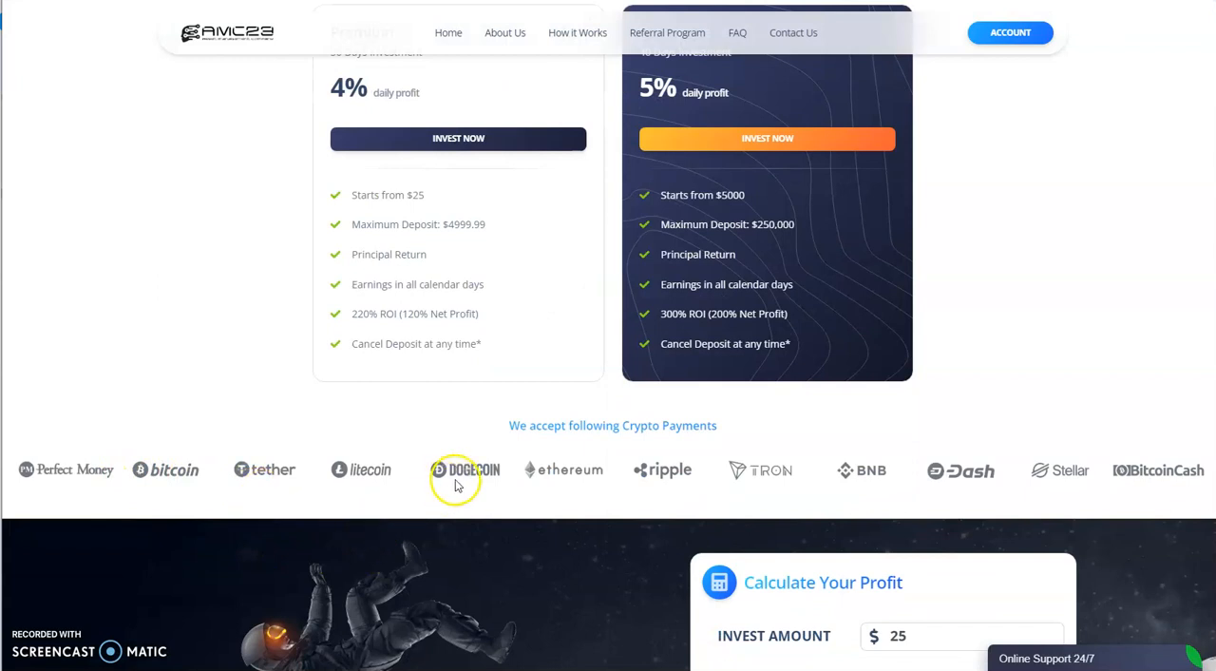
{"action": "mouse_move", "coordinate": [866, 488]}
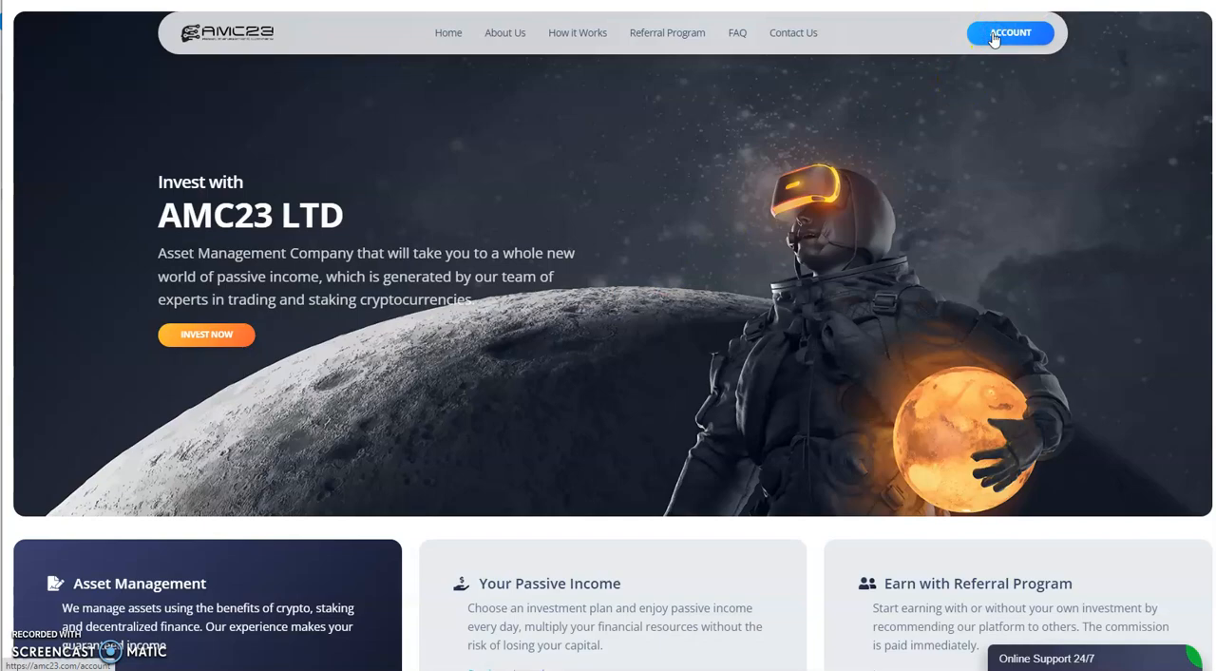
Step: Go to the account dashboard and its Withdraw Funds page listing the coin balances
{"action": "left_click", "coordinate": [1013, 31]}
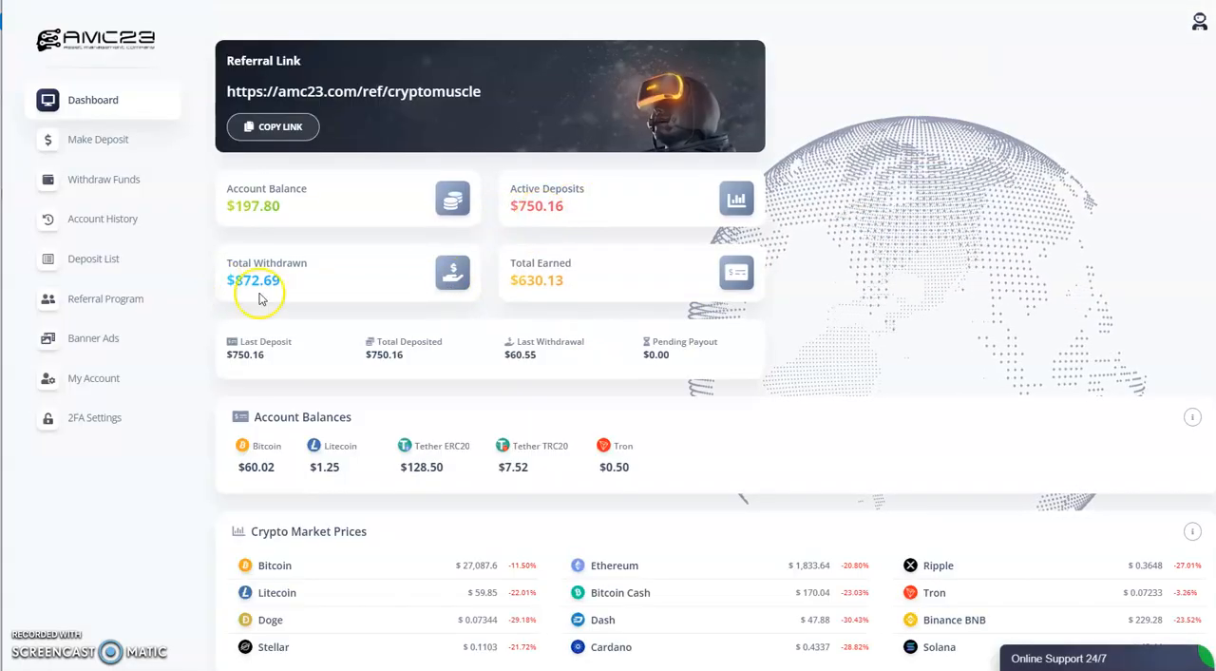
{"action": "mouse_move", "coordinate": [239, 239]}
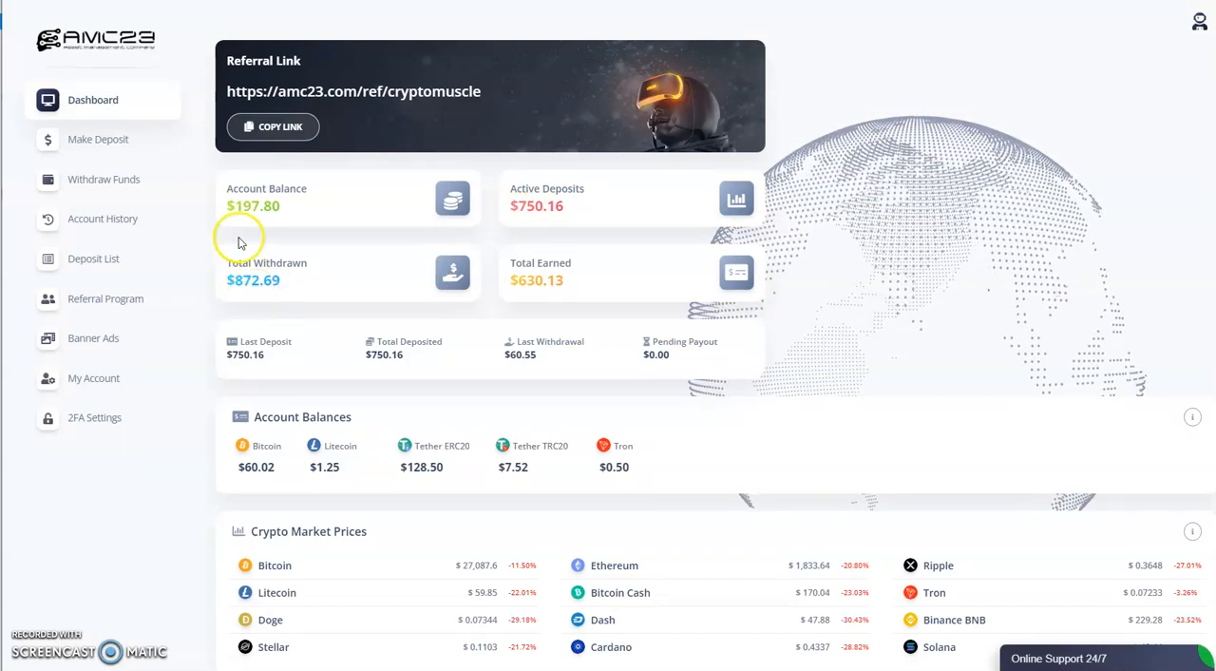
{"action": "mouse_move", "coordinate": [110, 180]}
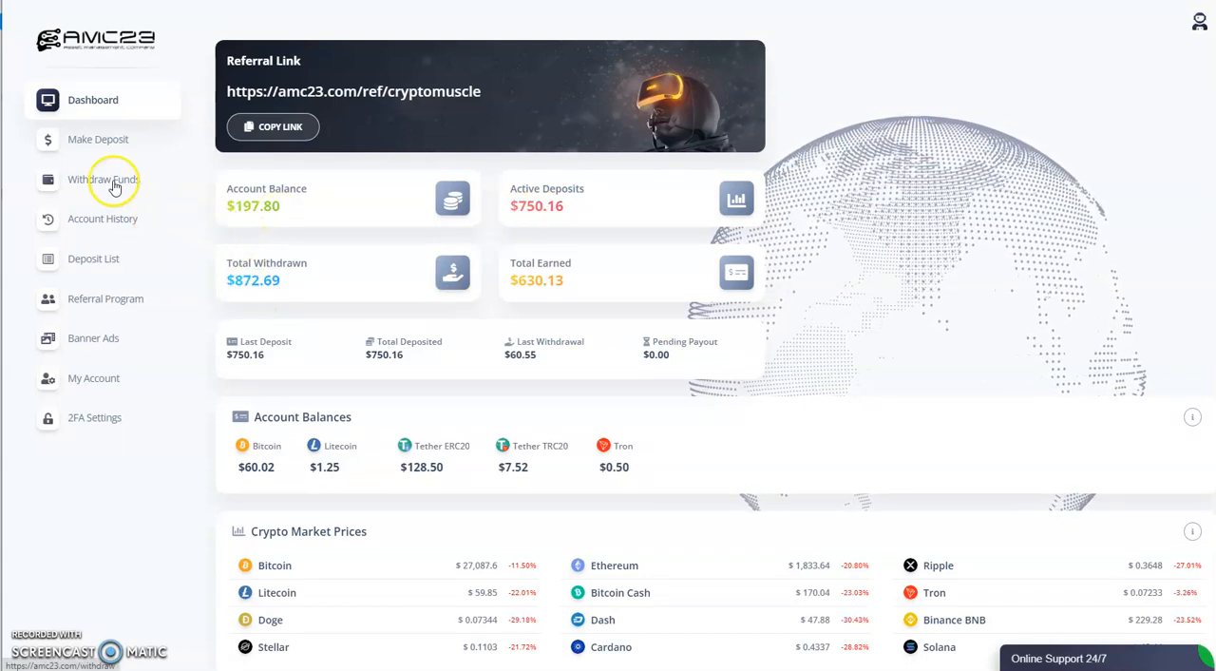
{"action": "left_click", "coordinate": [104, 178]}
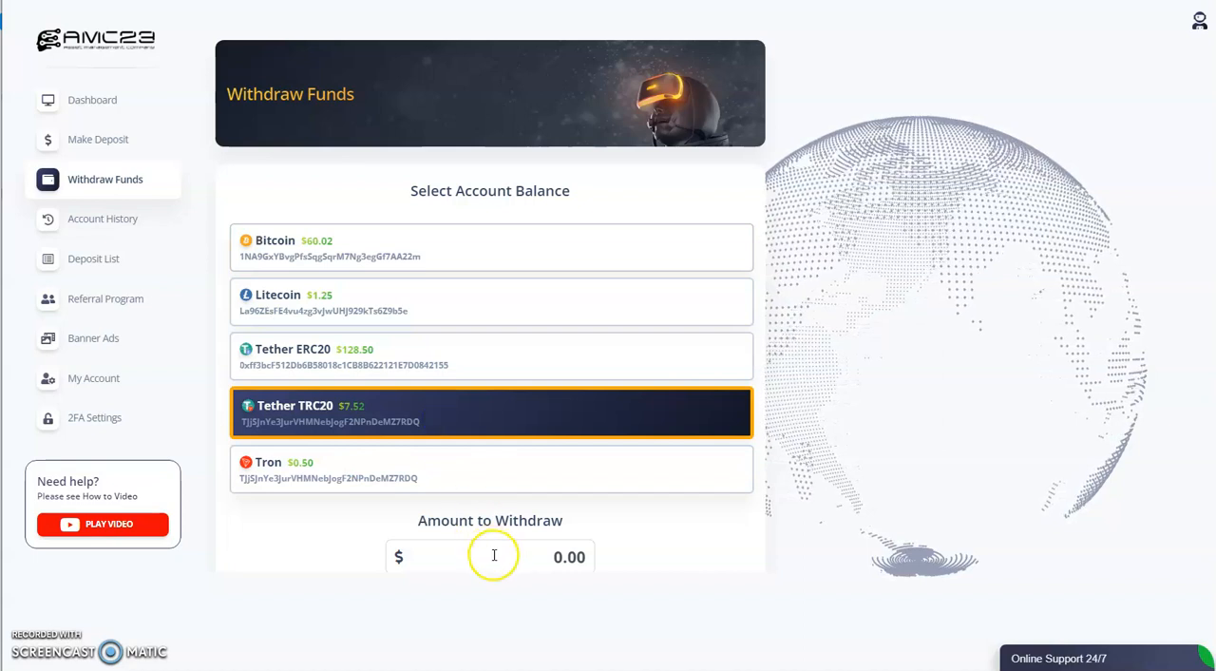
Step: Request and confirm a withdrawal of the $7.52 Tether TRC20 balance
{"action": "left_click", "coordinate": [494, 555]}
{"action": "type", "text": "7.52"}
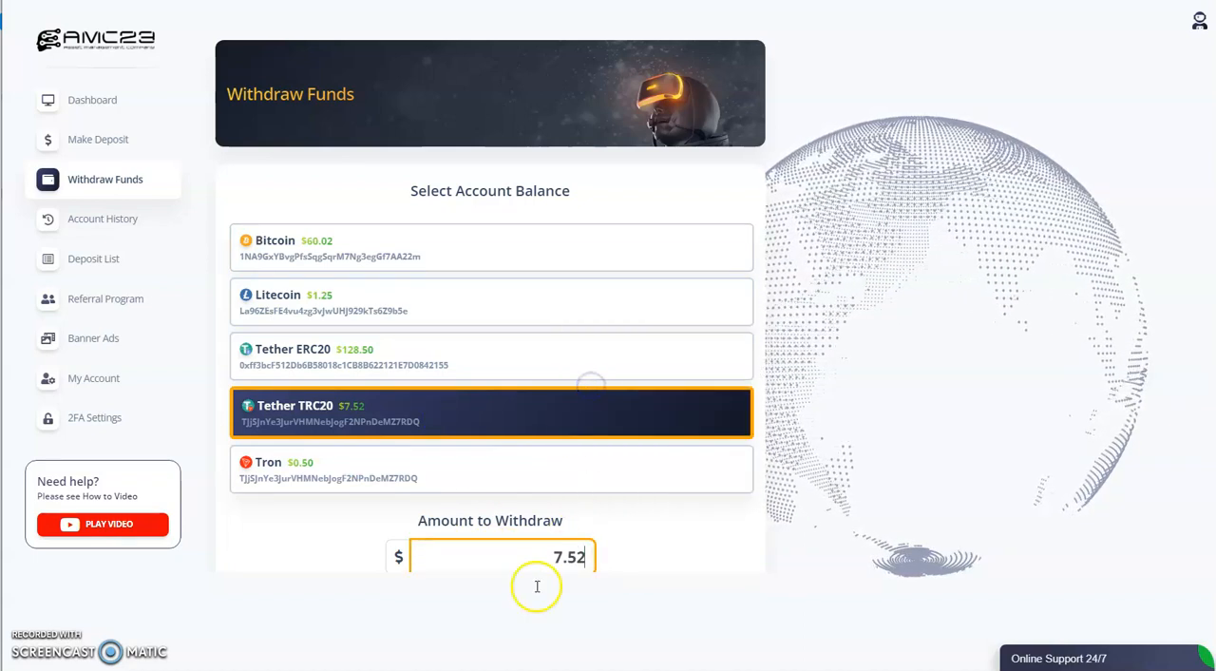
{"action": "scroll", "scroll_direction": "down", "scroll_amount": 3}
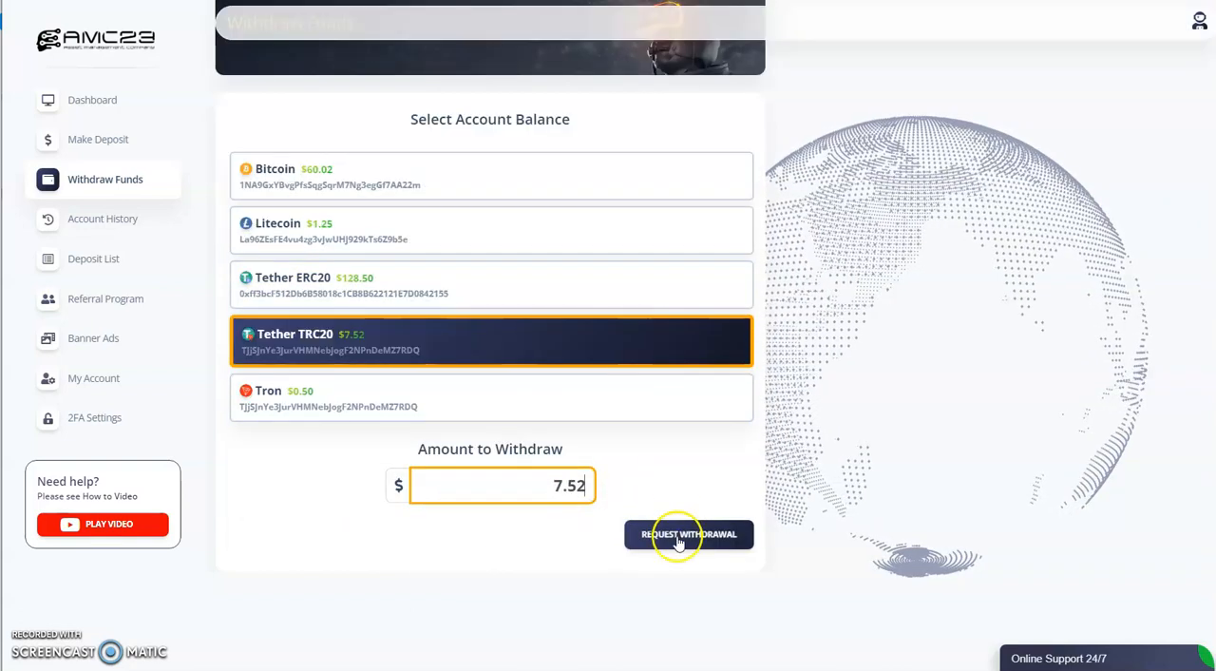
{"action": "left_click", "coordinate": [687, 533]}
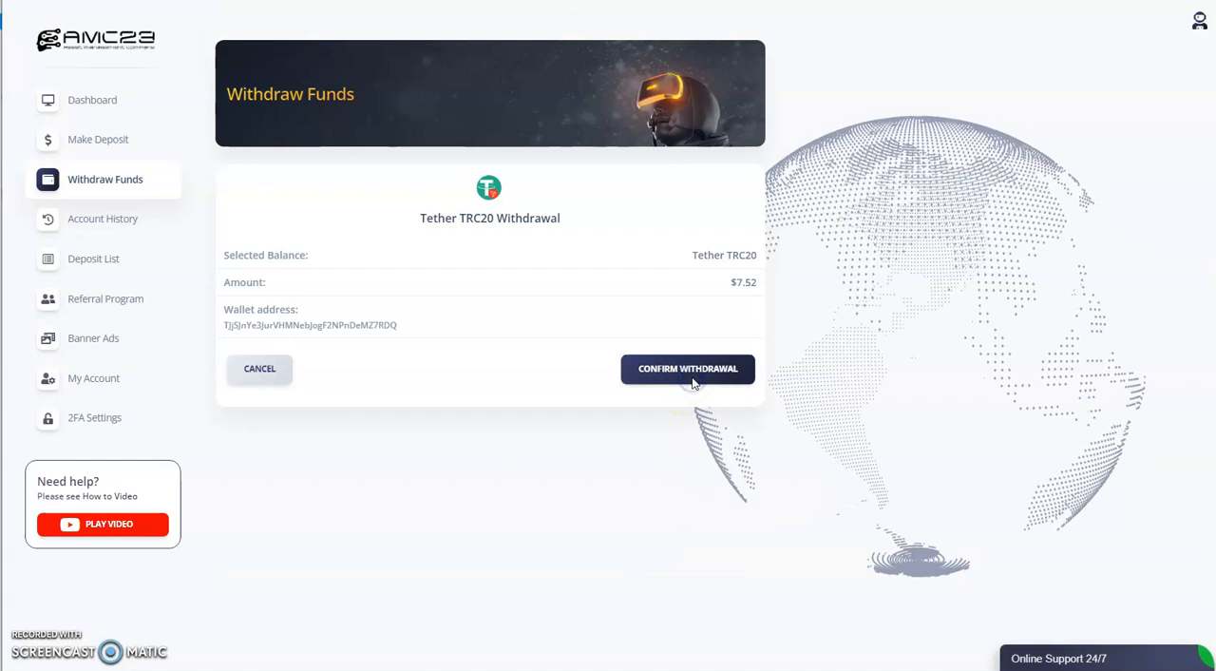
{"action": "left_click", "coordinate": [688, 369]}
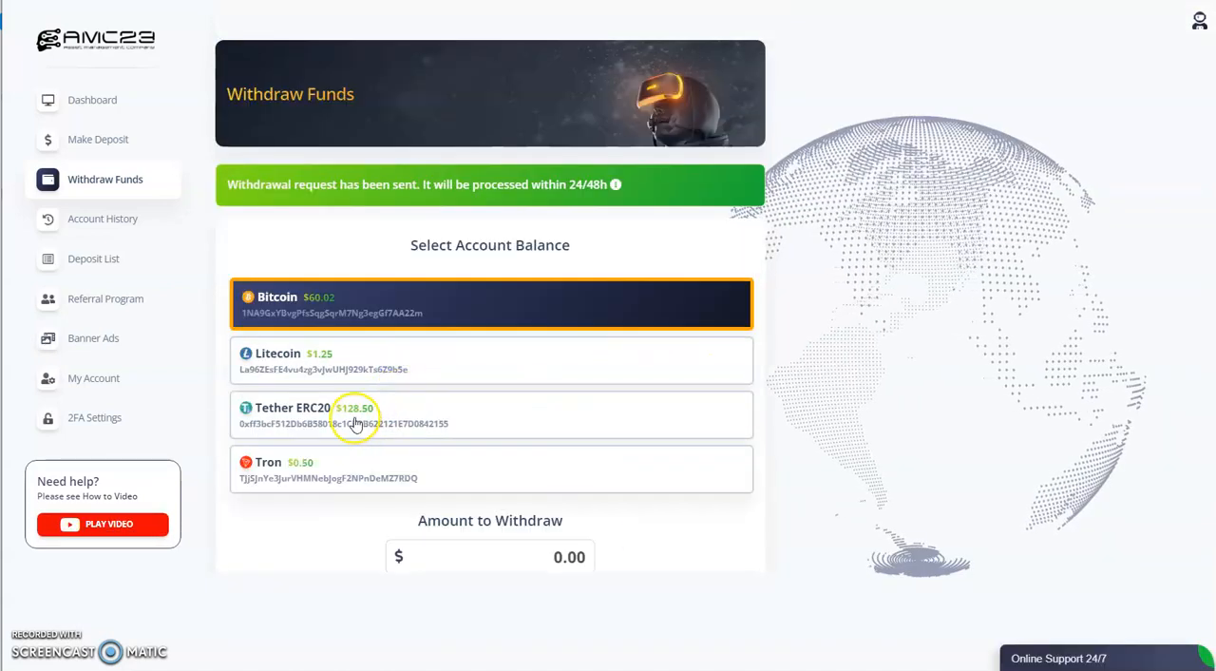
{"action": "mouse_move", "coordinate": [369, 414]}
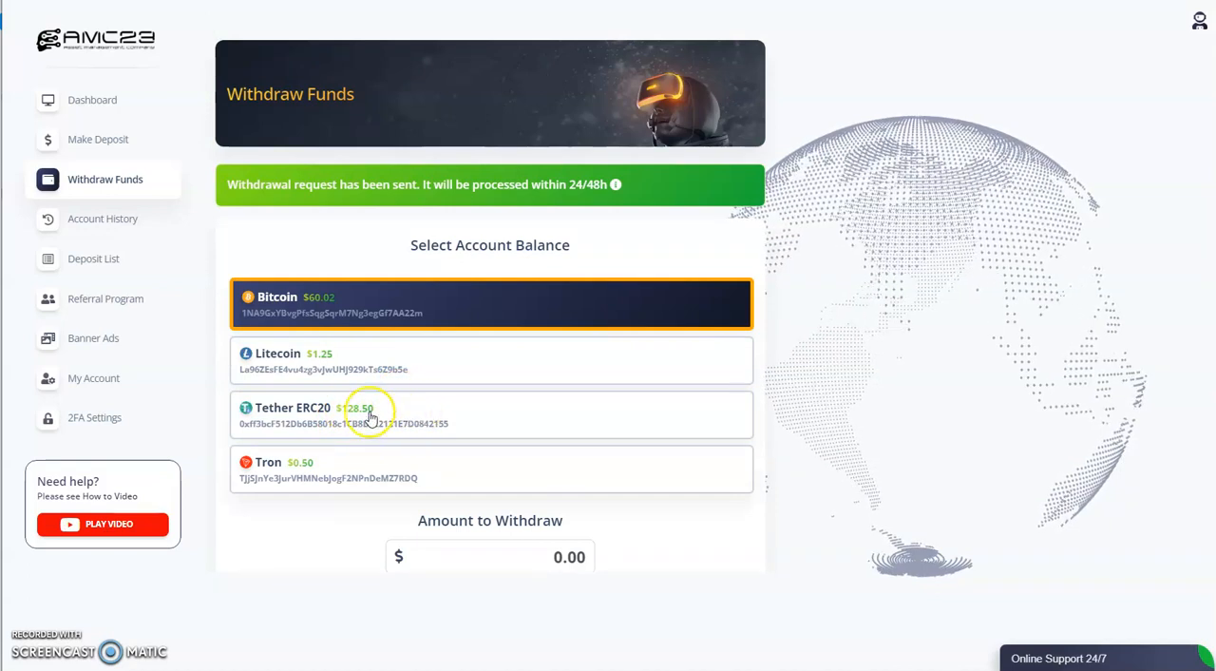
Step: Copy the $128.50 Tether ERC20 balance into the amount and confirm its withdrawal request
{"action": "double_click", "coordinate": [357, 406]}
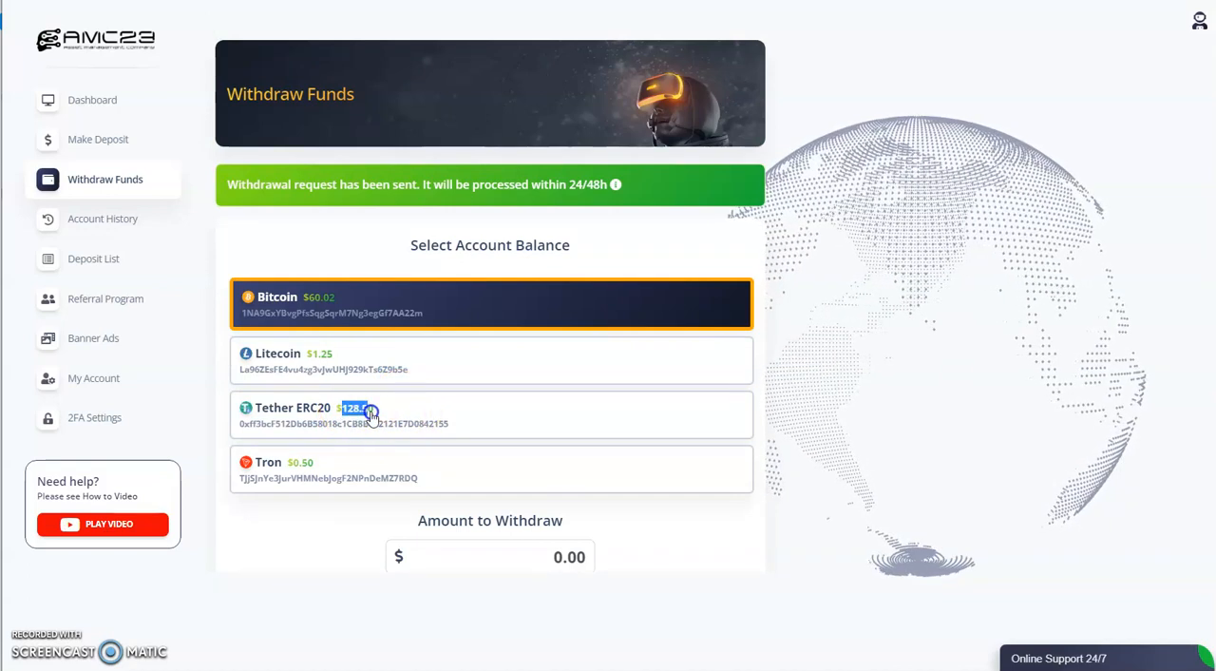
{"action": "right_click", "coordinate": [364, 411]}
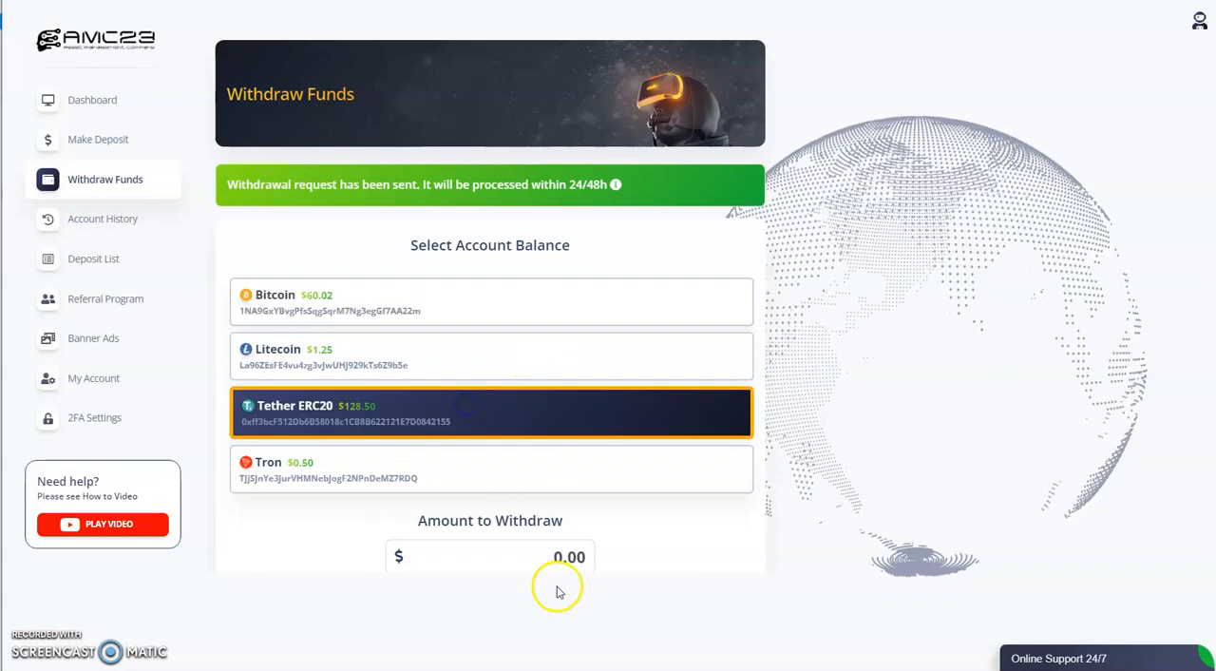
{"action": "right_click", "coordinate": [567, 555]}
{"action": "type", "text": "128.5"}
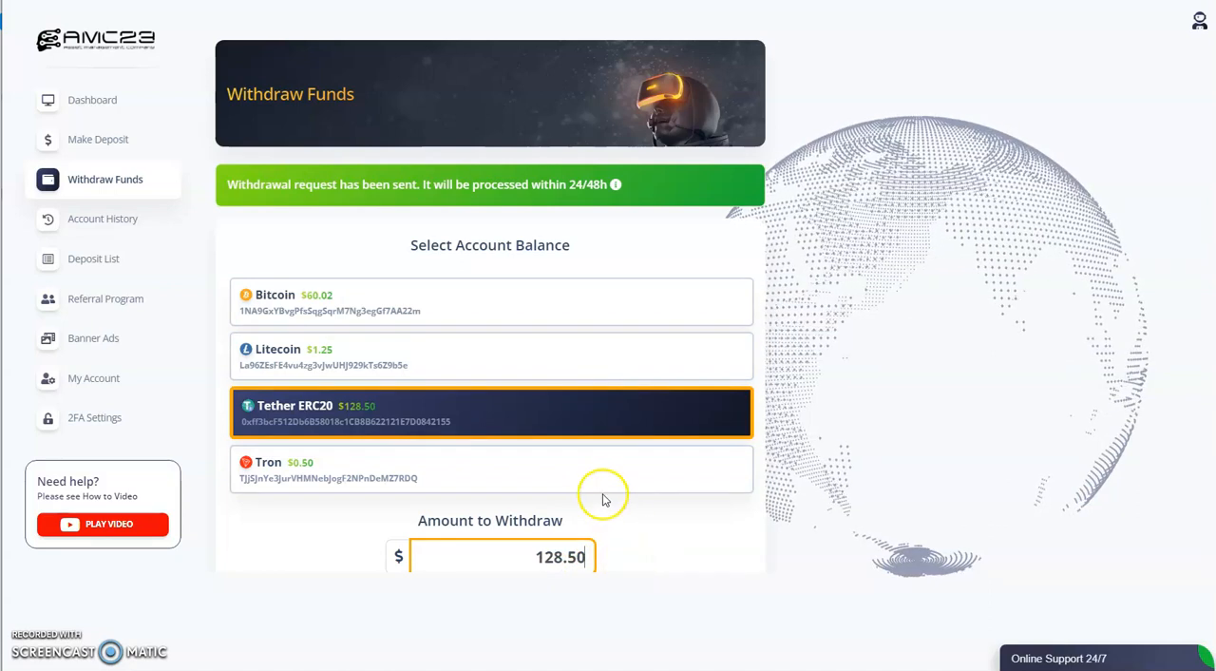
{"action": "scroll", "scroll_direction": "down", "scroll_amount": 3}
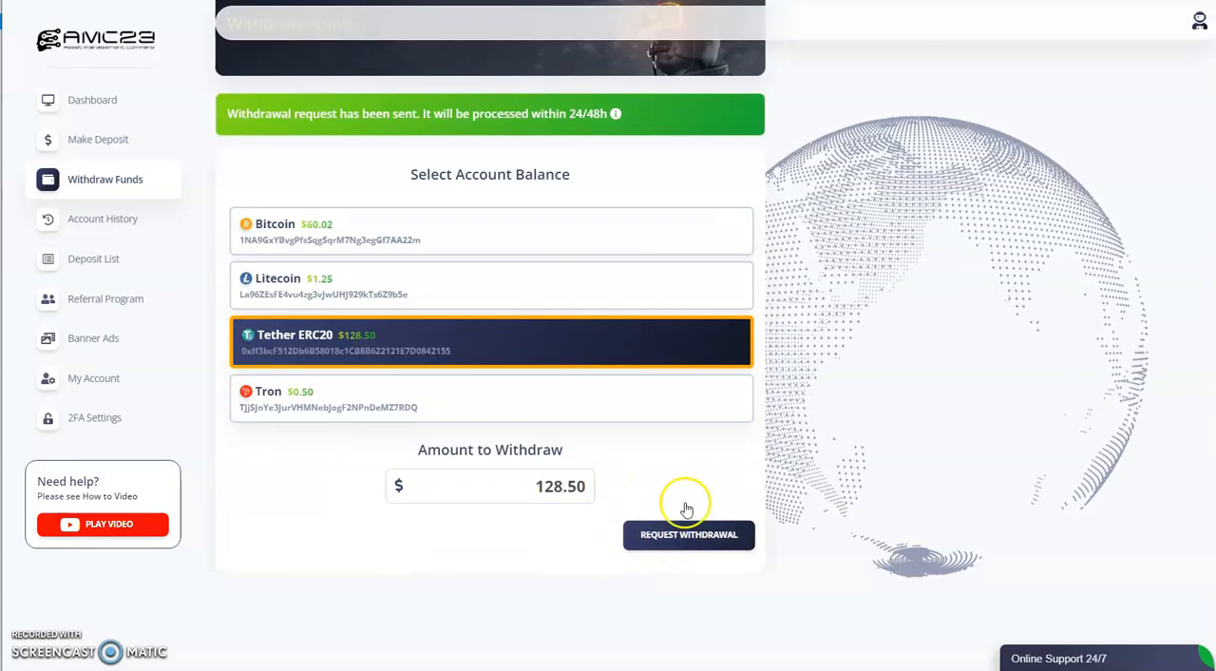
{"action": "left_click", "coordinate": [688, 535]}
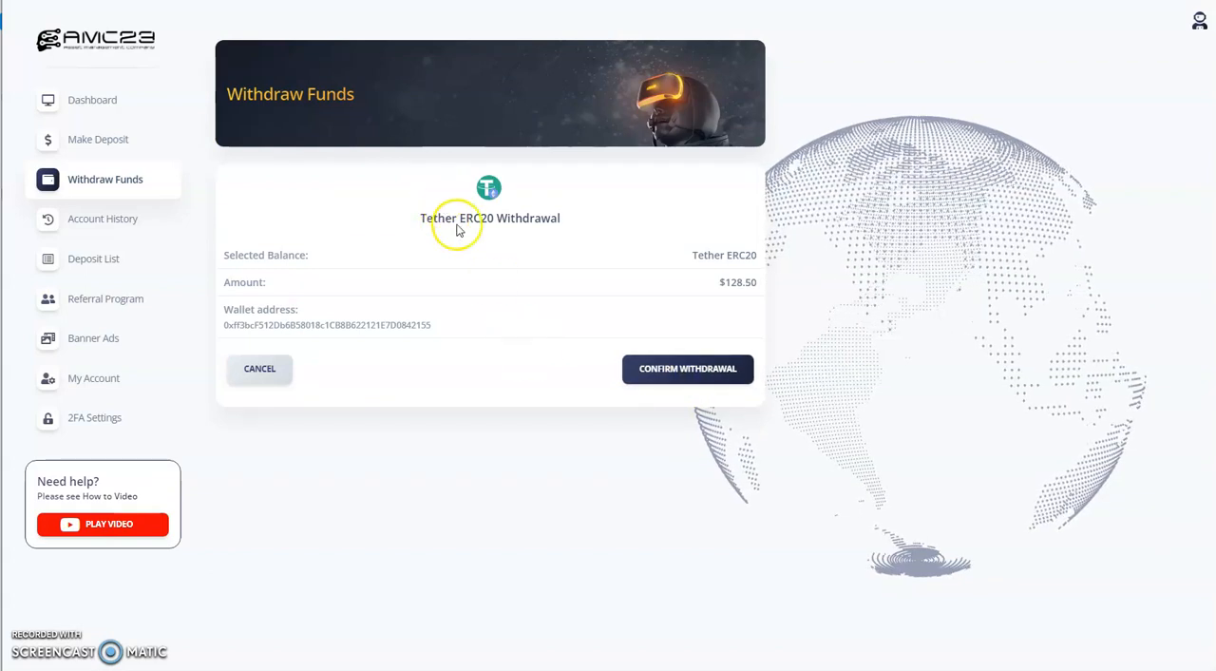
{"action": "left_click", "coordinate": [687, 368]}
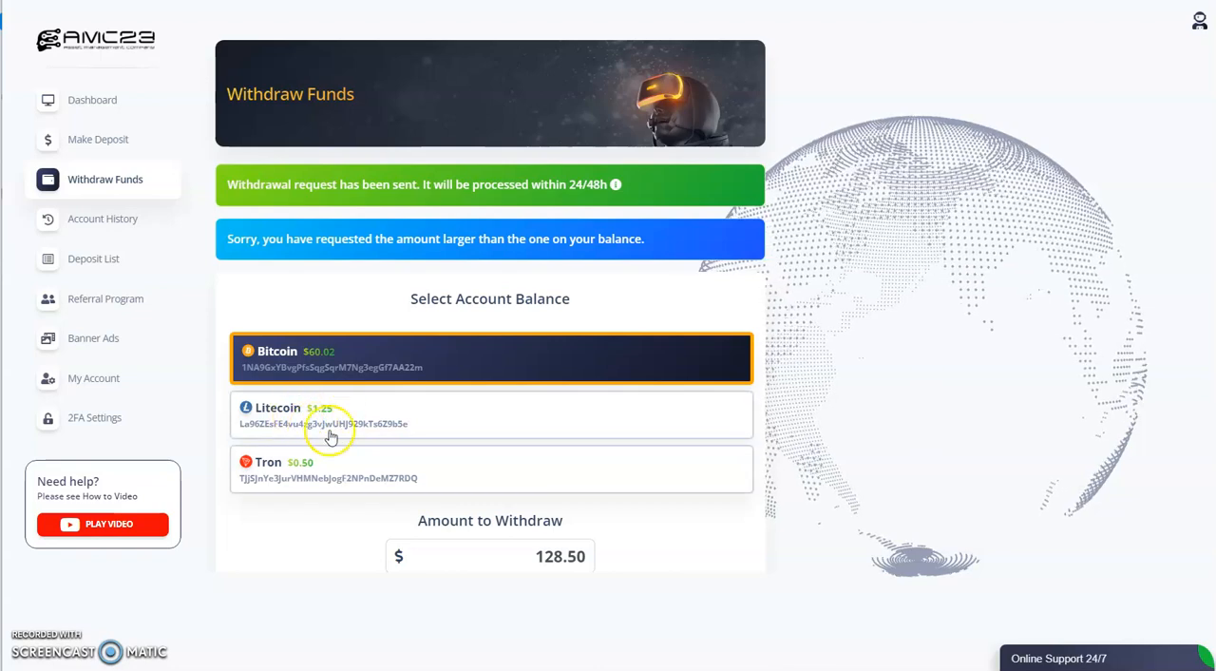
{"action": "mouse_move", "coordinate": [316, 422]}
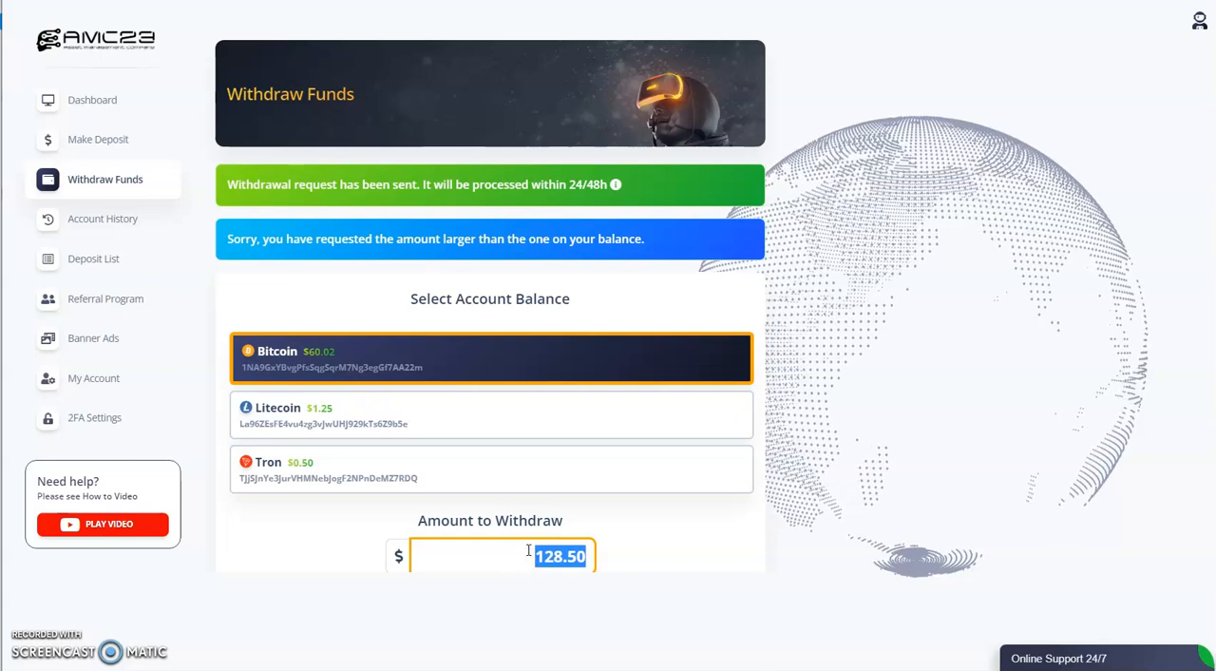
Step: Enter 60.02 as the Bitcoin amount and confirm the withdrawal request
{"action": "type", "text": "60.02"}
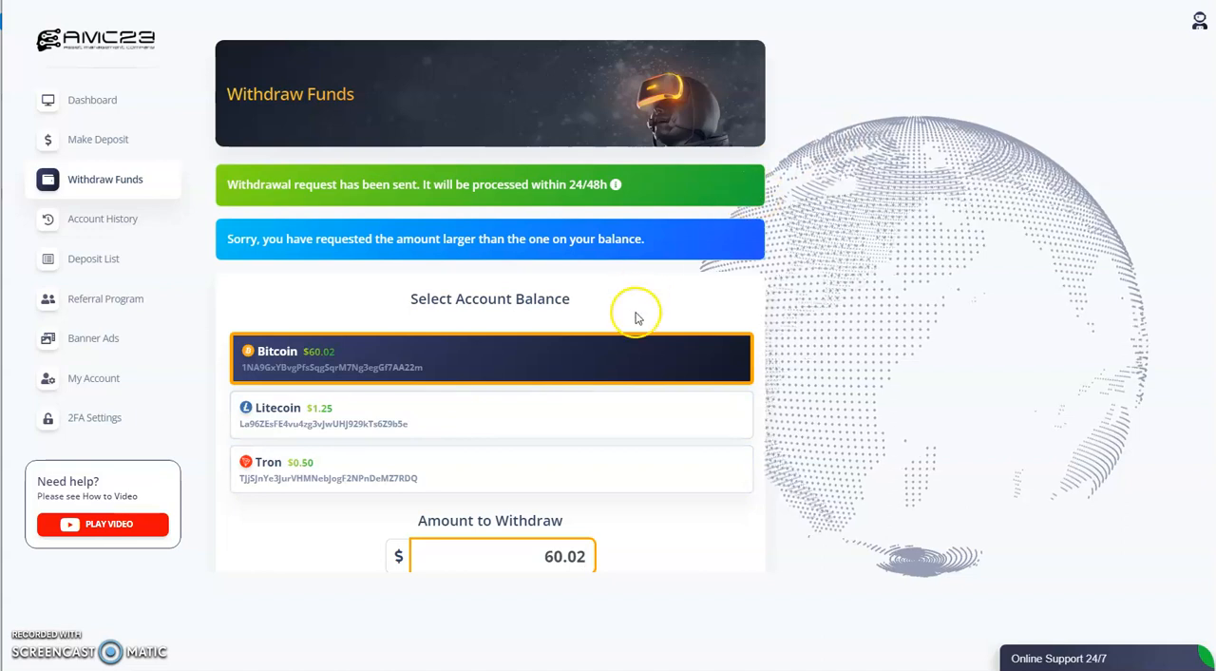
{"action": "scroll", "scroll_direction": "down", "scroll_amount": 3}
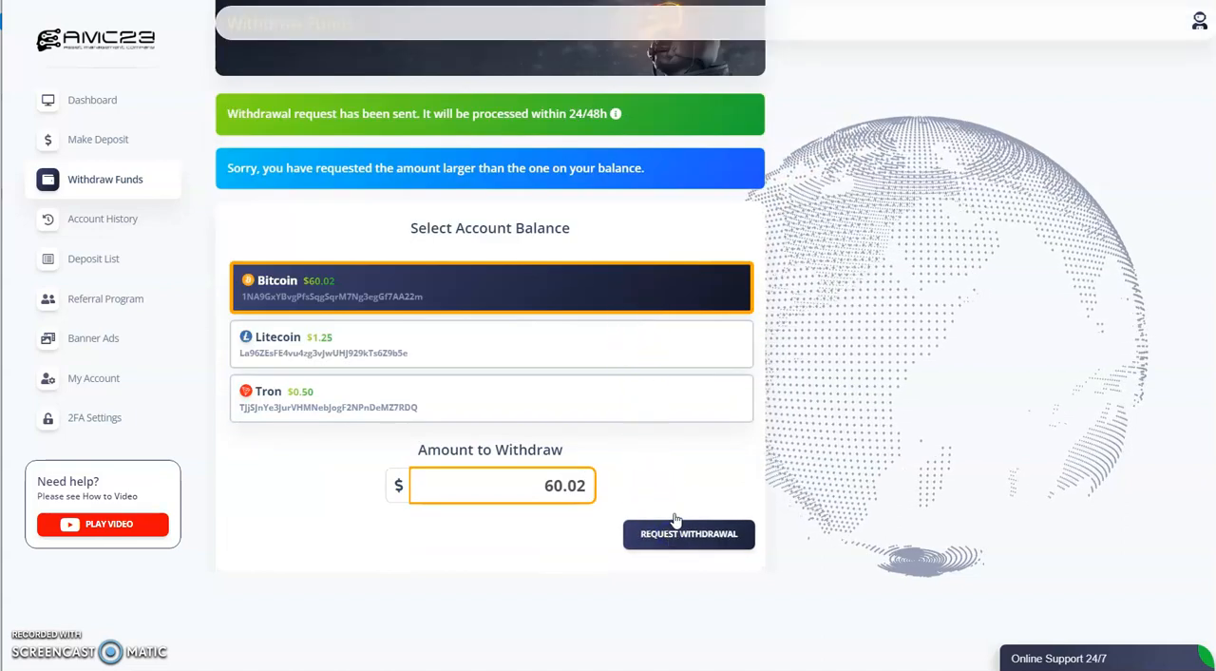
{"action": "left_click", "coordinate": [688, 534]}
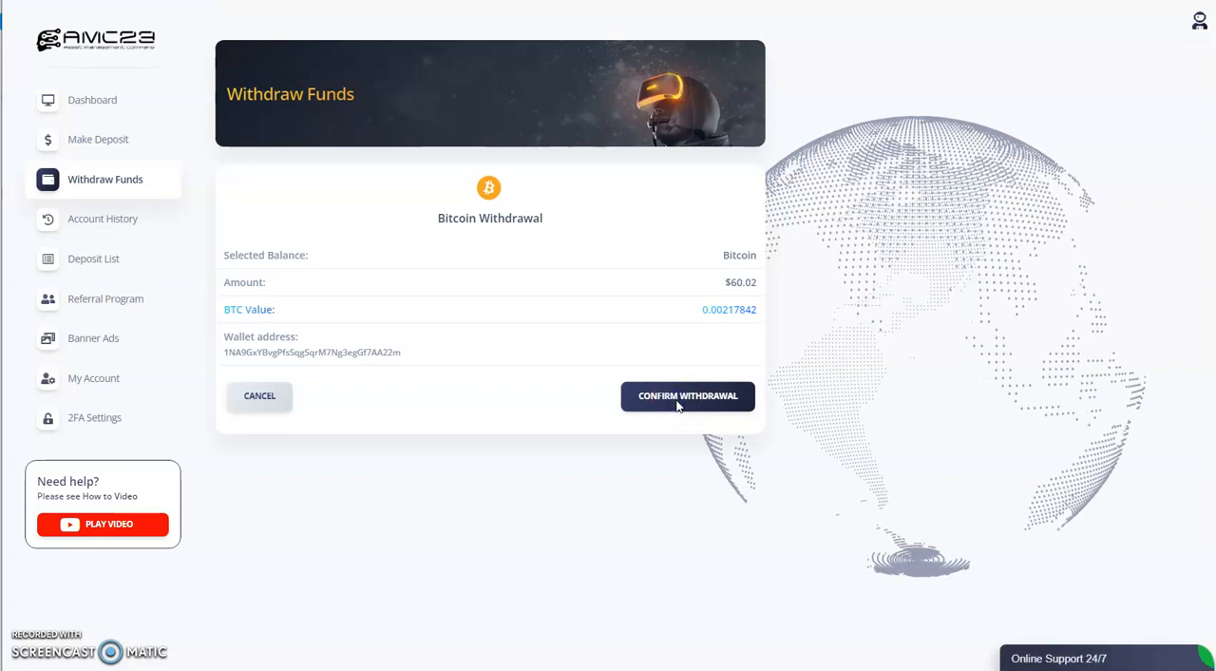
{"action": "left_click", "coordinate": [687, 398]}
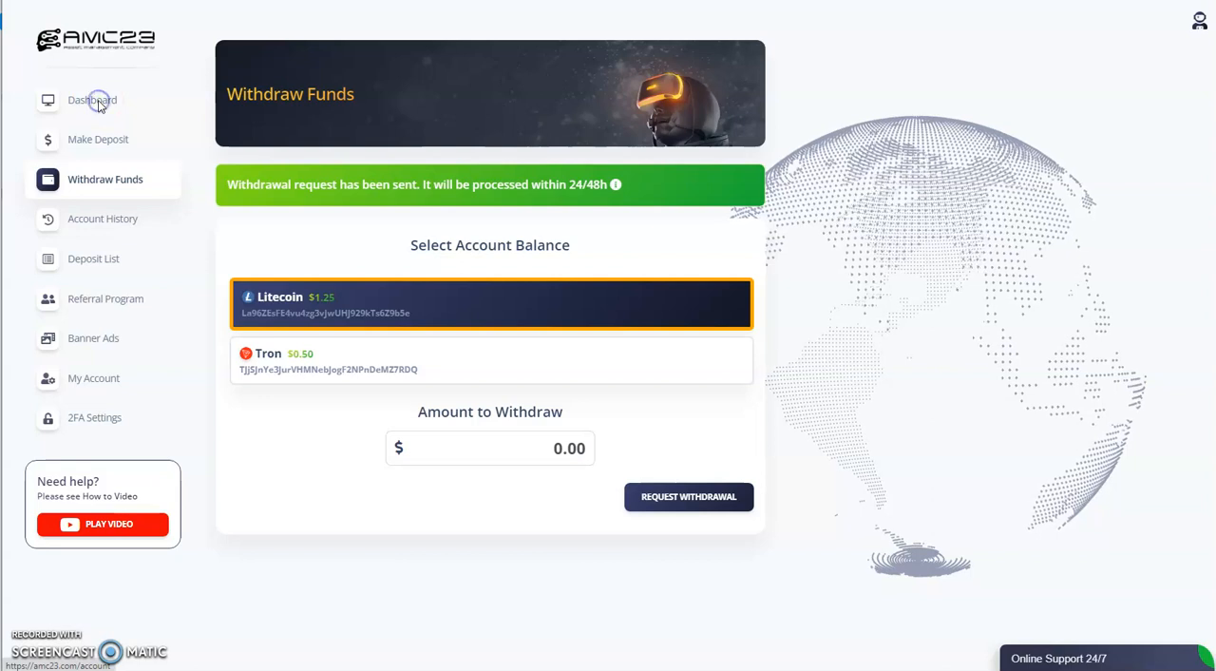
Step: Return to the dashboard showing $872.69 total withdrawn and a $1.76 balance
{"action": "left_click", "coordinate": [91, 99]}
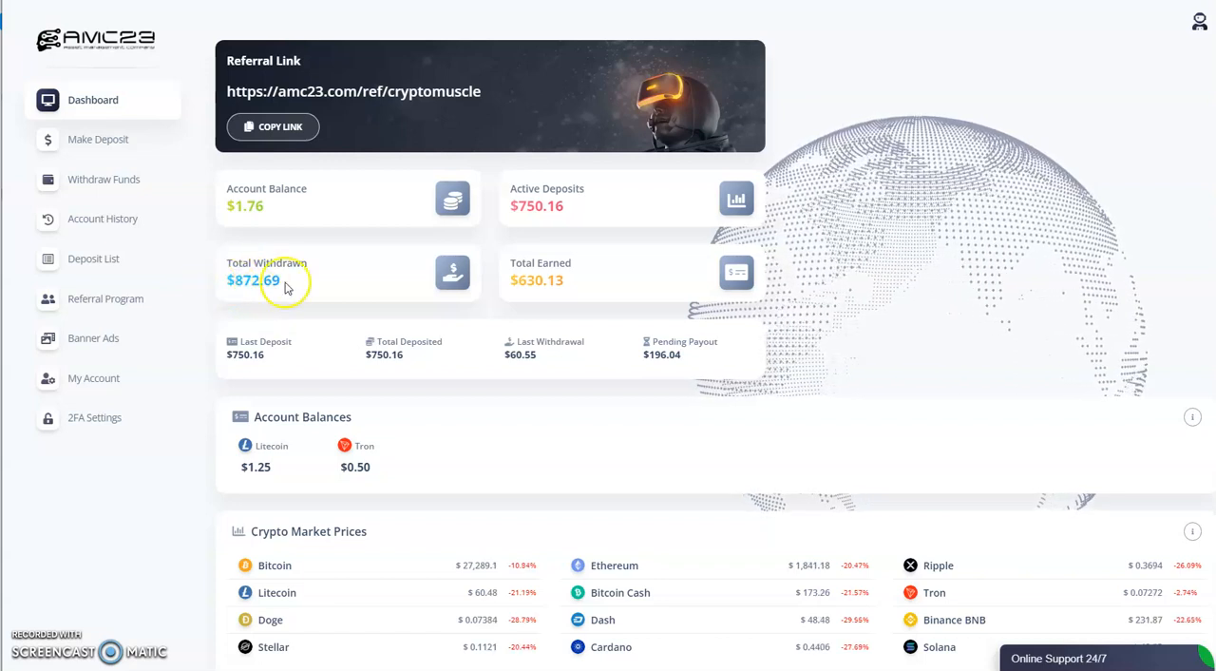
{"action": "mouse_move", "coordinate": [200, 175]}
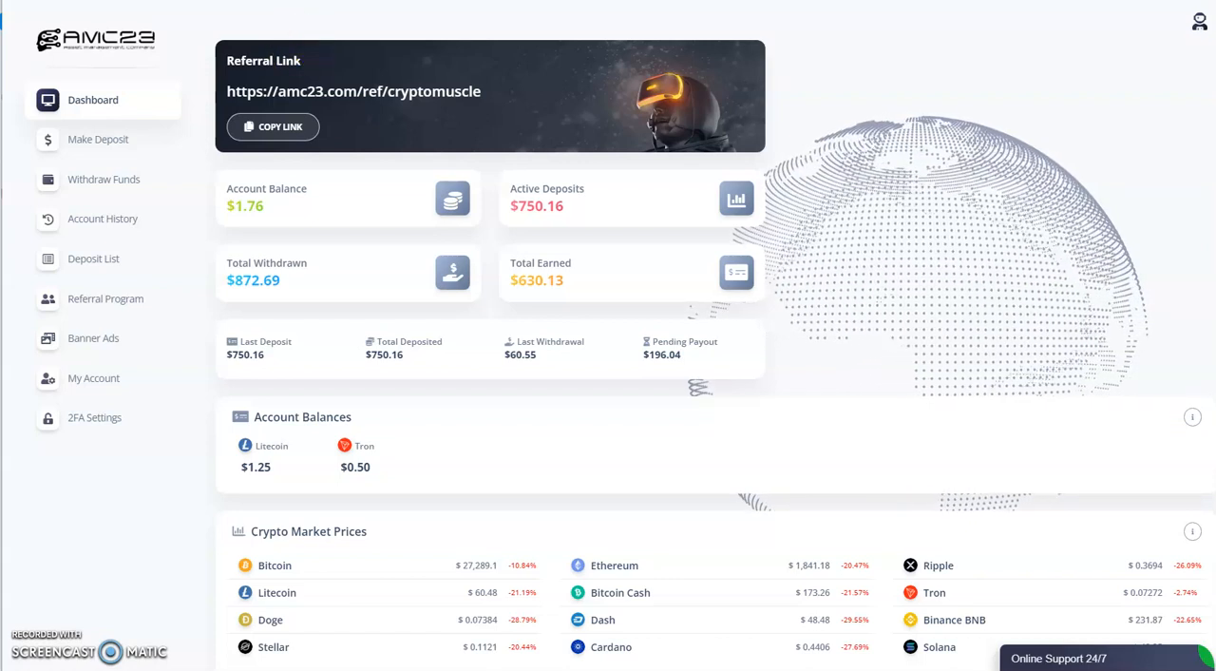
{"action": "mouse_move", "coordinate": [266, 15]}
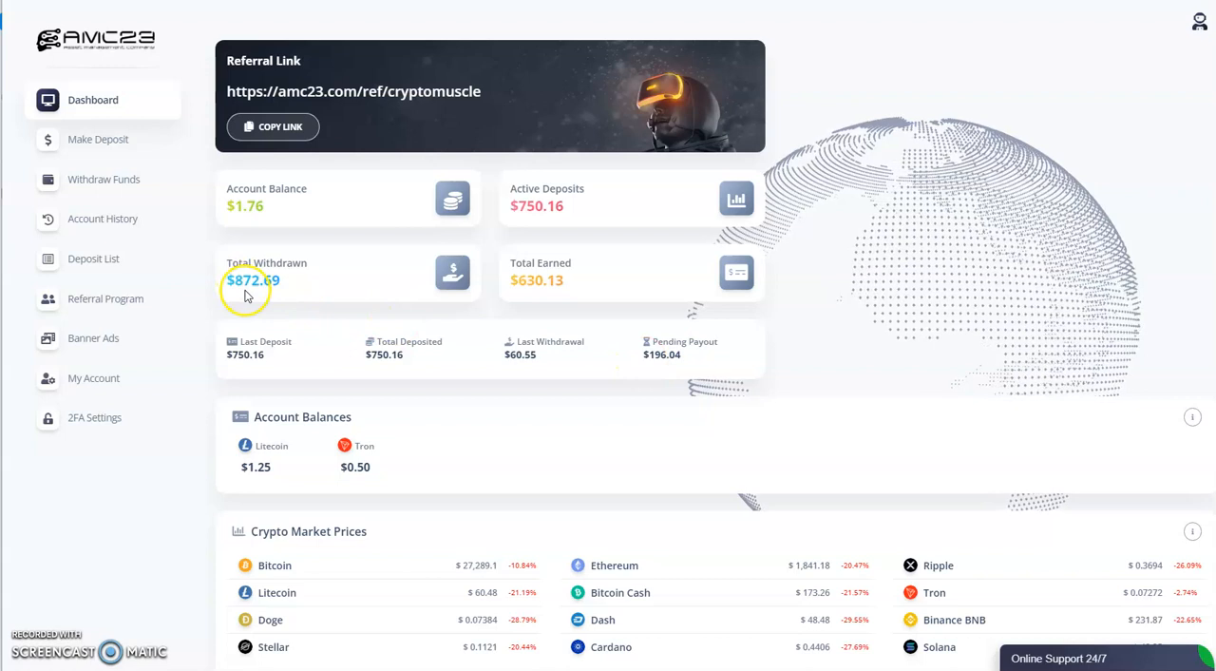
{"action": "mouse_move", "coordinate": [251, 297]}
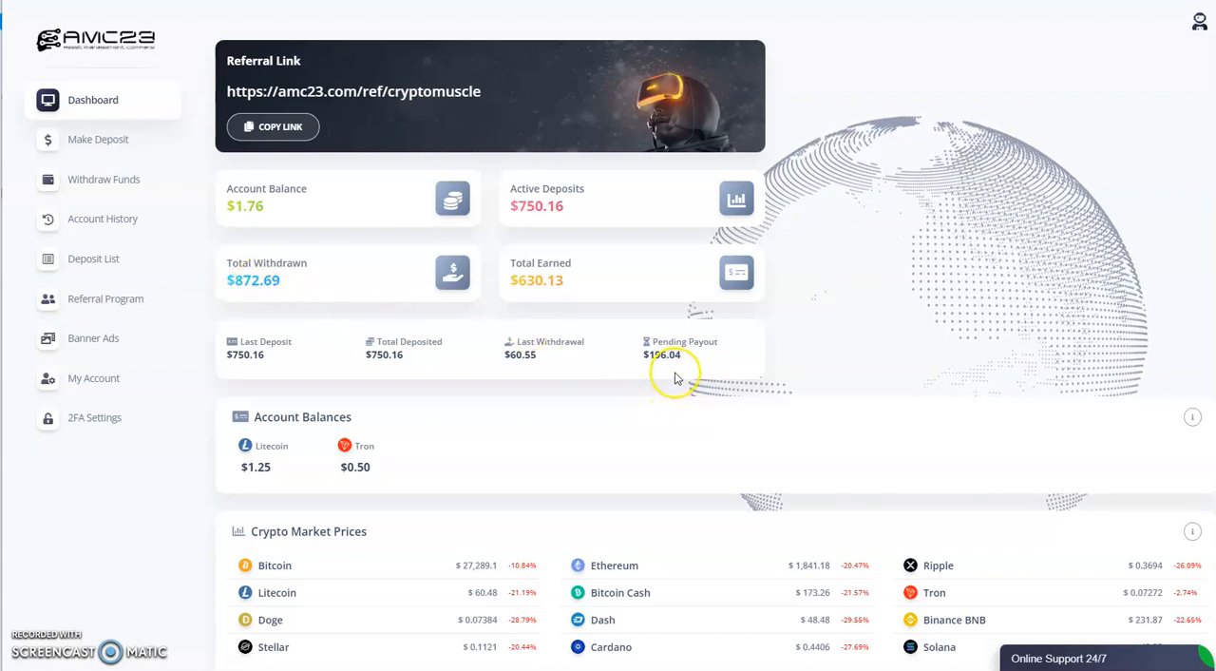
{"action": "mouse_move", "coordinate": [433, 42]}
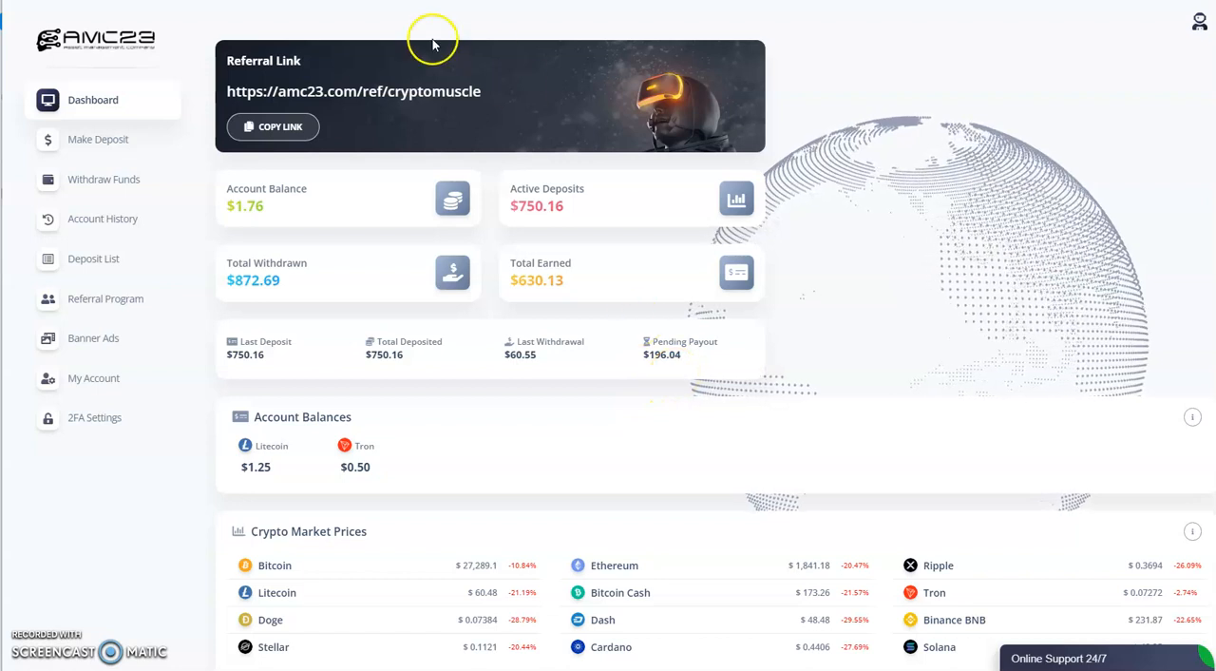
{"action": "mouse_move", "coordinate": [384, 23]}
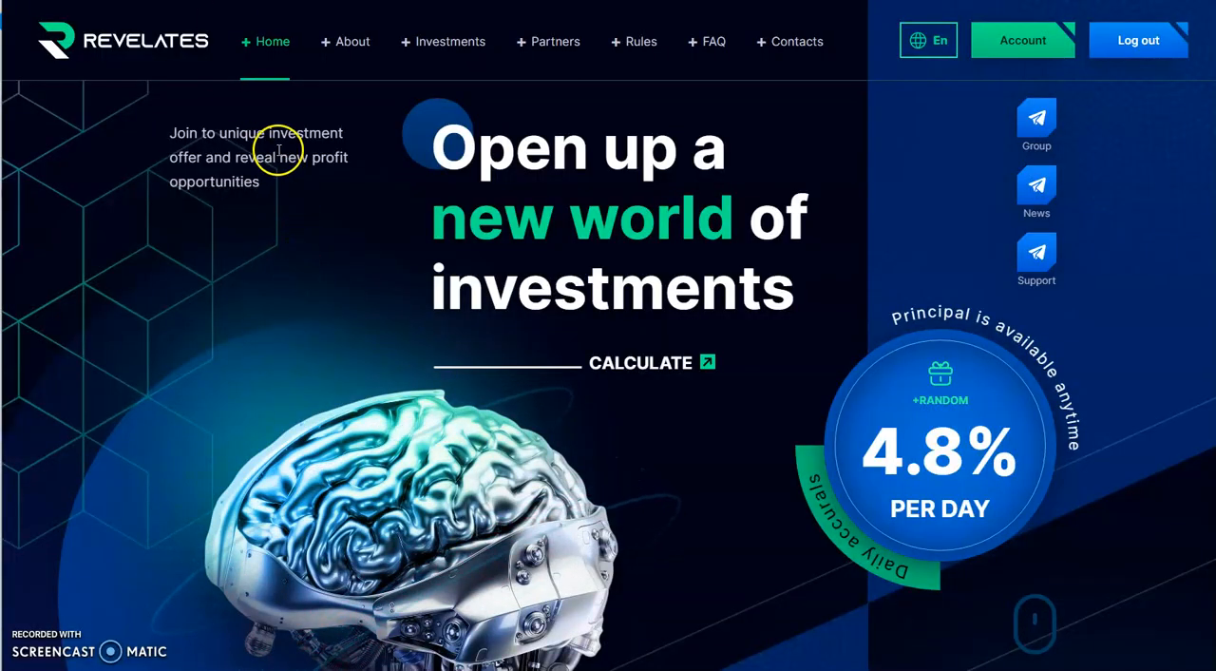
{"action": "mouse_move", "coordinate": [61, 9]}
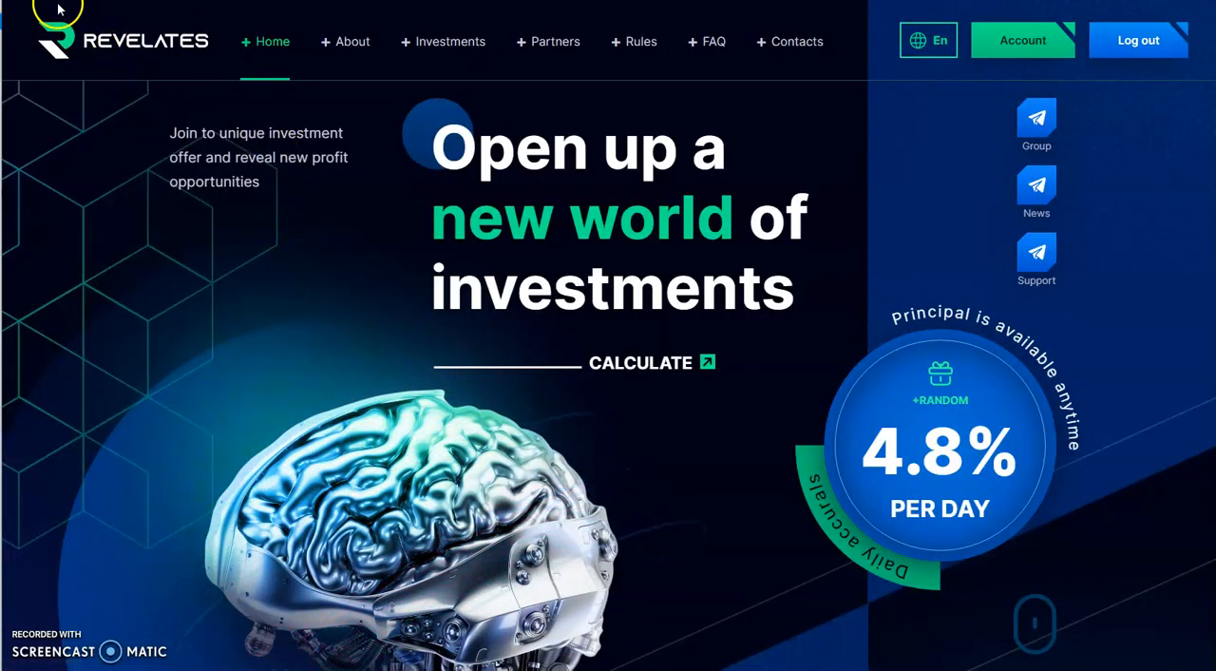
{"action": "mouse_move", "coordinate": [380, 274]}
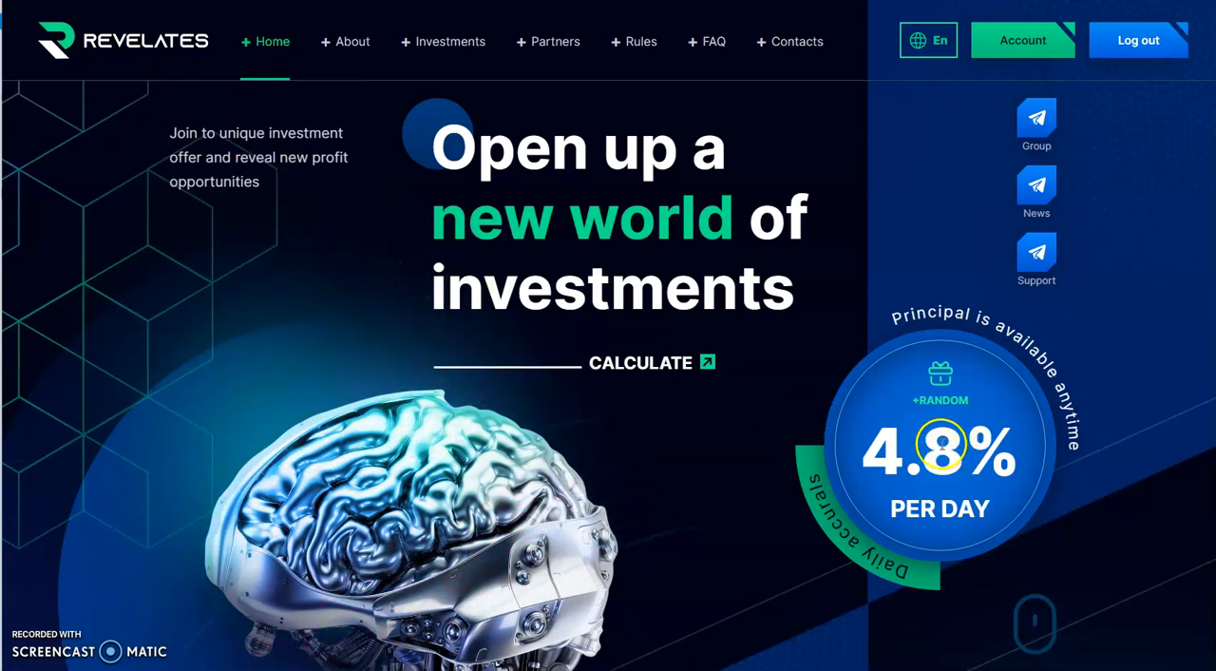
{"action": "mouse_move", "coordinate": [1079, 420]}
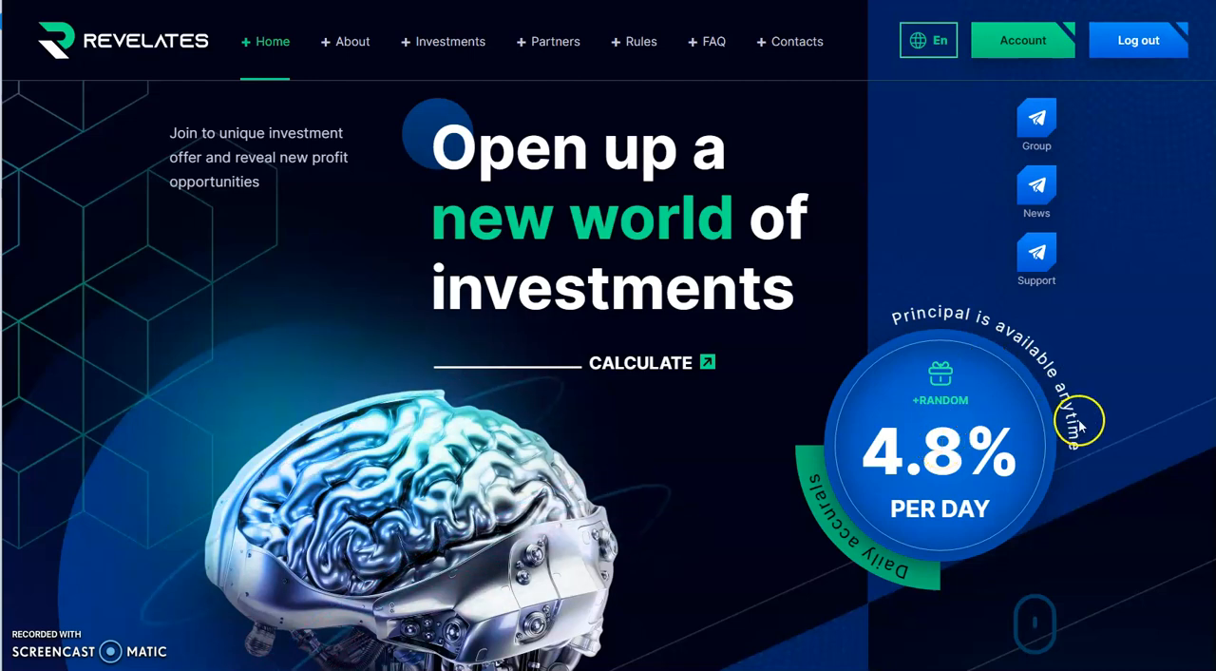
{"action": "mouse_move", "coordinate": [307, 338]}
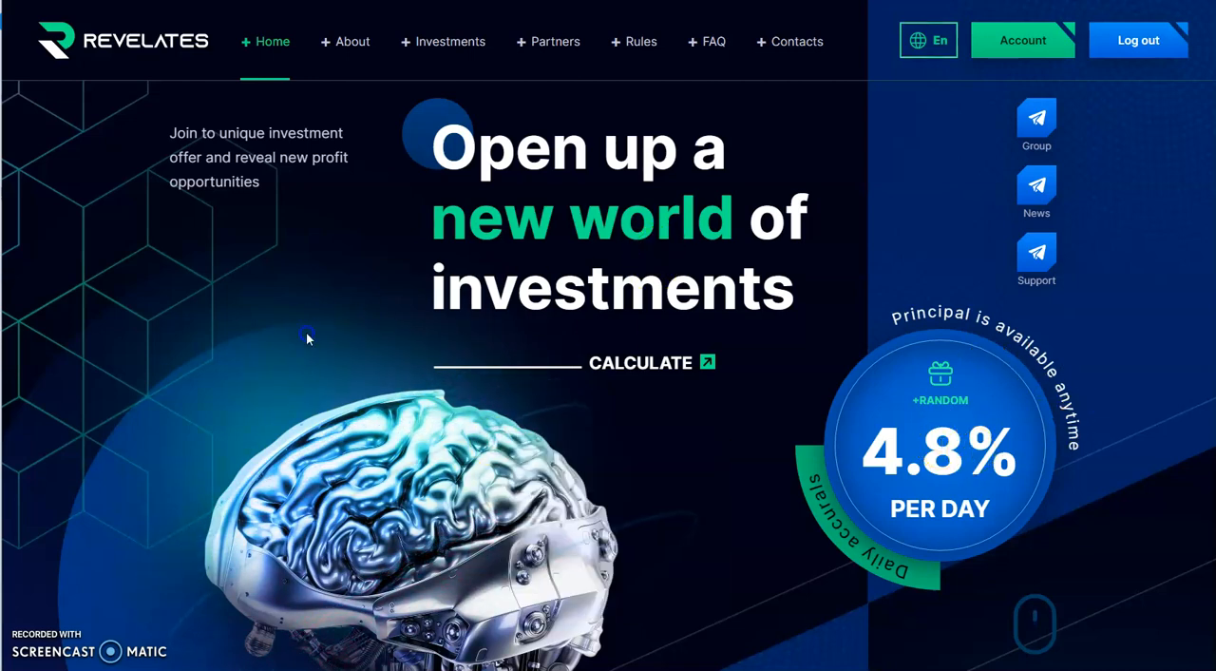
{"action": "scroll", "scroll_direction": "down", "scroll_amount": 3}
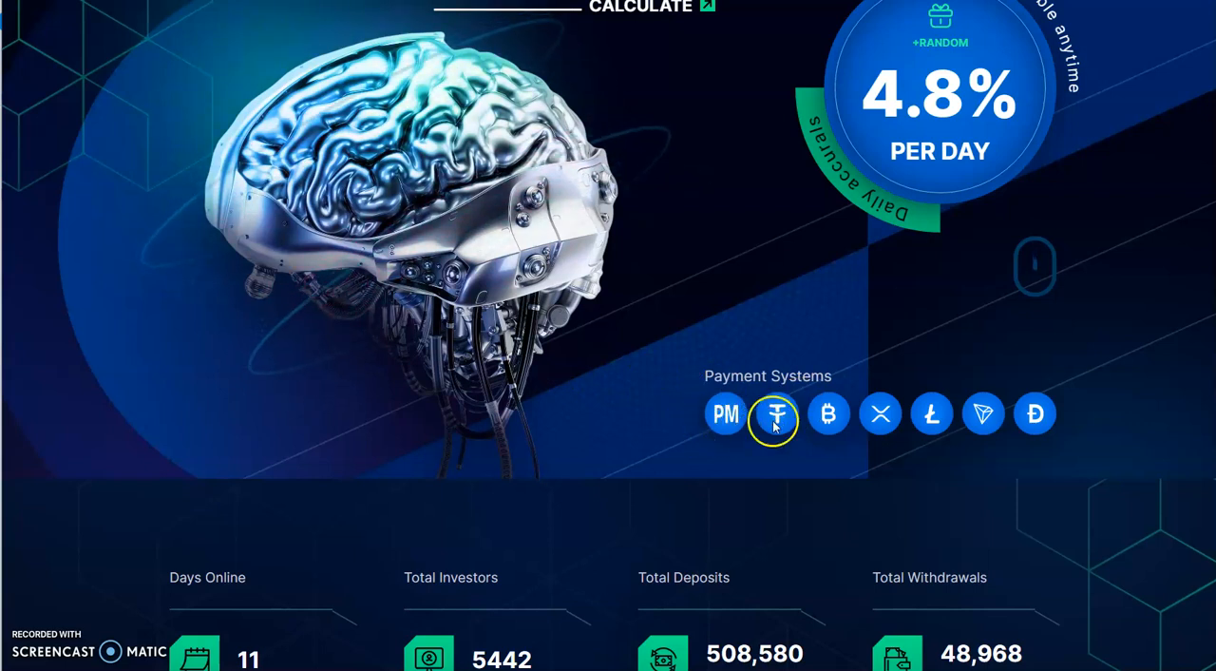
{"action": "mouse_move", "coordinate": [946, 449]}
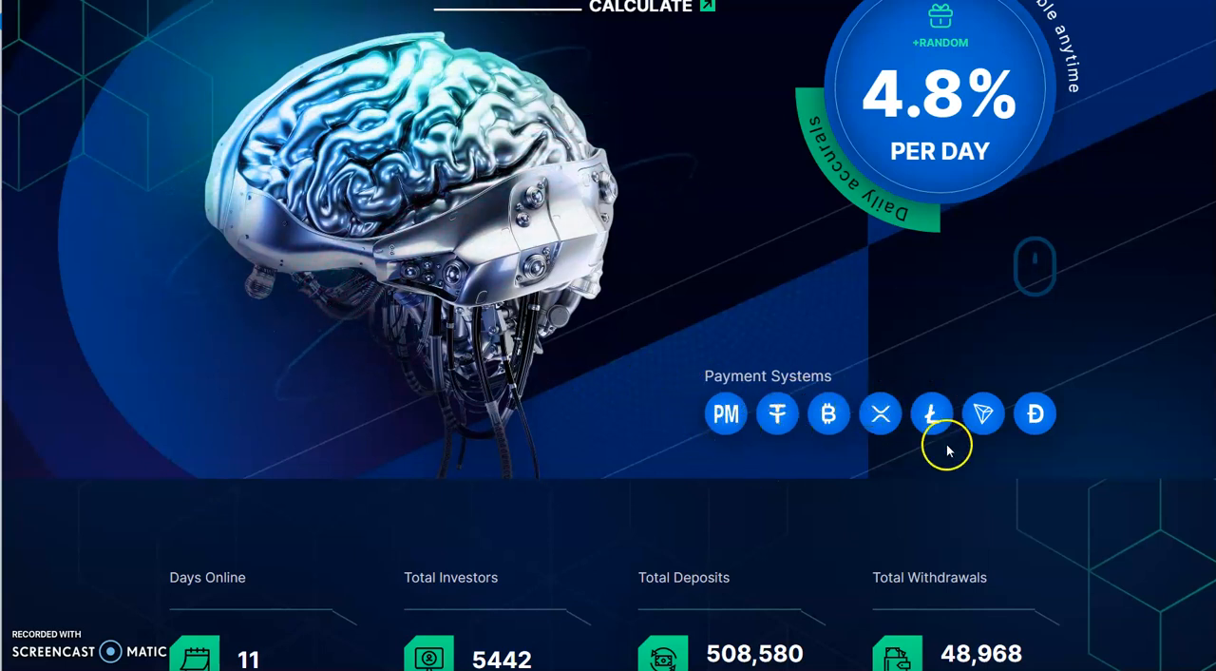
{"action": "mouse_move", "coordinate": [996, 422]}
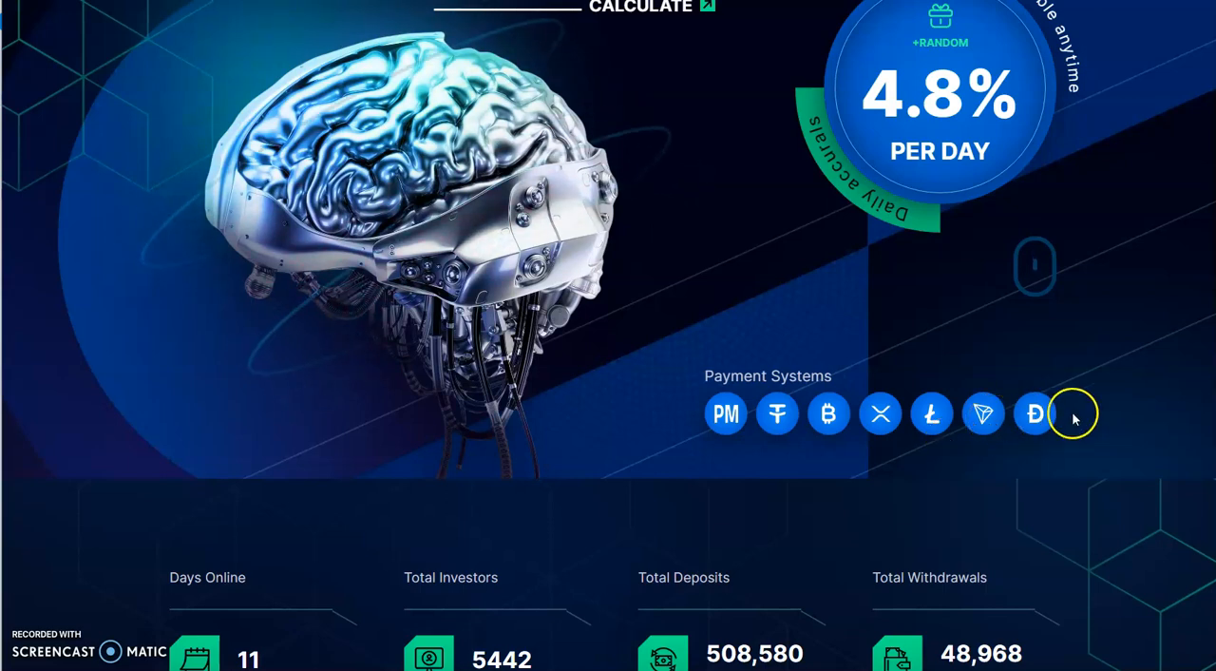
{"action": "scroll", "scroll_direction": "down", "scroll_amount": 3}
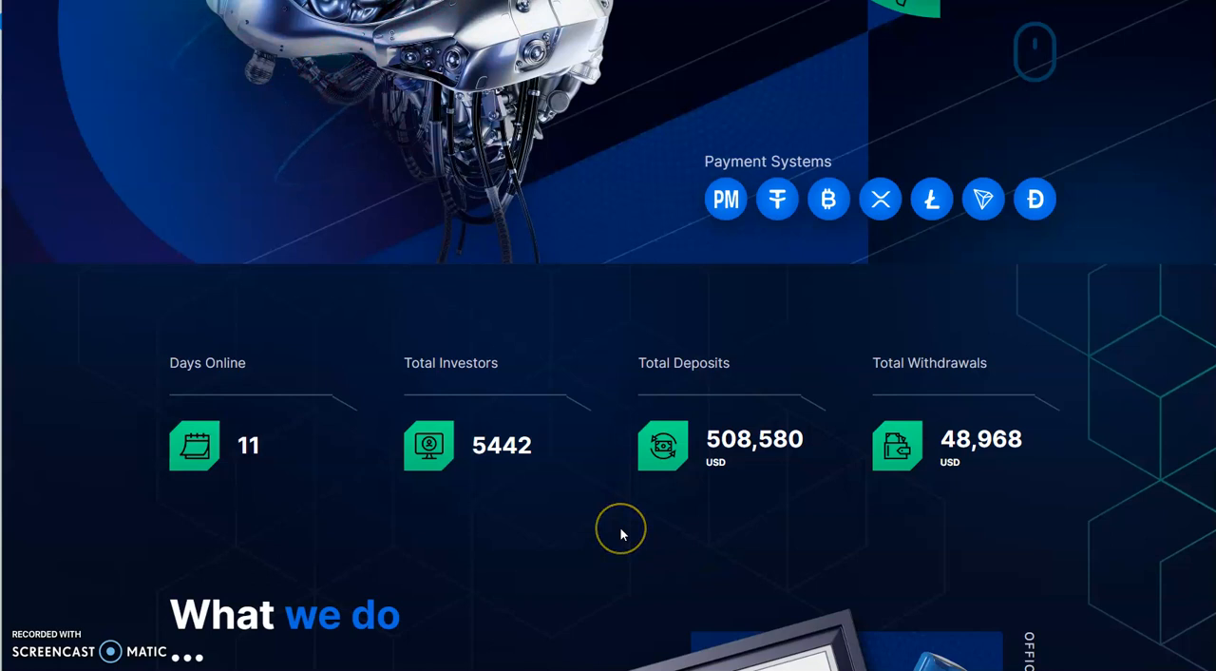
{"action": "mouse_move", "coordinate": [623, 536]}
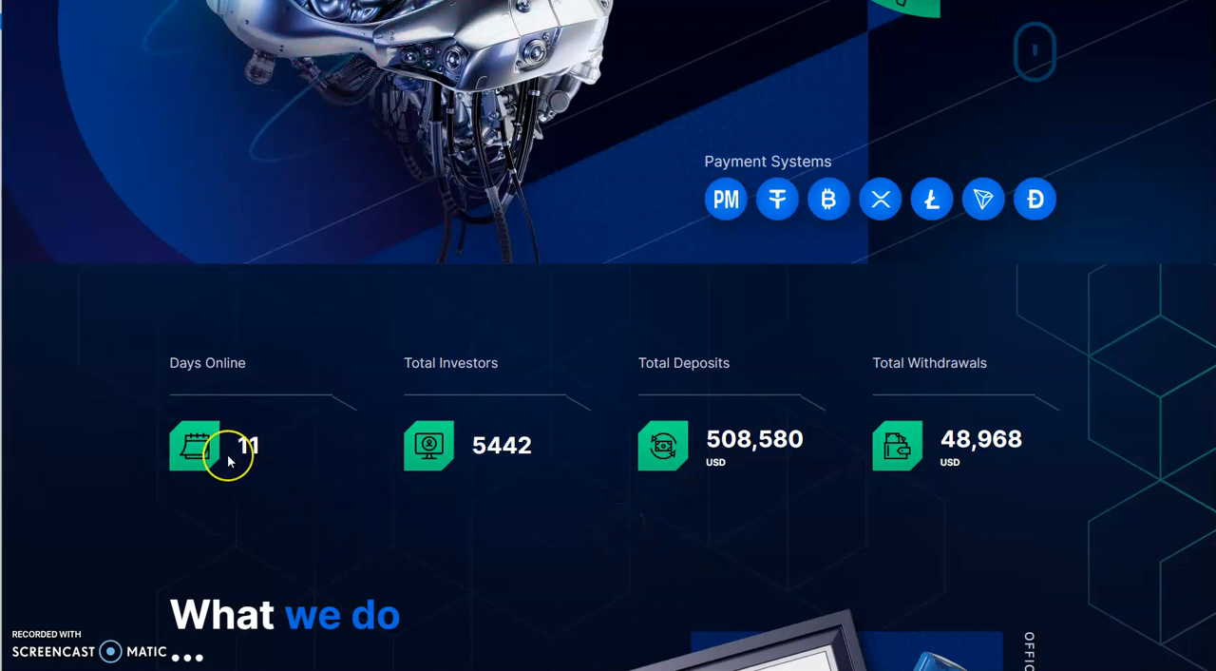
{"action": "mouse_move", "coordinate": [684, 467]}
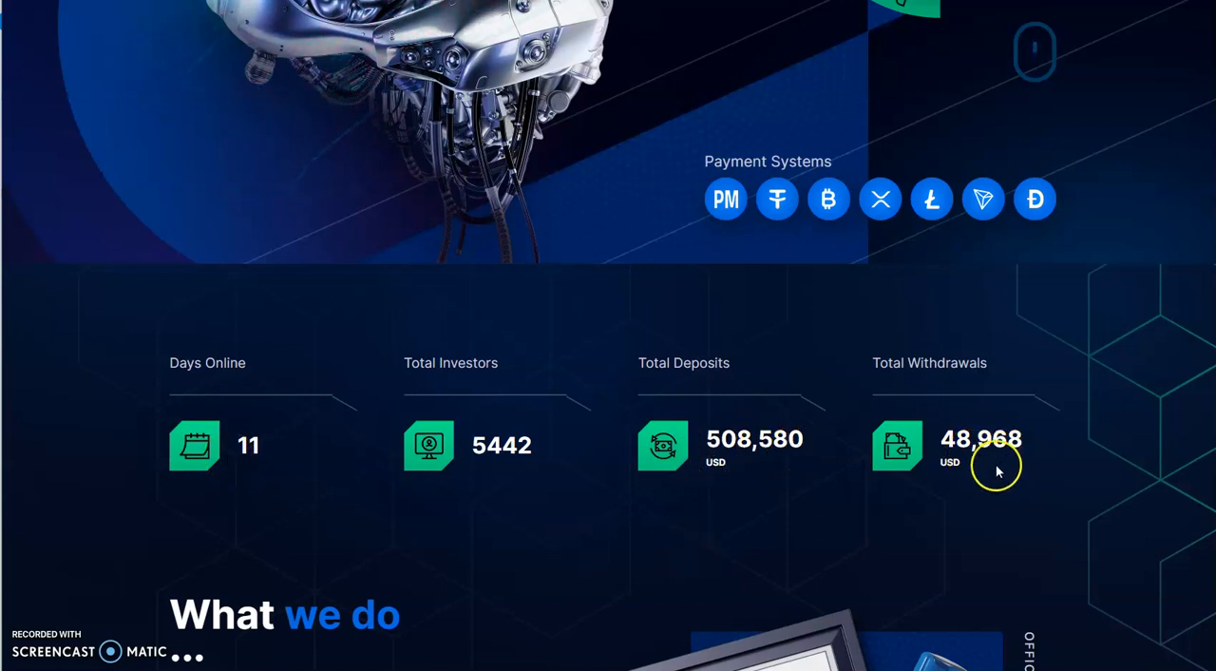
{"action": "mouse_move", "coordinate": [977, 494]}
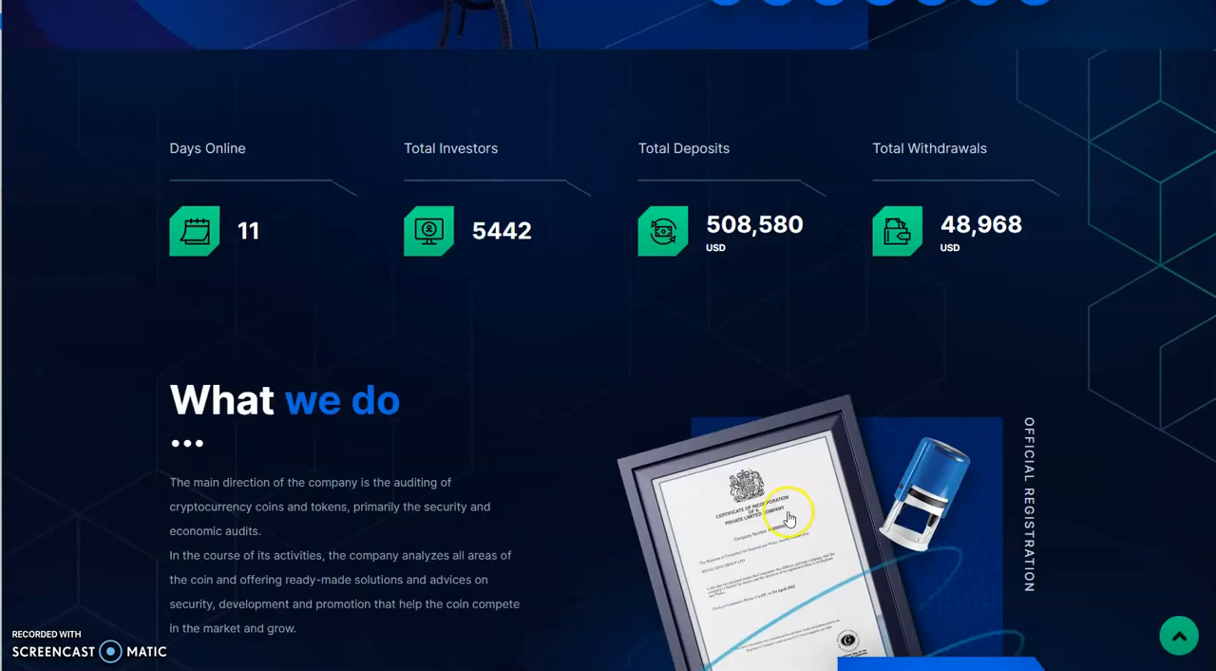
{"action": "scroll", "scroll_direction": "down", "scroll_amount": 3}
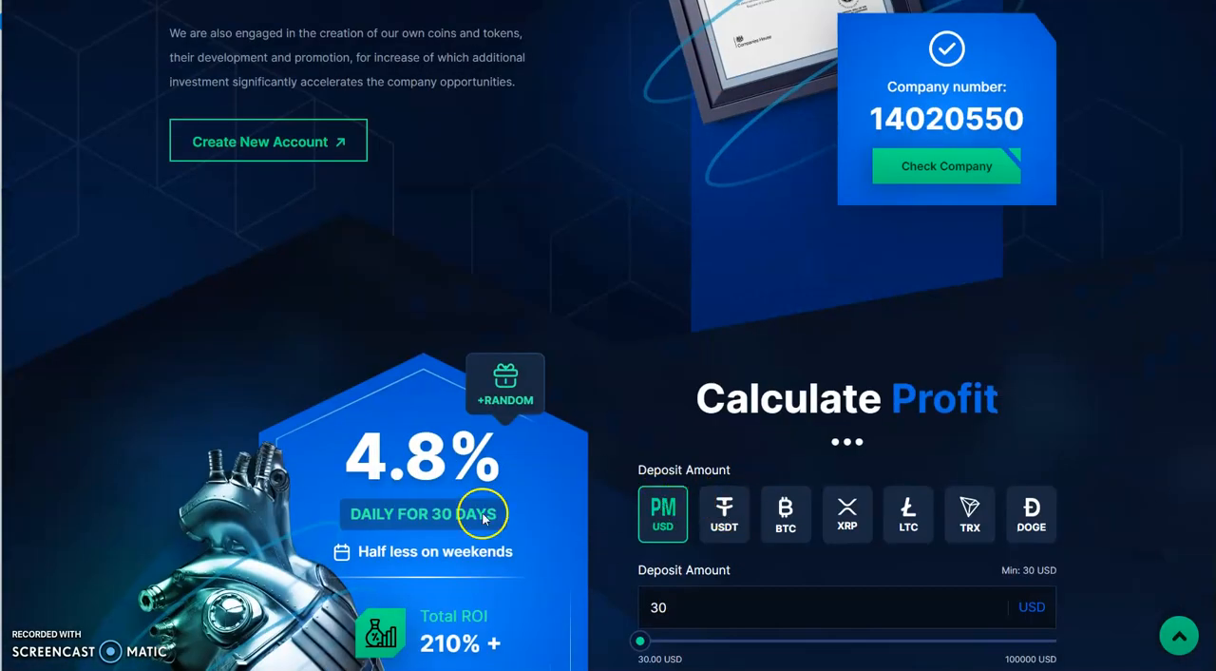
{"action": "scroll", "scroll_direction": "down", "scroll_amount": 3}
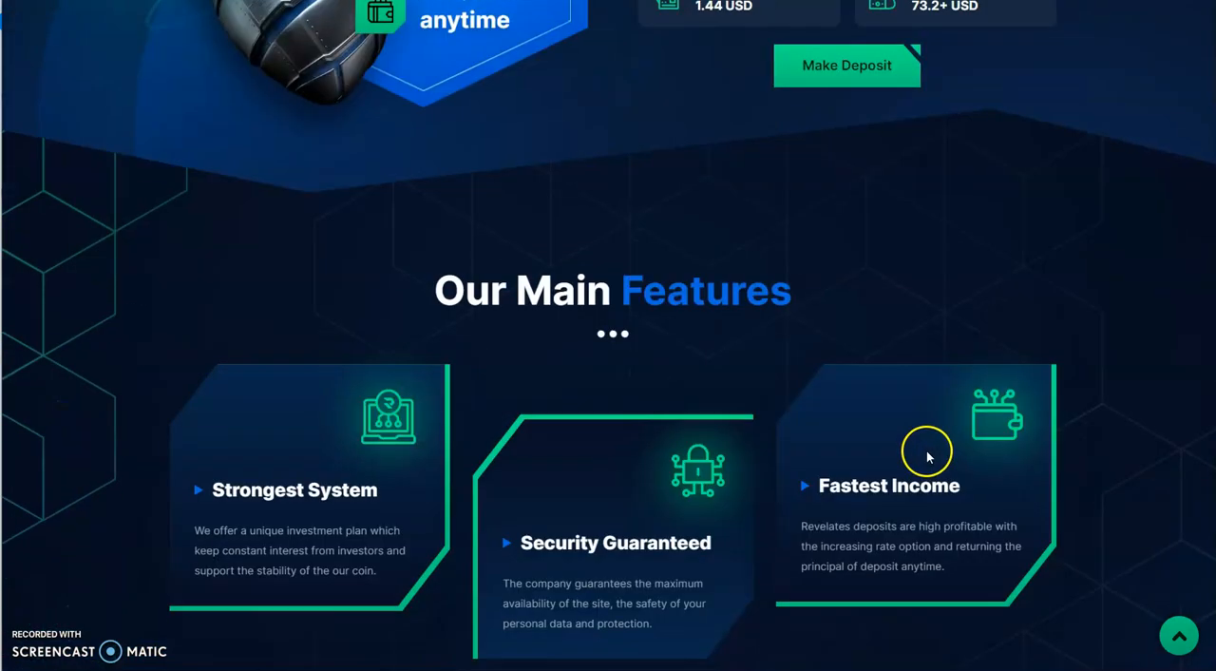
{"action": "scroll", "scroll_direction": "down", "scroll_amount": 3}
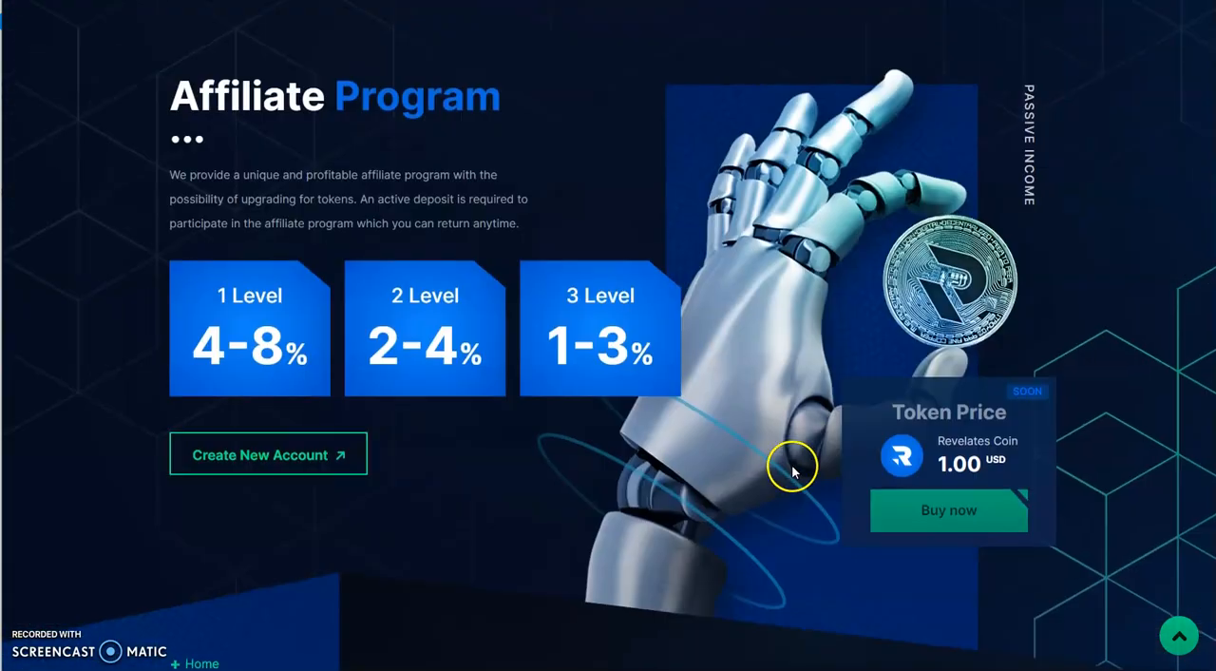
{"action": "scroll", "scroll_direction": "down", "scroll_amount": 3}
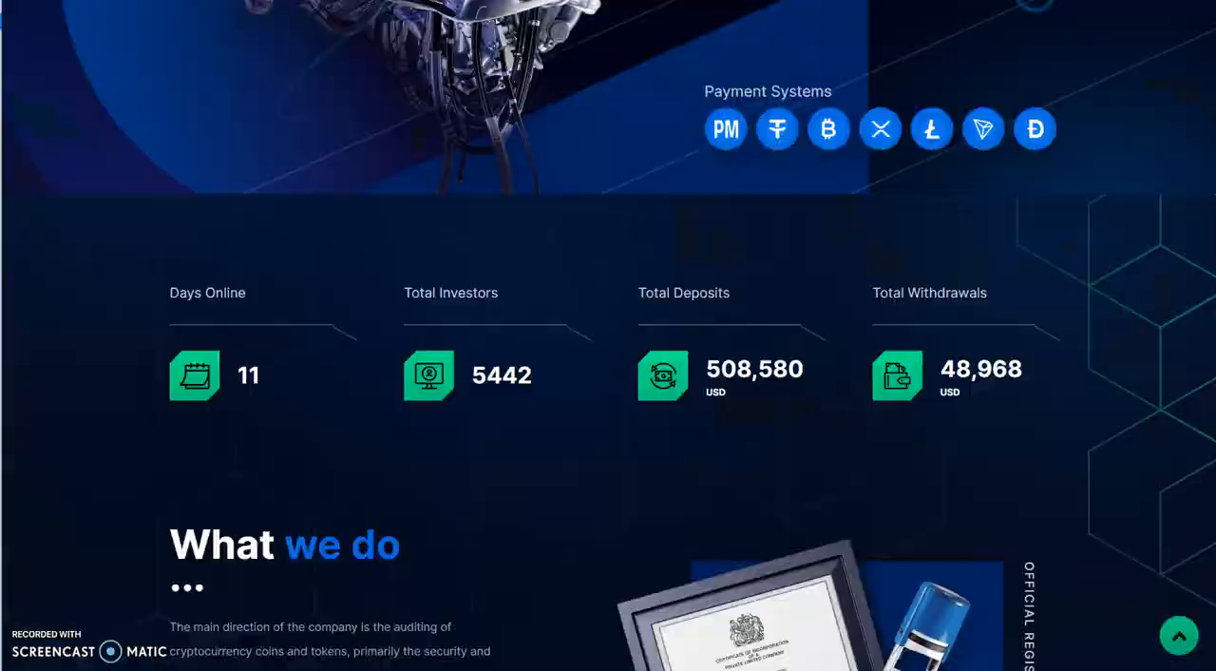
{"action": "scroll", "scroll_direction": "up", "scroll_amount": 3}
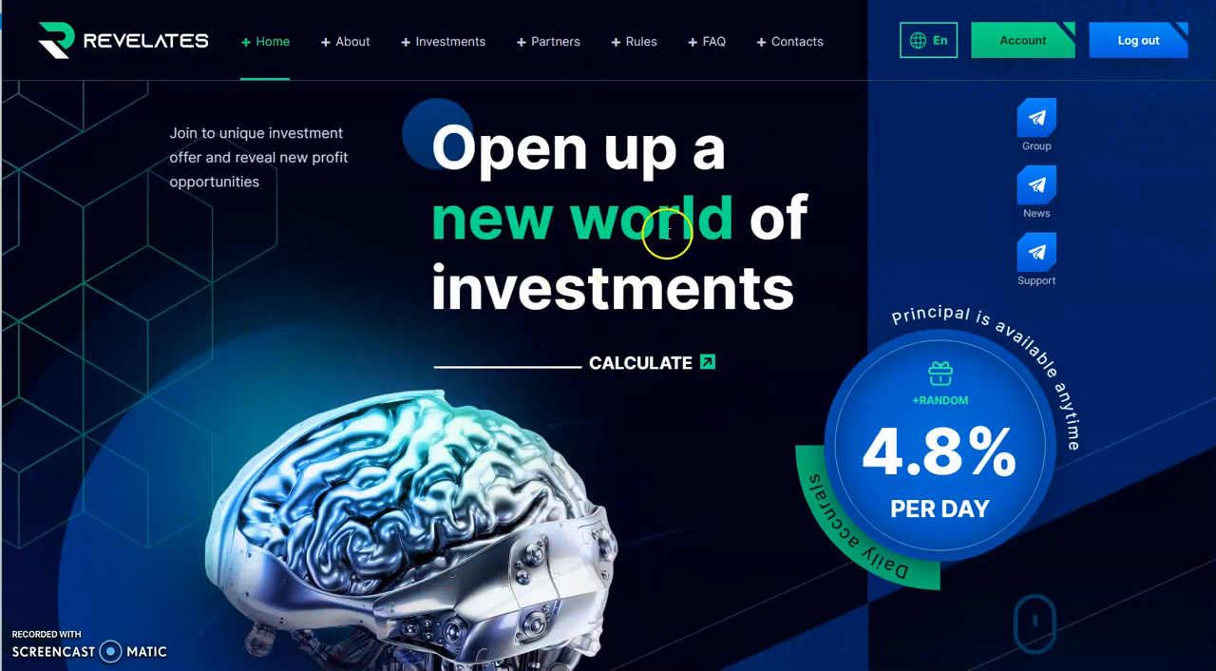
{"action": "mouse_move", "coordinate": [1036, 123]}
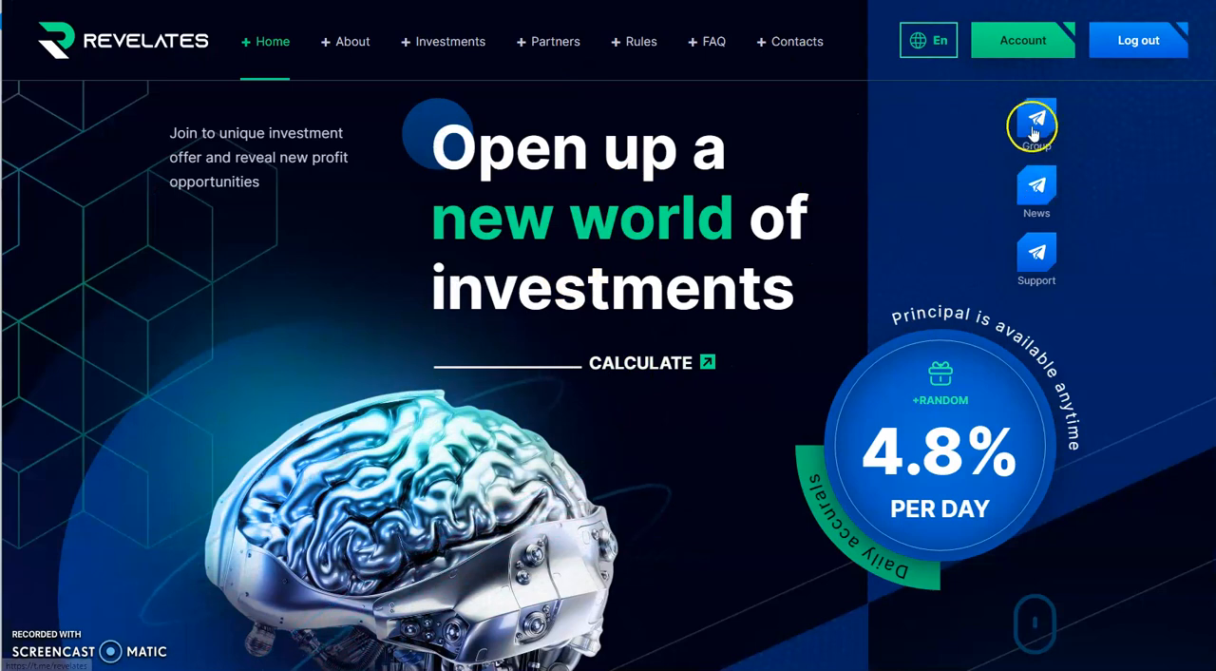
{"action": "mouse_move", "coordinate": [256, 19]}
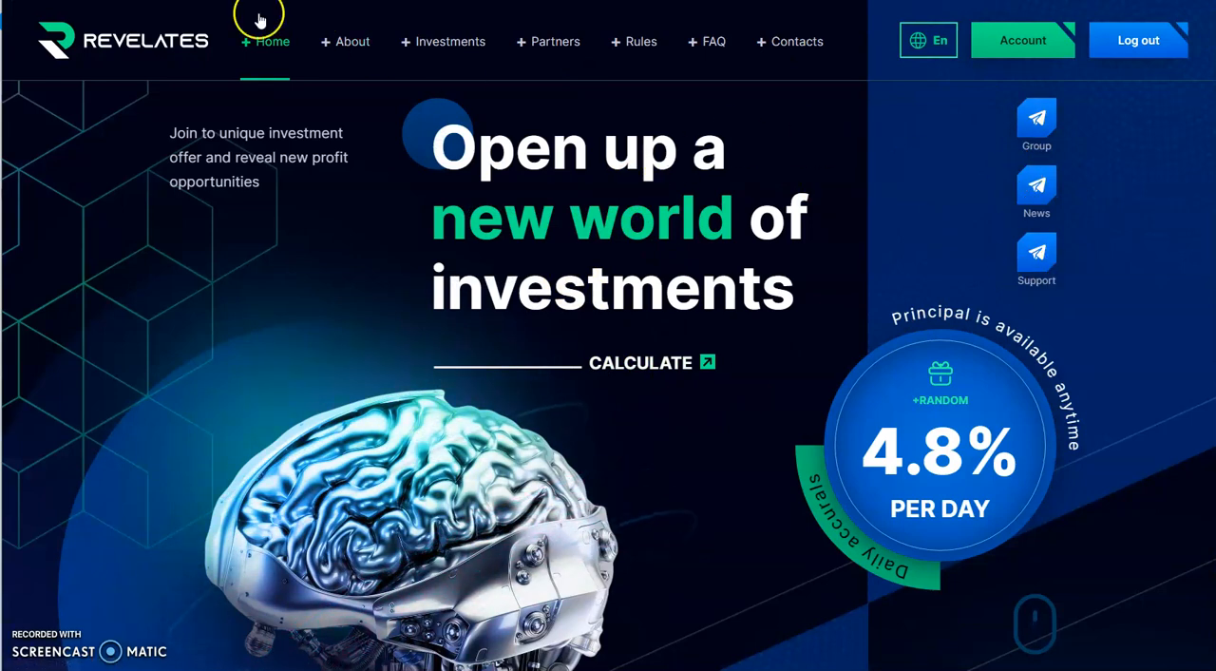
{"action": "left_click", "coordinate": [1022, 40]}
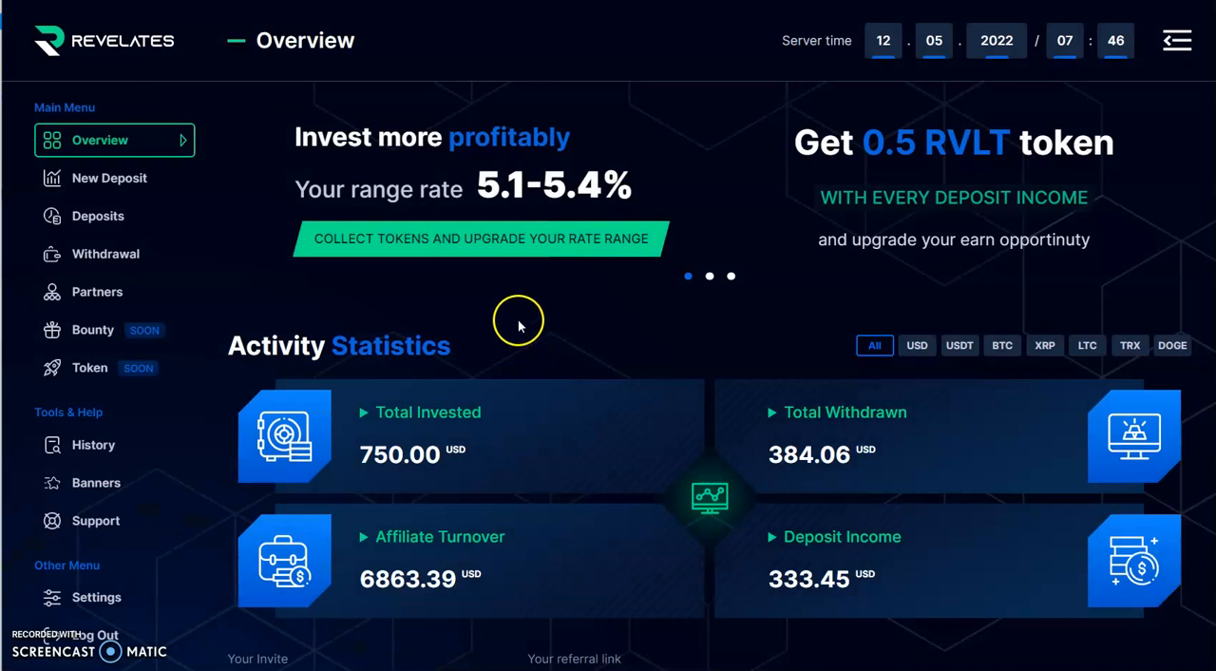
{"action": "mouse_move", "coordinate": [518, 327]}
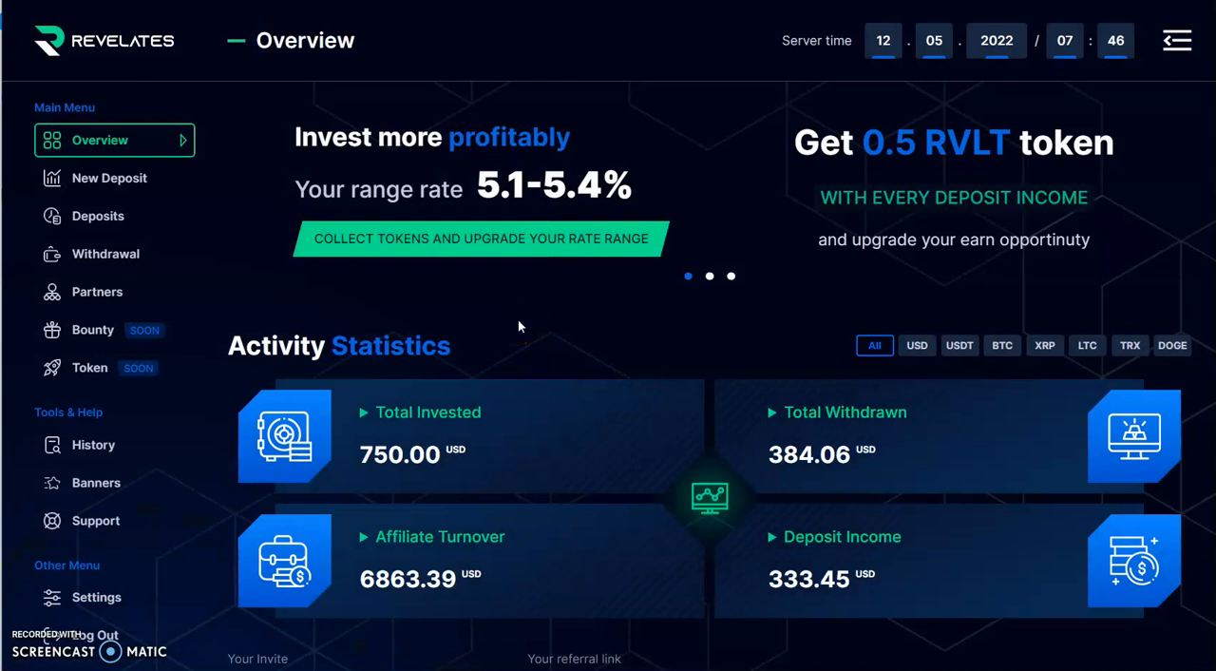
{"action": "mouse_move", "coordinate": [525, 327]}
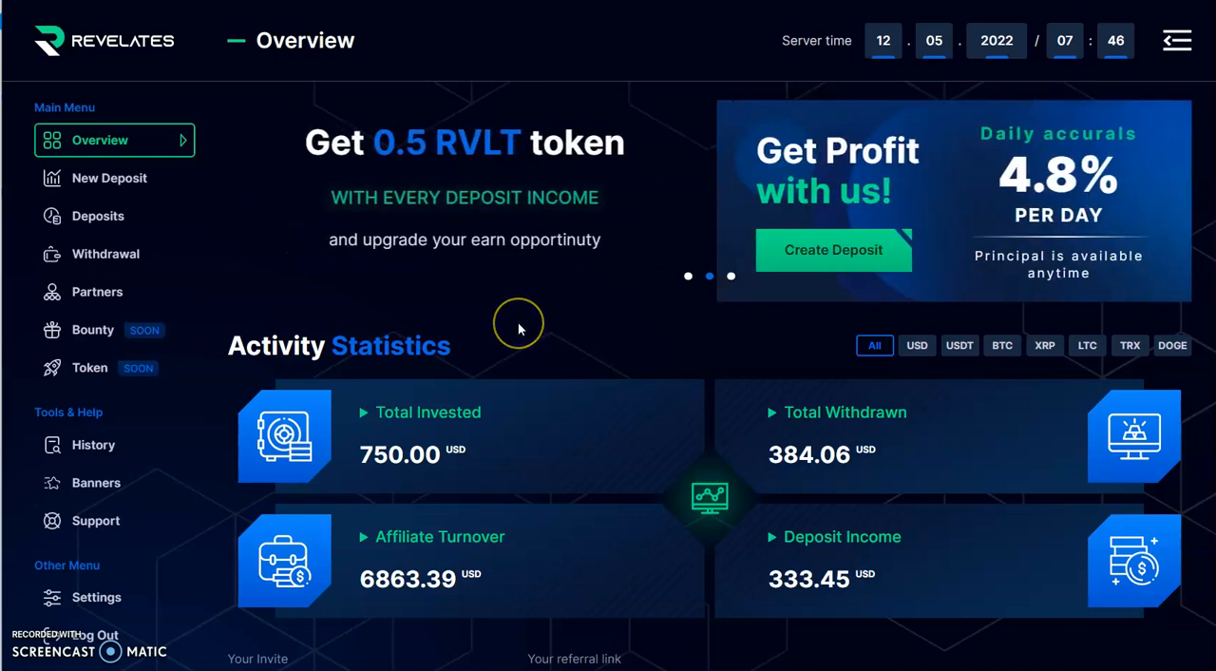
{"action": "mouse_move", "coordinate": [475, 338]}
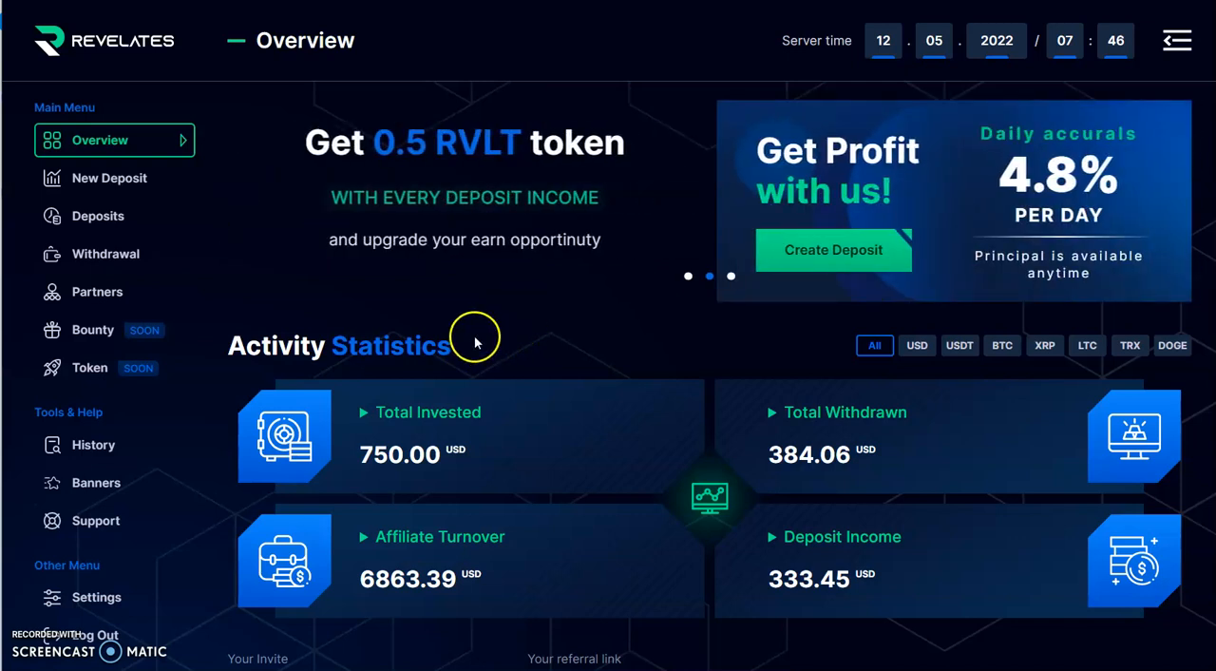
{"action": "mouse_move", "coordinate": [955, 327]}
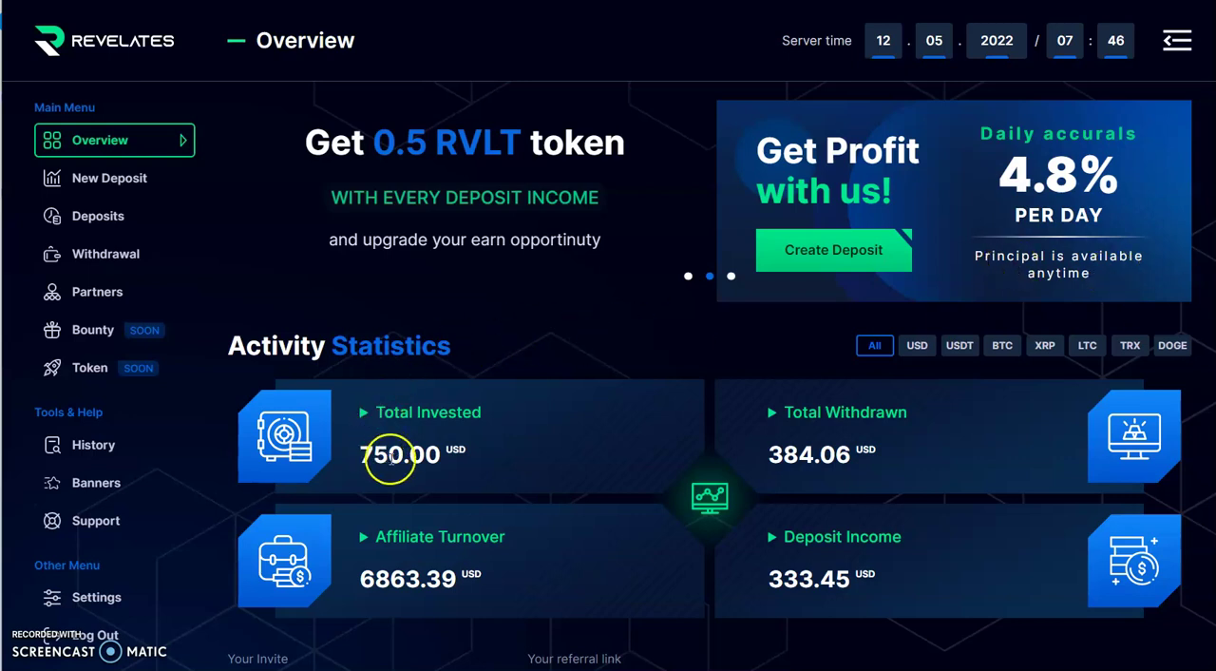
{"action": "mouse_move", "coordinate": [384, 420]}
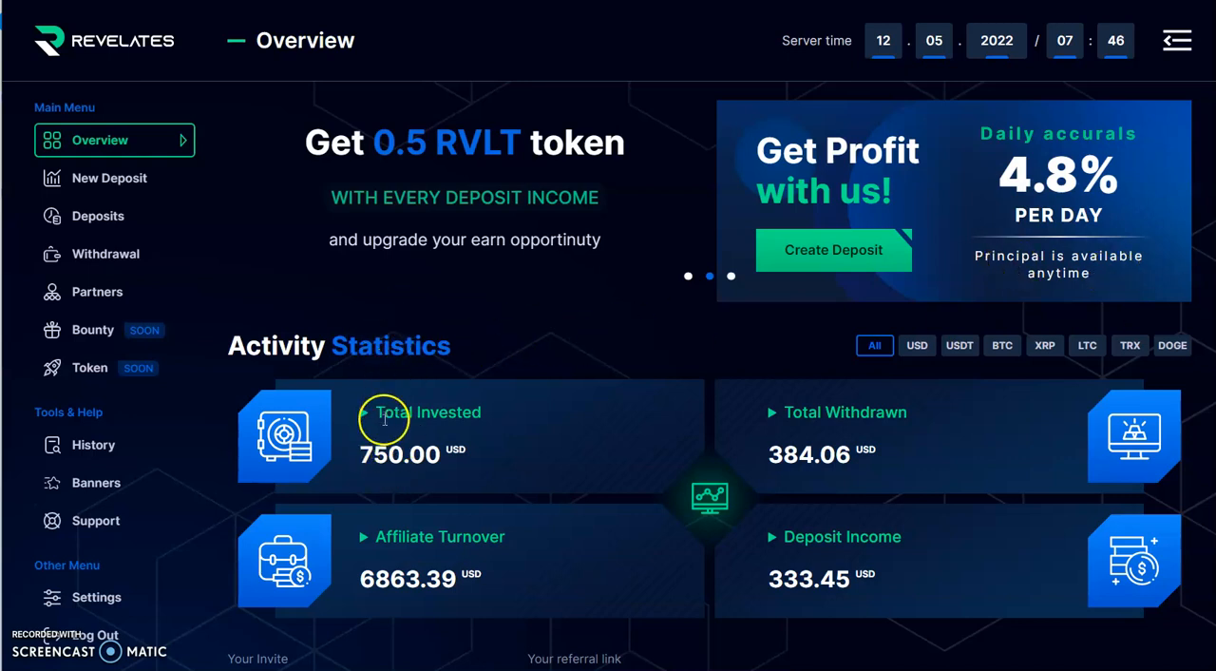
{"action": "mouse_move", "coordinate": [388, 437]}
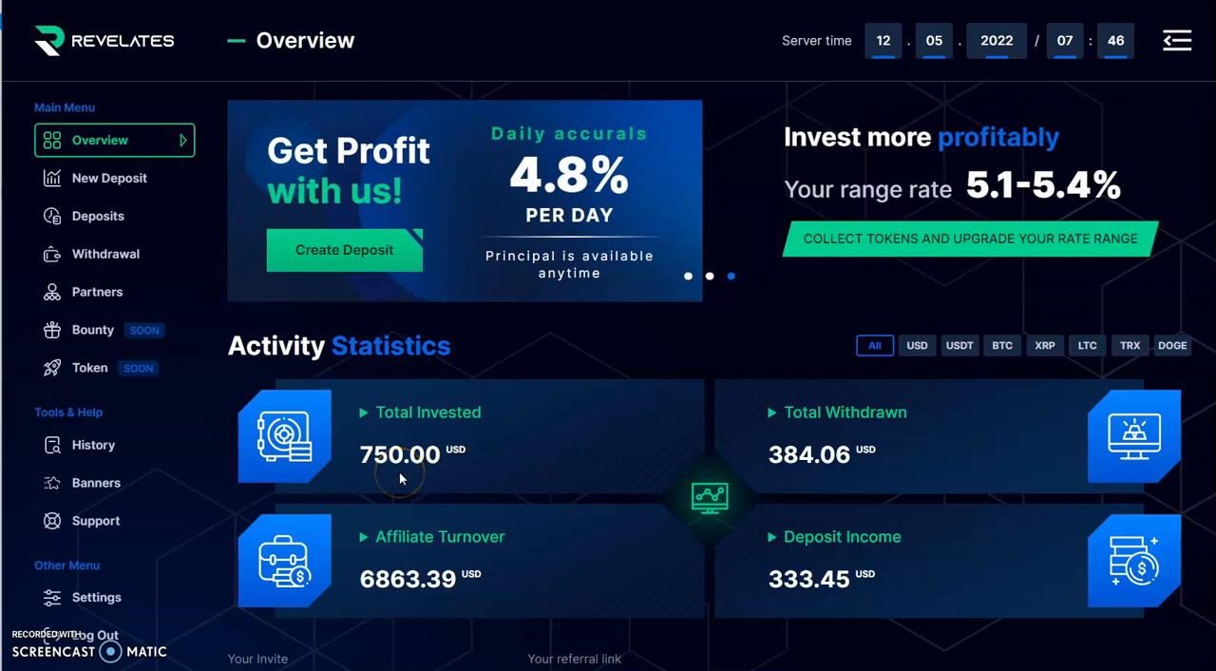
{"action": "mouse_move", "coordinate": [795, 482]}
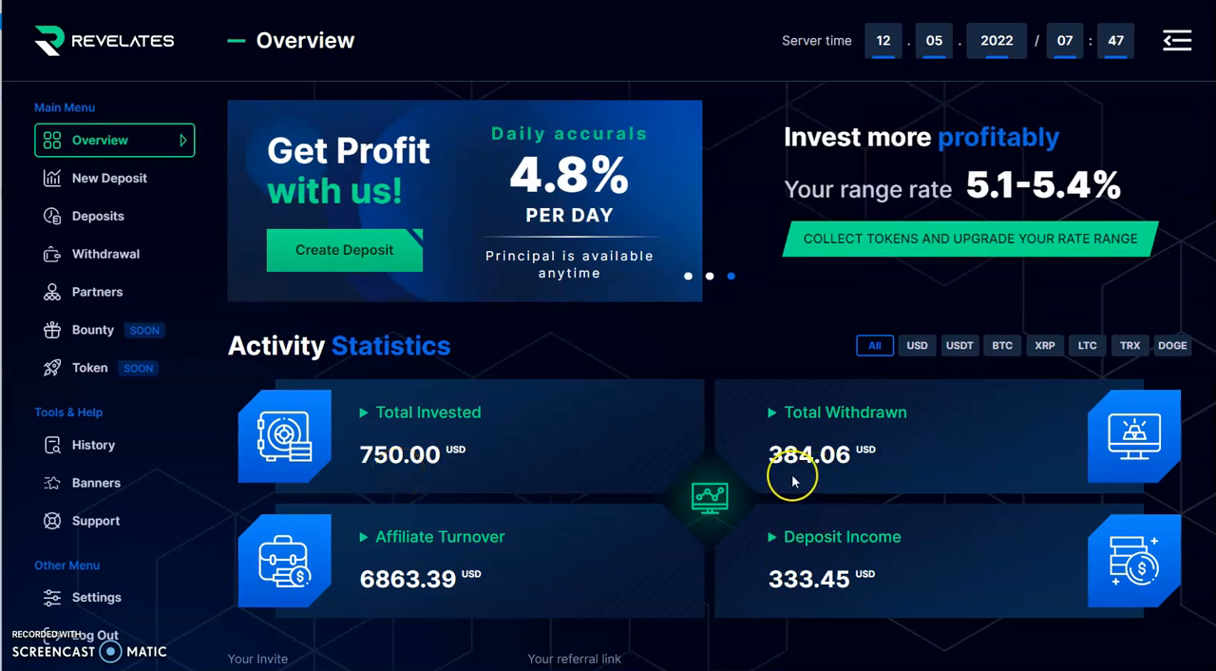
{"action": "mouse_move", "coordinate": [800, 480]}
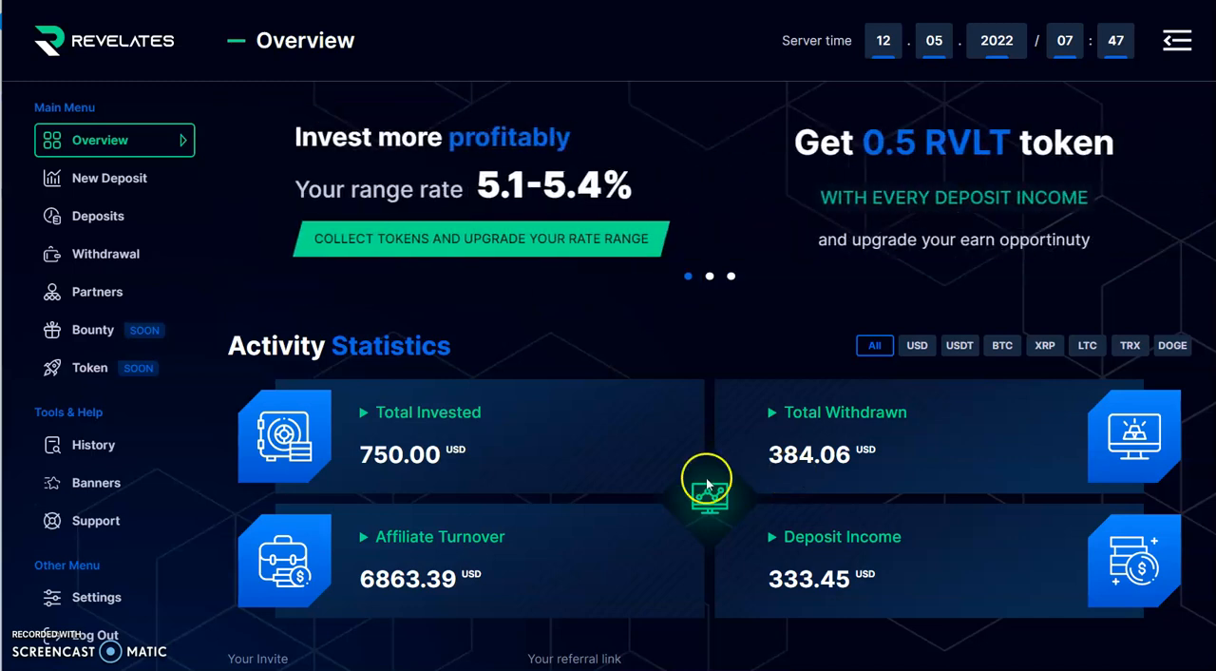
Step: Go to the Withdrawal page from the left Main Menu
{"action": "left_click", "coordinate": [106, 255]}
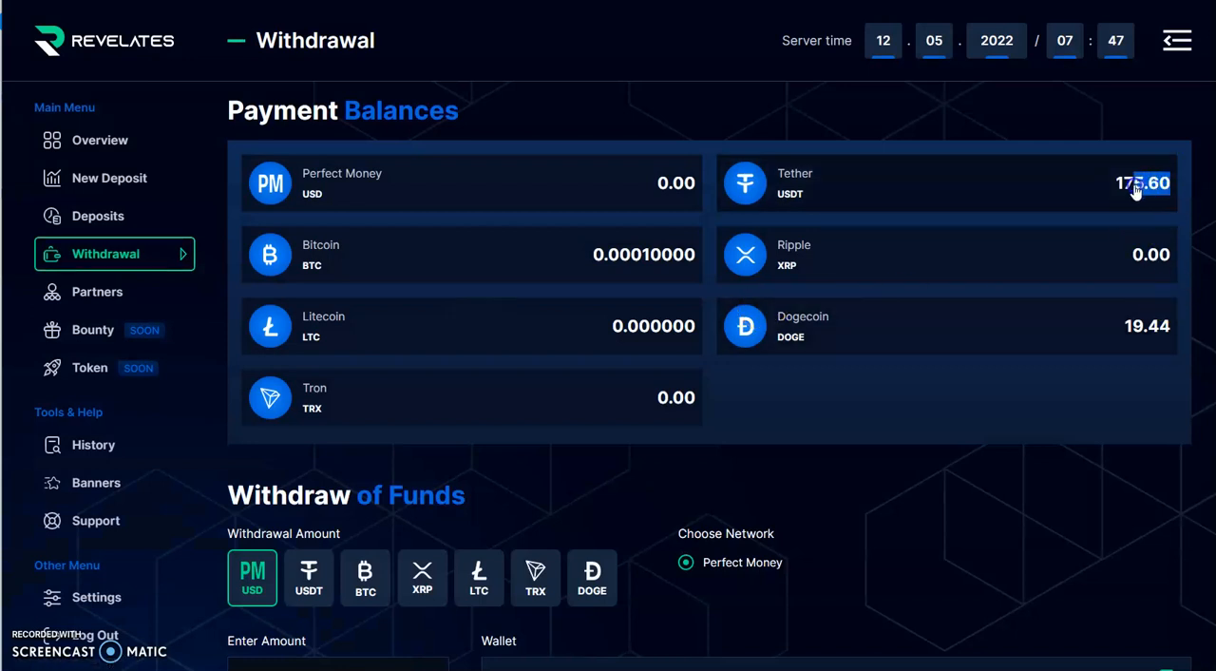
Step: Submit a 175.60 USDT withdrawal to the TRC20 wallet using the copied Tether balance
{"action": "right_click", "coordinate": [1140, 188]}
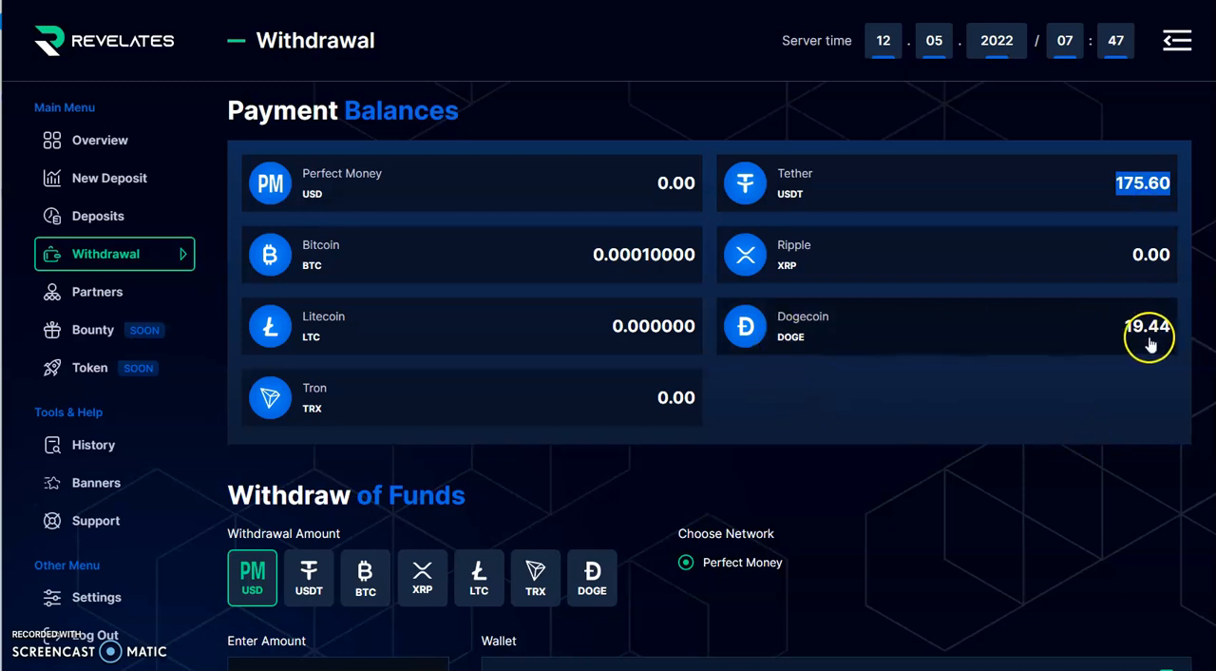
{"action": "mouse_move", "coordinate": [468, 473]}
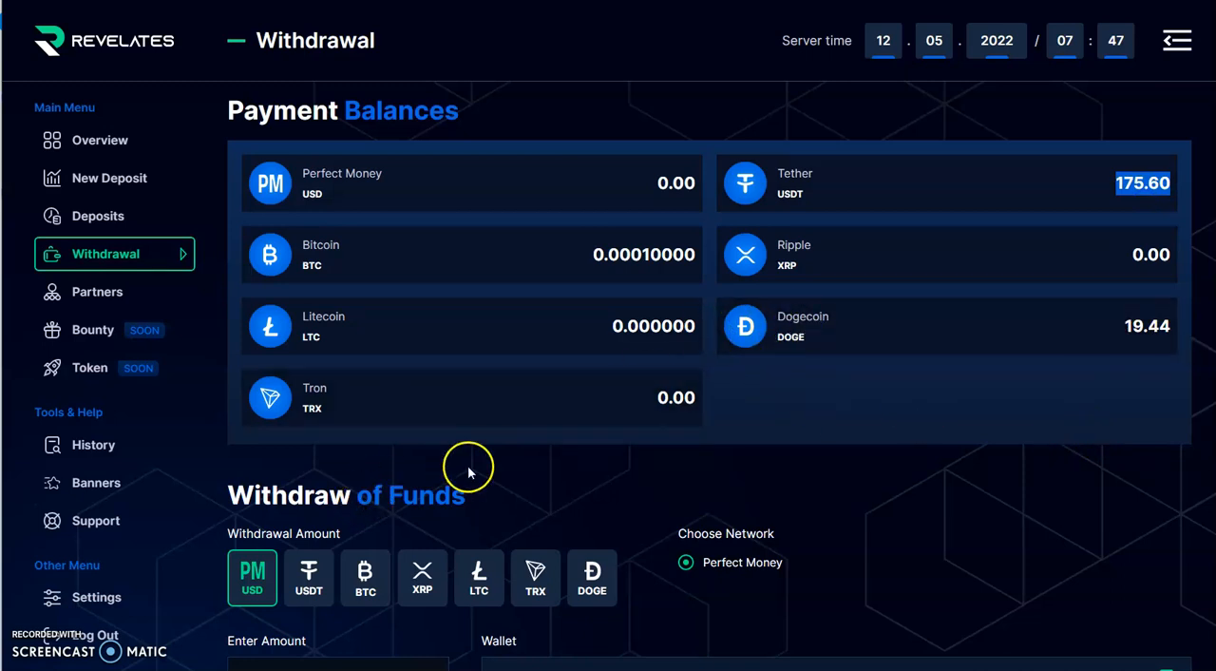
{"action": "left_click", "coordinate": [307, 577]}
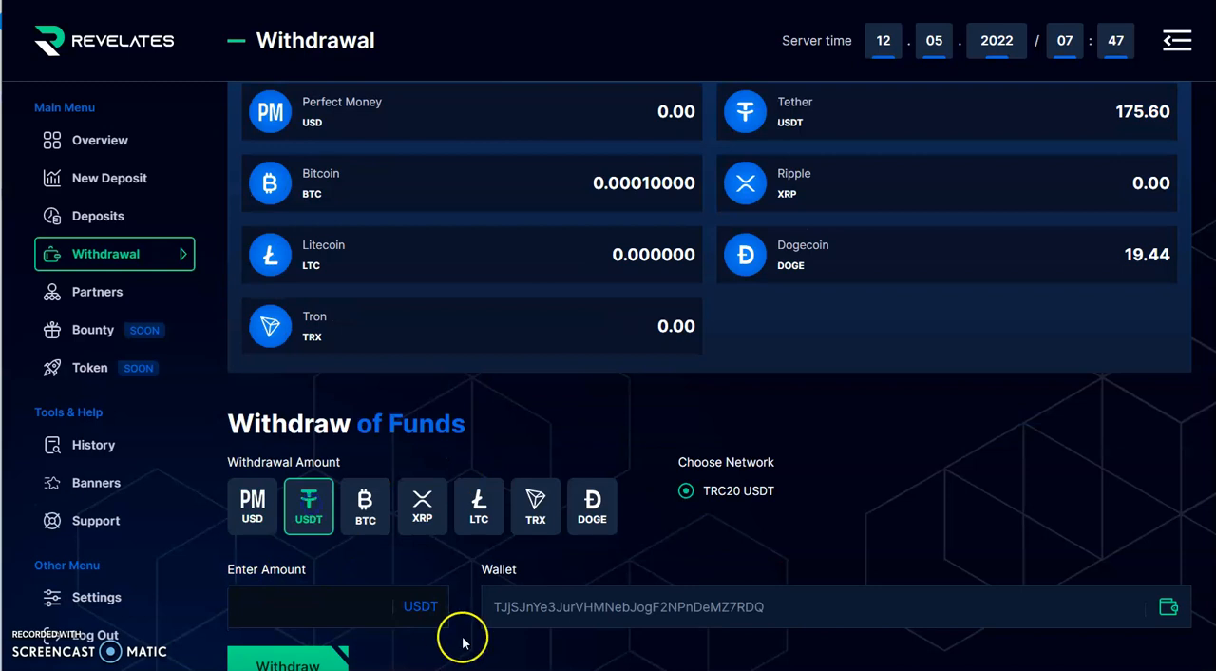
{"action": "right_click", "coordinate": [333, 606]}
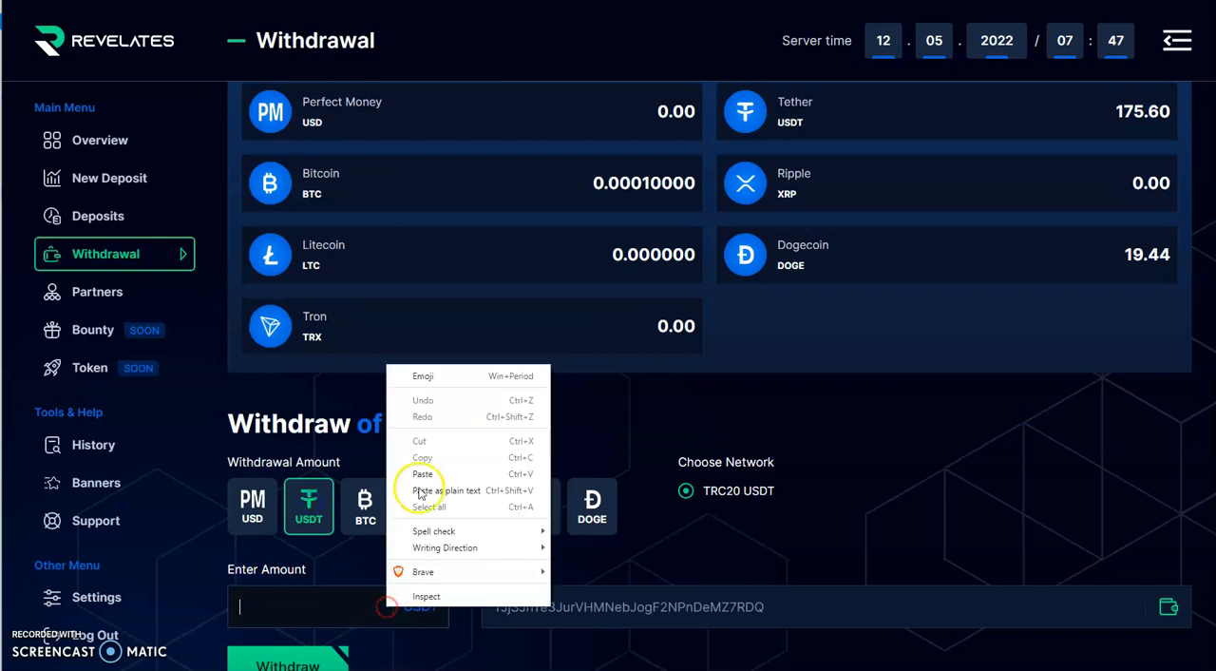
{"action": "left_click", "coordinate": [421, 473]}
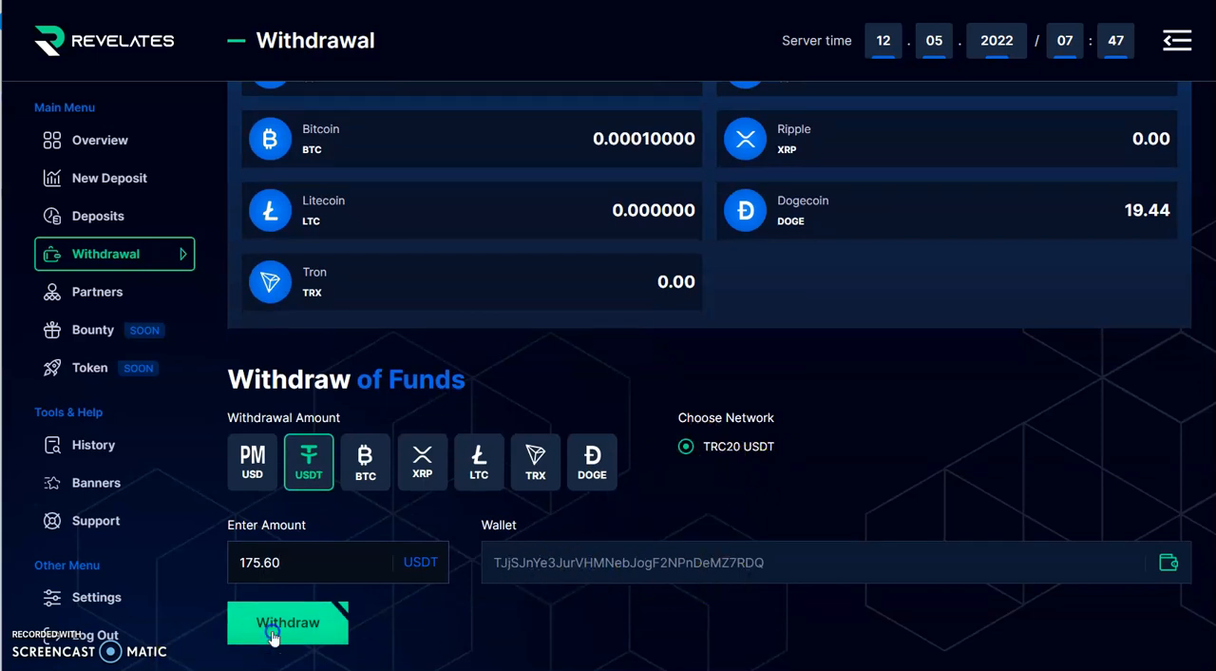
{"action": "left_click", "coordinate": [289, 624]}
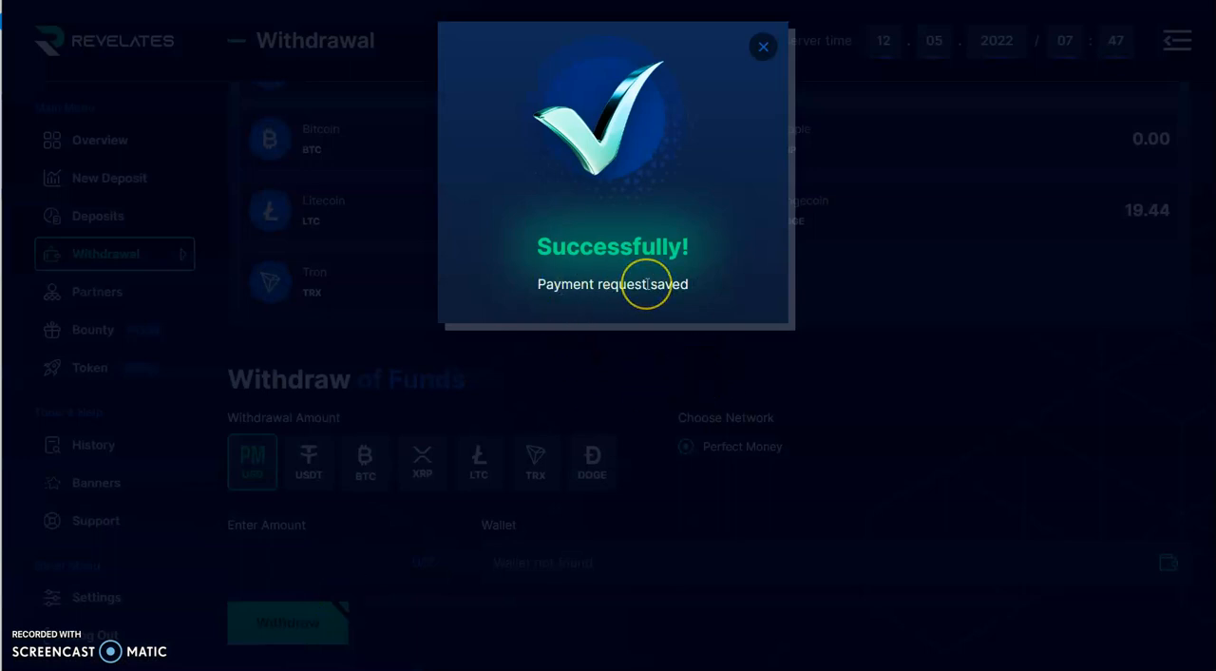
{"action": "mouse_move", "coordinate": [650, 270]}
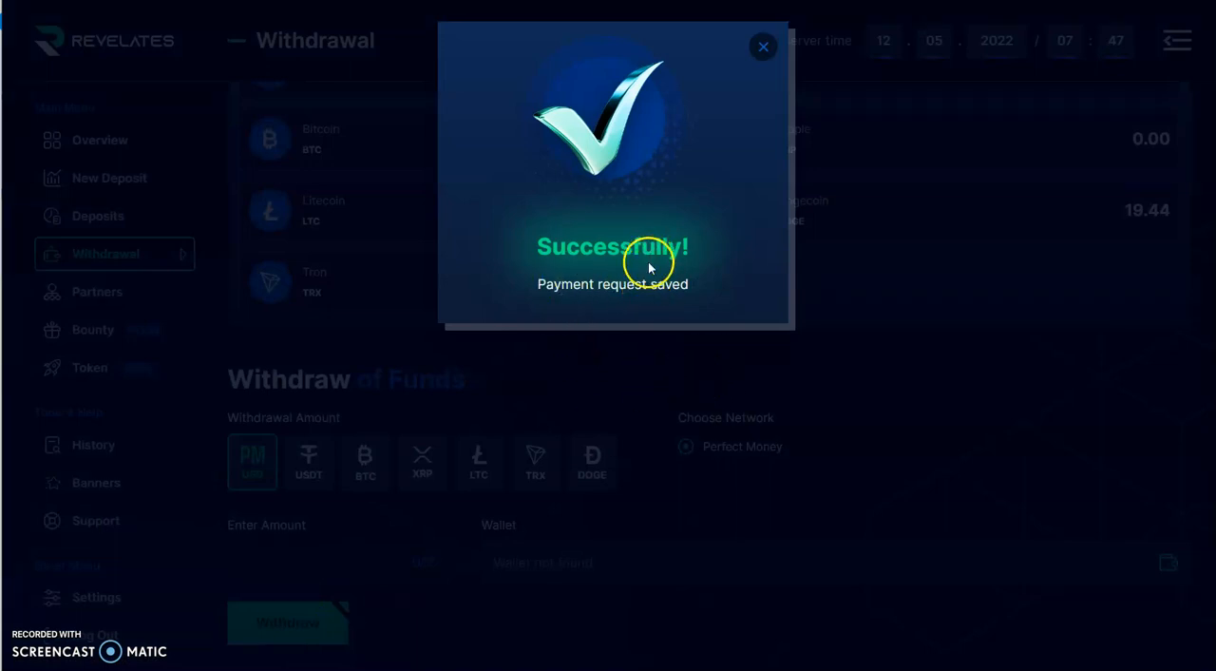
{"action": "mouse_move", "coordinate": [654, 205]}
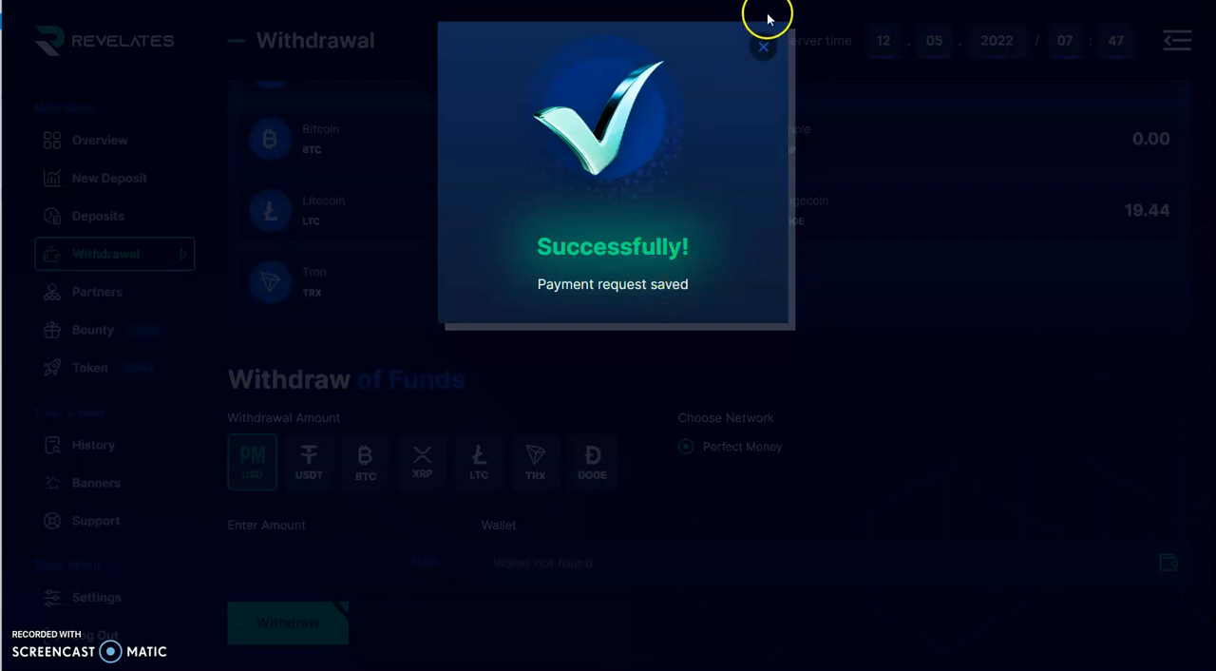
Step: Dismiss the 'Payment request saved' success notice
{"action": "left_click", "coordinate": [760, 48]}
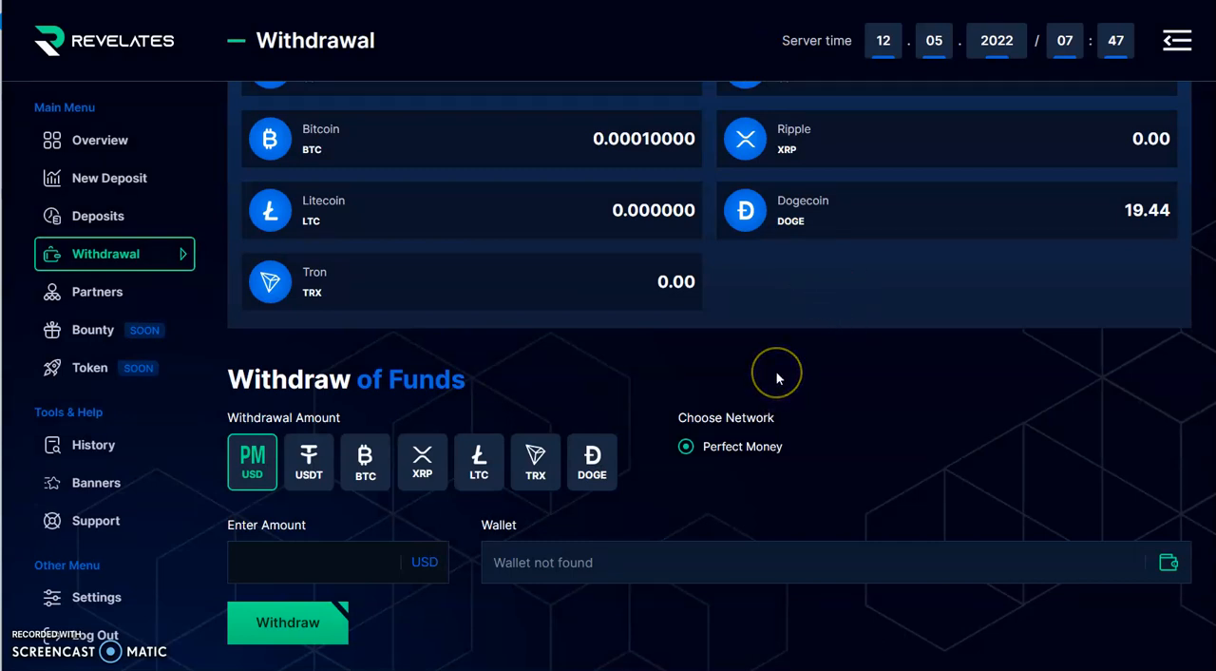
{"action": "mouse_move", "coordinate": [779, 376]}
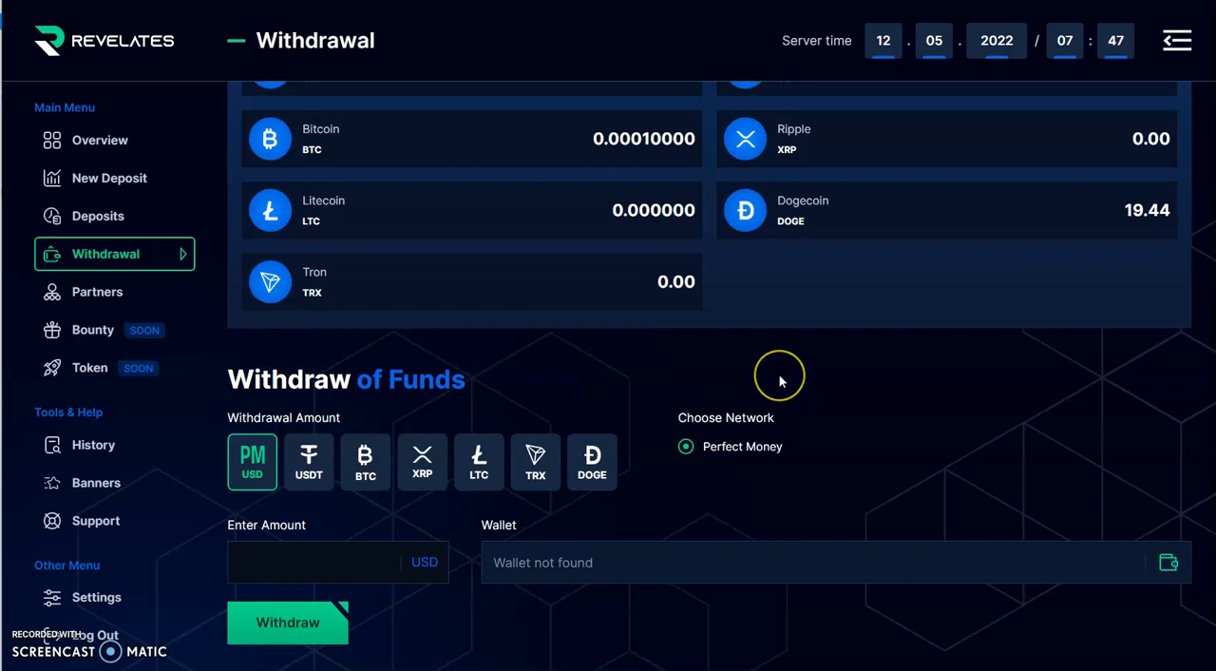
{"action": "mouse_move", "coordinate": [1166, 236]}
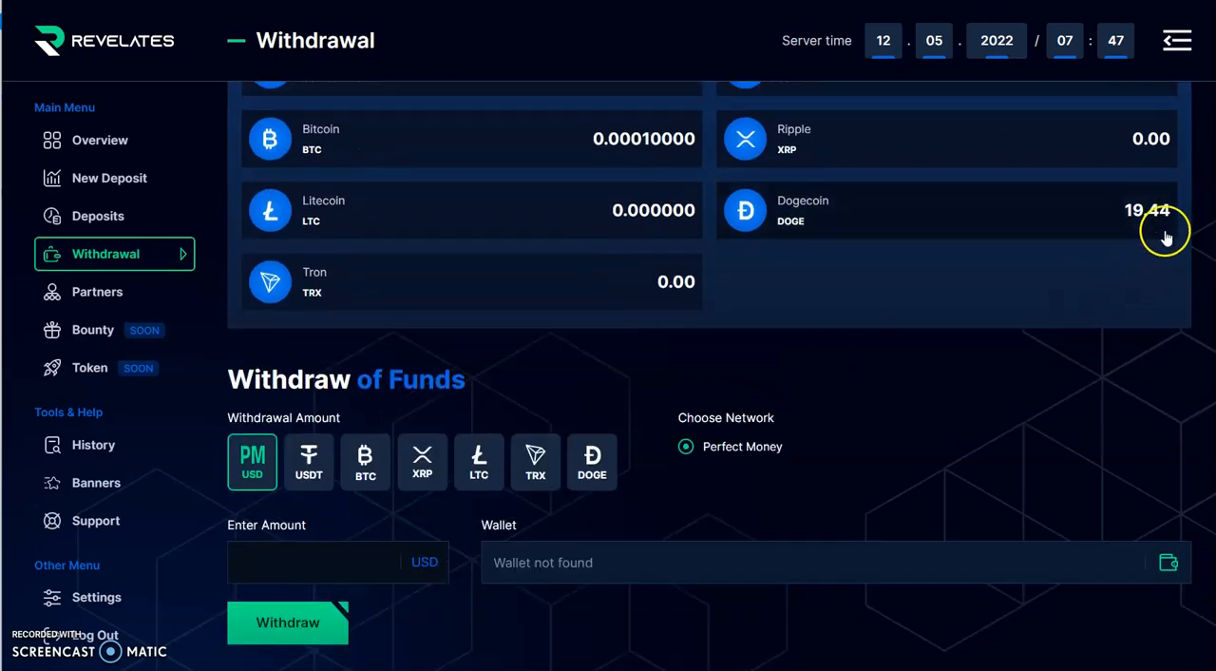
{"action": "mouse_move", "coordinate": [521, 435]}
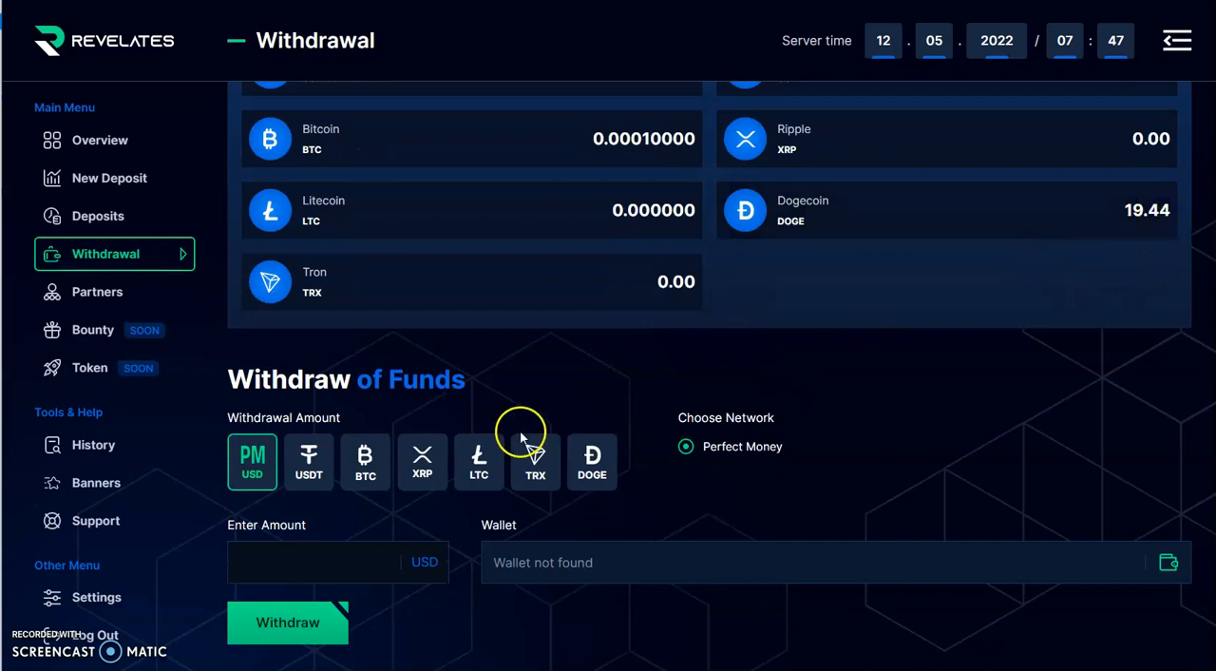
Step: Request a 19.44 DOGE withdrawal and dismiss the 20.00 DOGE minimum error
{"action": "left_click", "coordinate": [593, 461]}
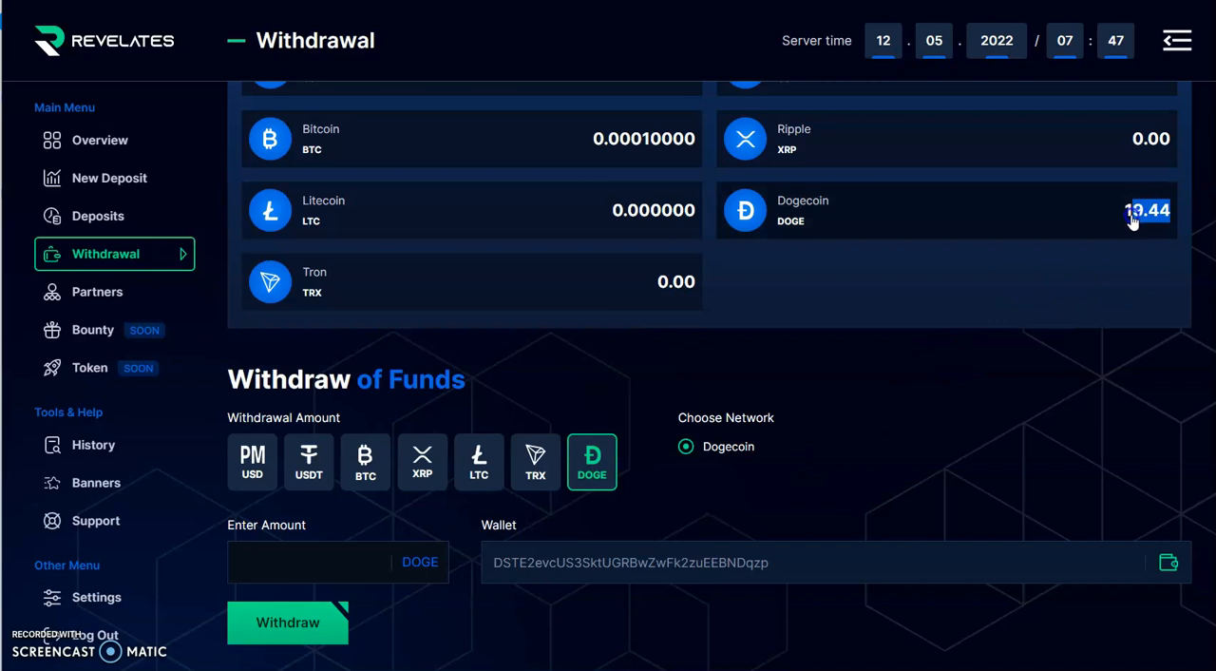
{"action": "right_click", "coordinate": [1136, 217]}
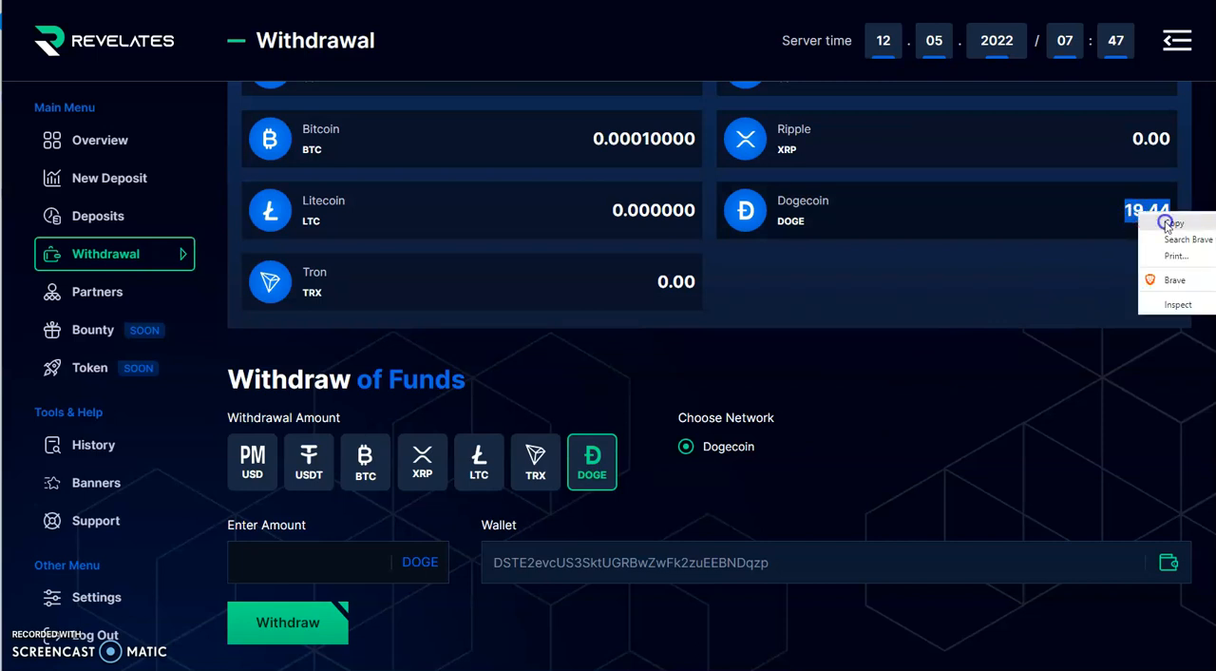
{"action": "right_click", "coordinate": [340, 563]}
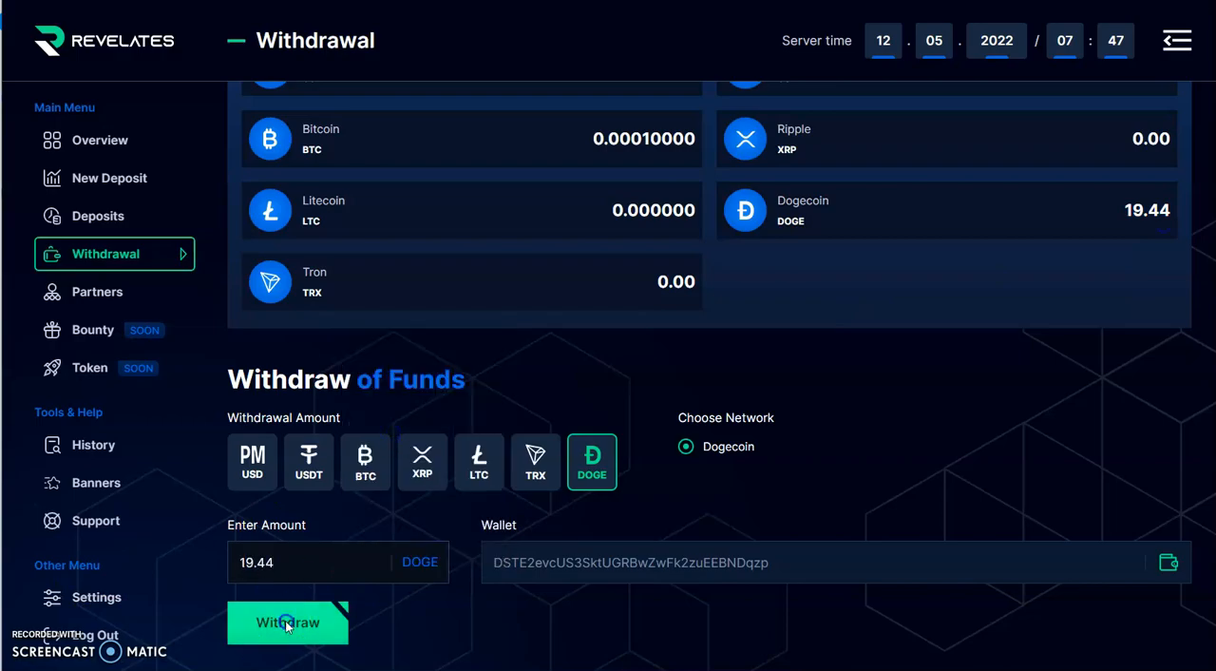
{"action": "left_click", "coordinate": [289, 623]}
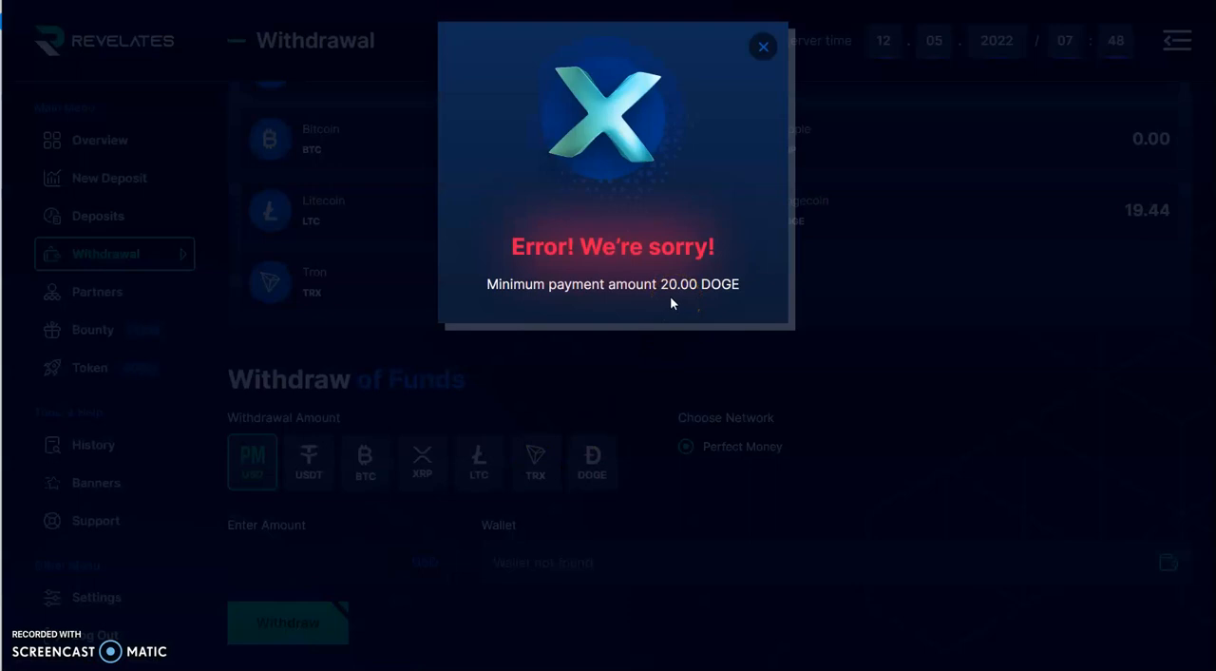
{"action": "mouse_move", "coordinate": [1166, 218]}
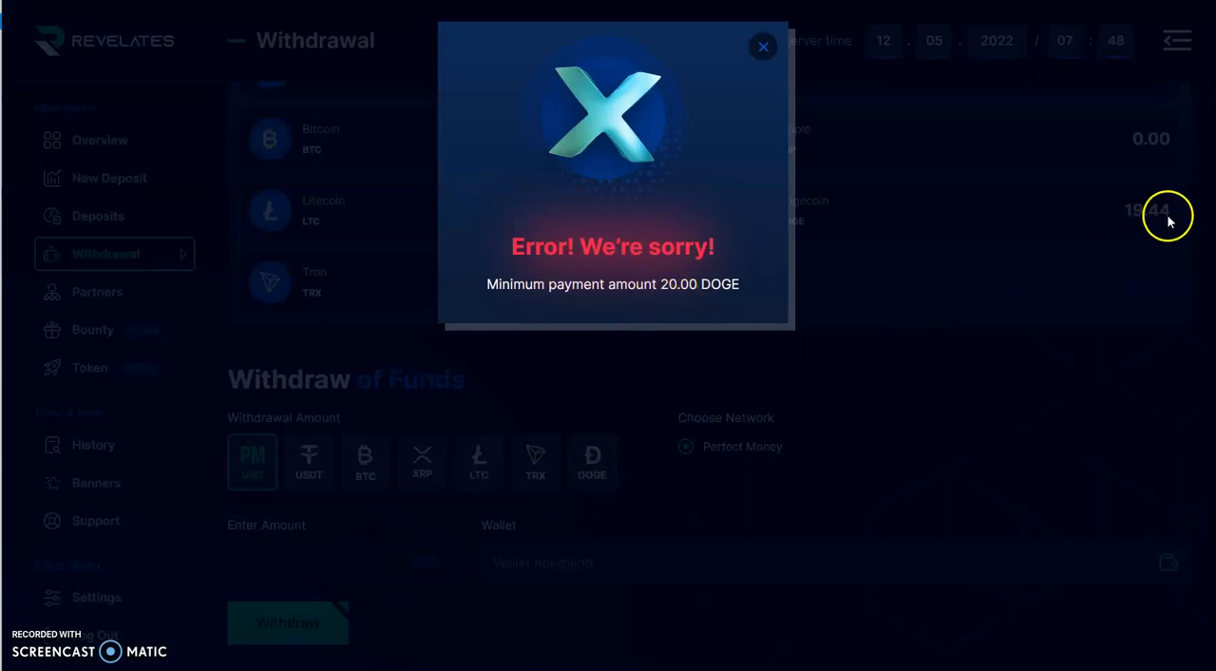
{"action": "left_click", "coordinate": [760, 46]}
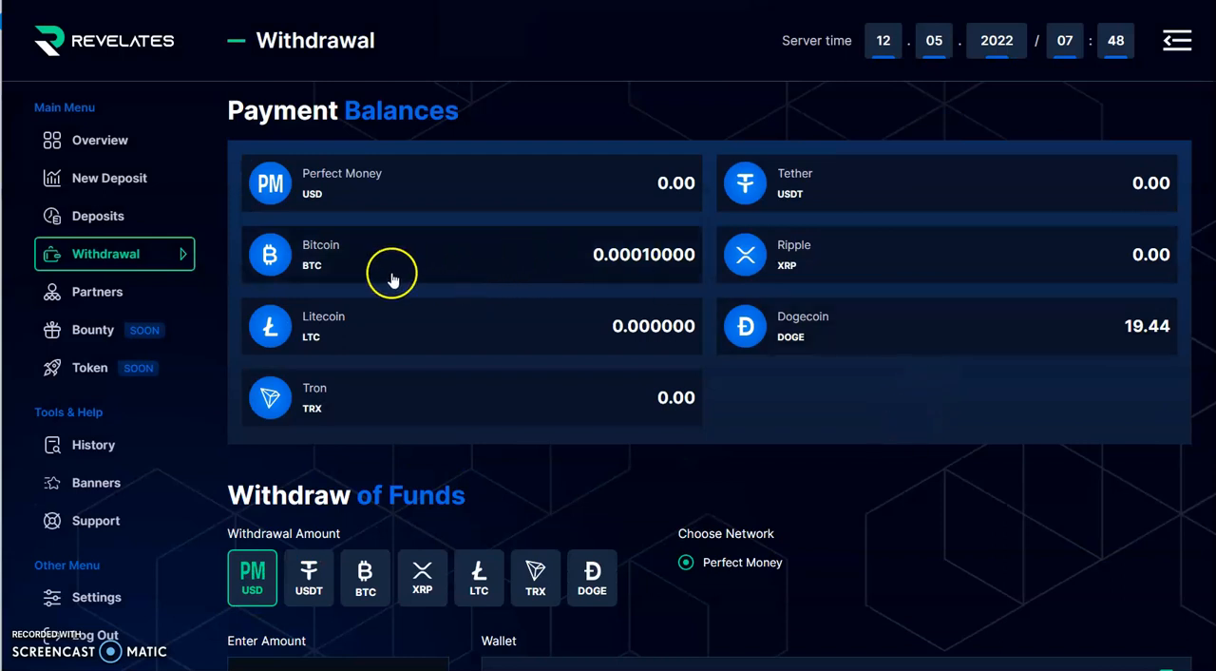
{"action": "mouse_move", "coordinate": [595, 258]}
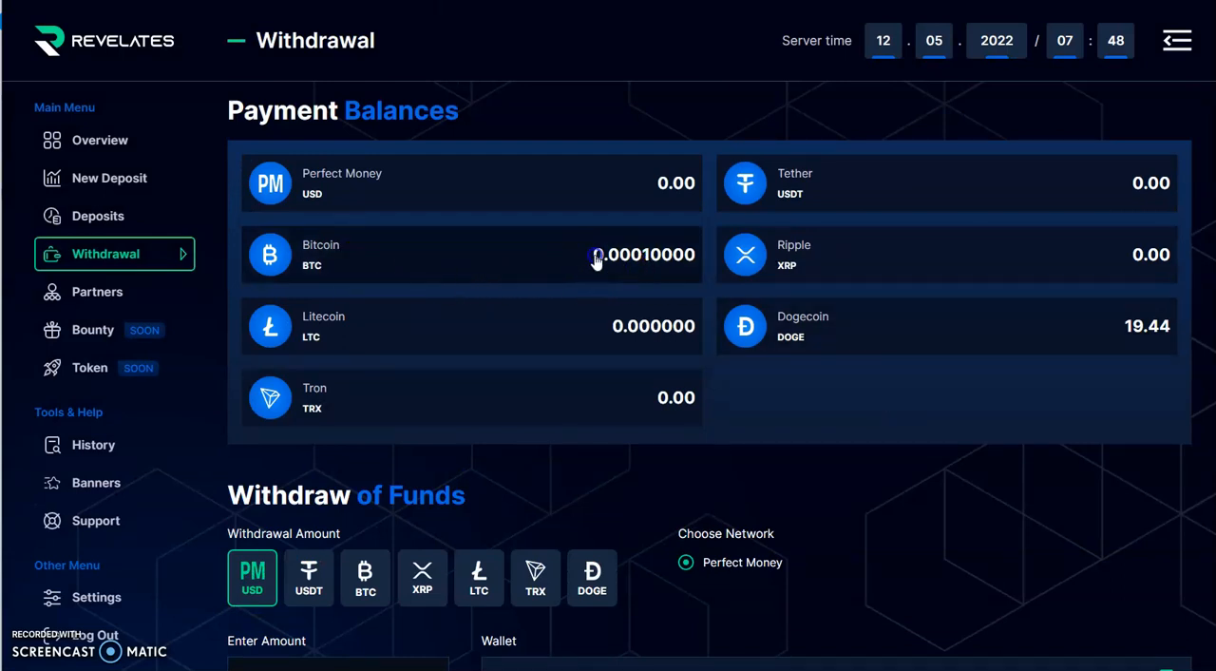
Step: Request a 0.0001 BTC withdrawal and dismiss the 0.0003 BTC minimum error
{"action": "double_click", "coordinate": [644, 254]}
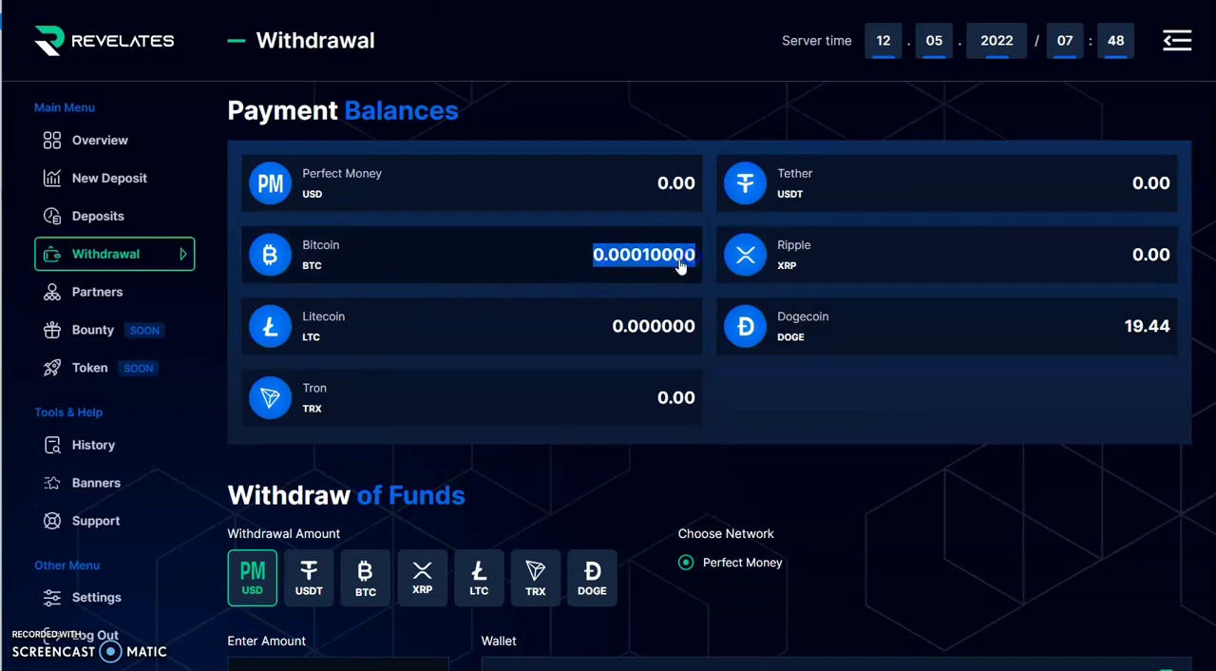
{"action": "scroll", "scroll_direction": "down", "scroll_amount": 3}
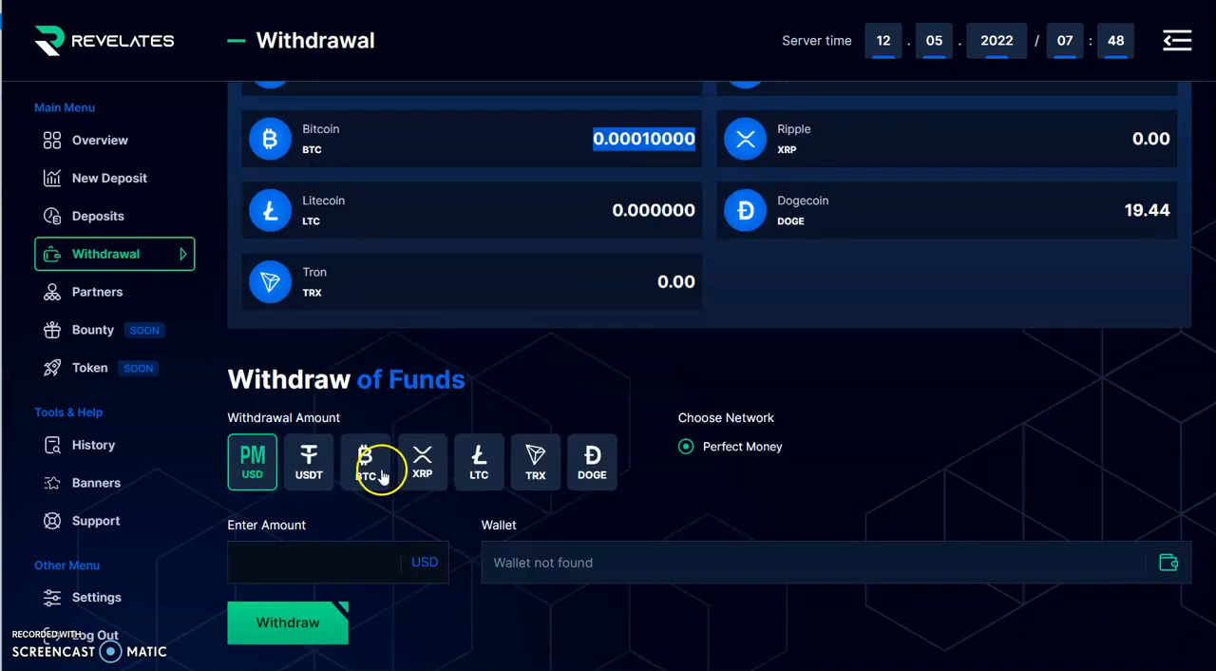
{"action": "right_click", "coordinate": [323, 574]}
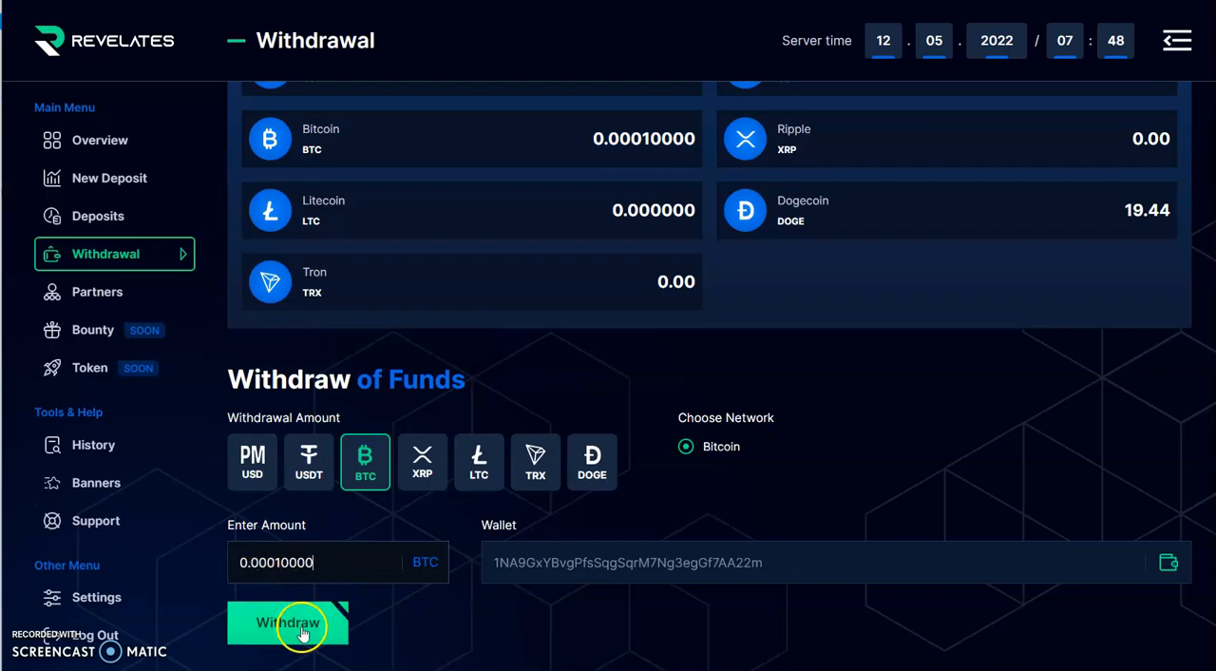
{"action": "left_click", "coordinate": [289, 626]}
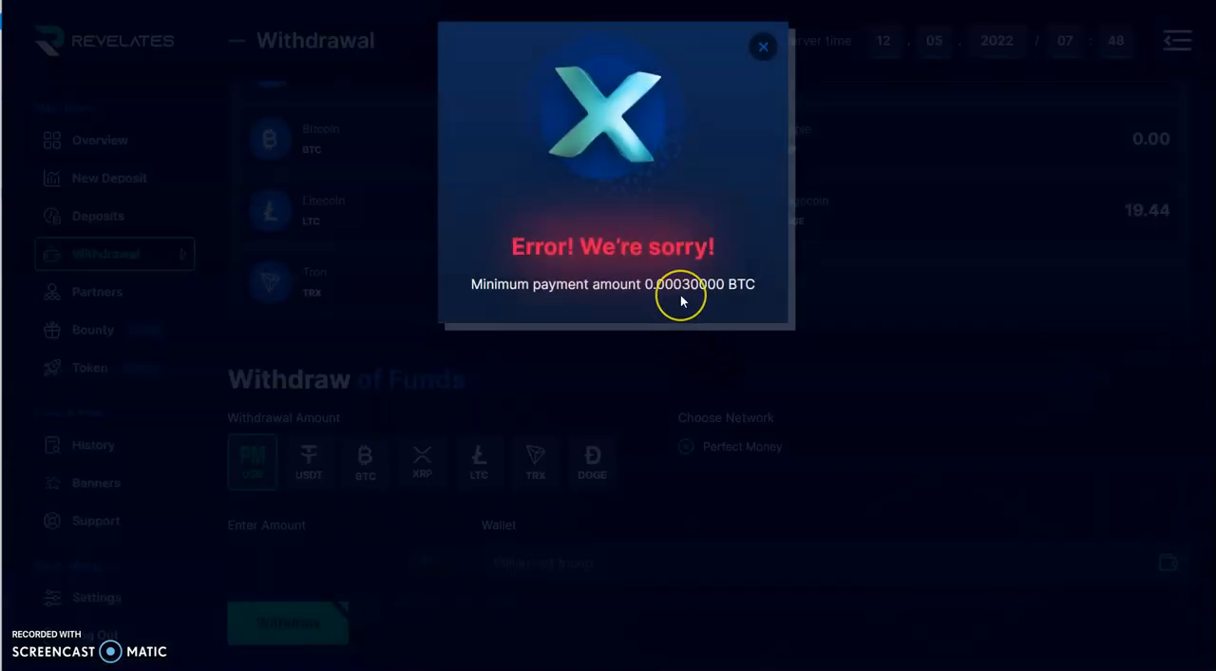
{"action": "mouse_move", "coordinate": [673, 327]}
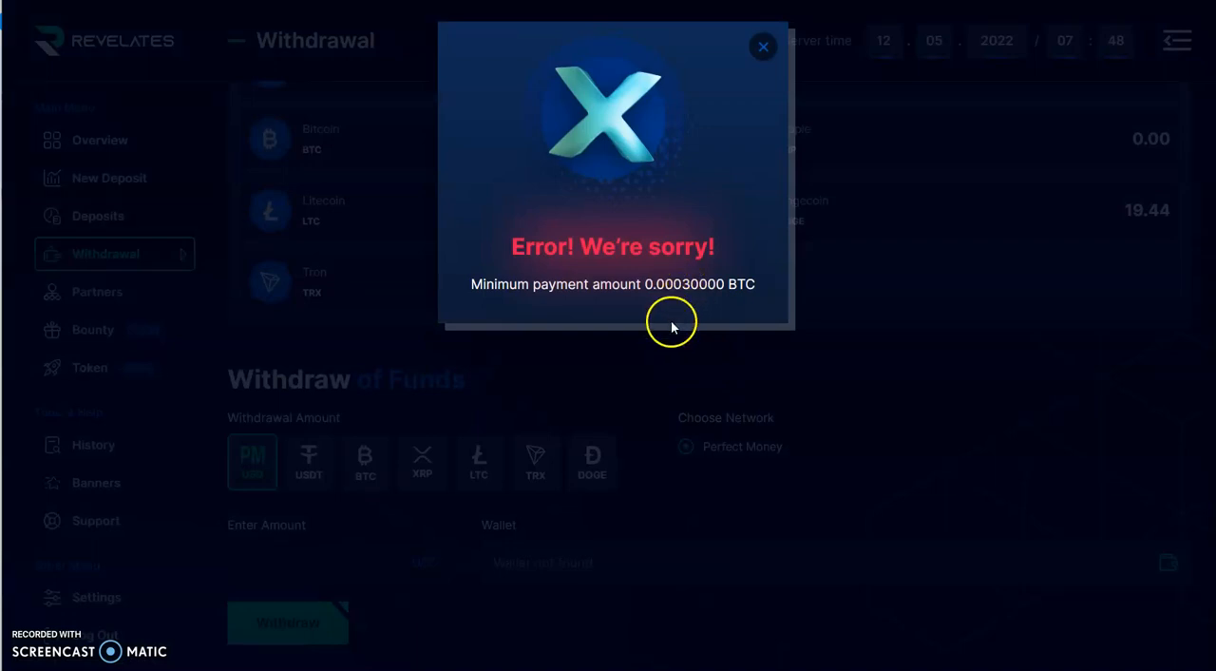
{"action": "mouse_move", "coordinate": [555, 326]}
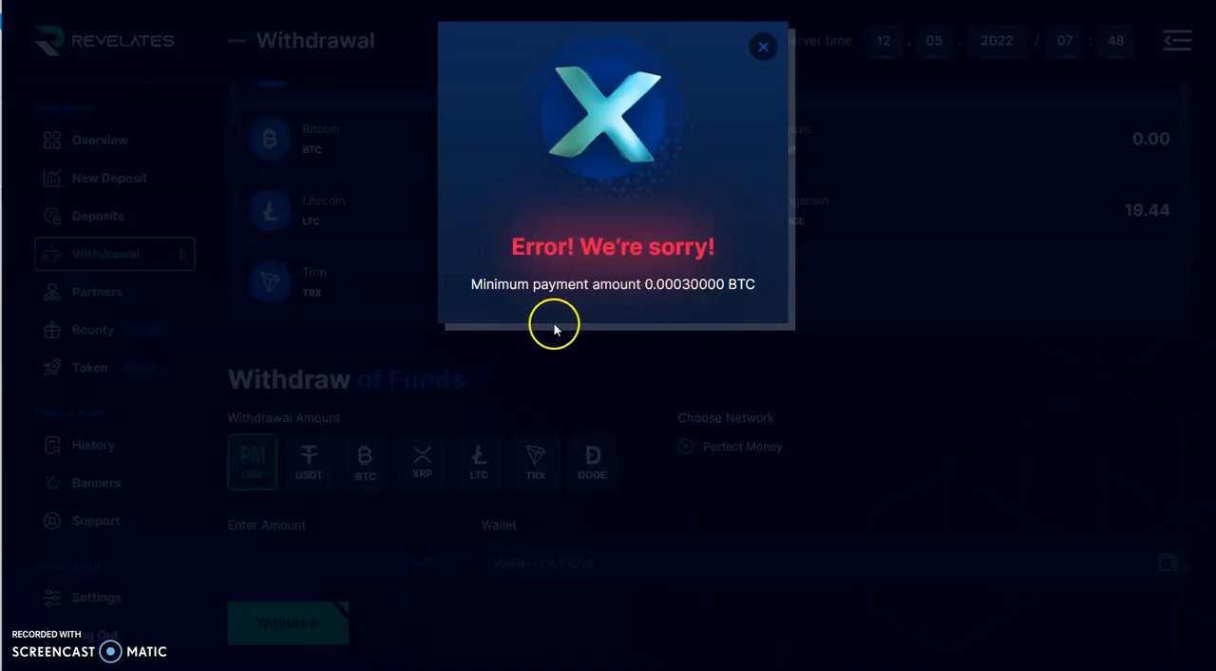
{"action": "mouse_move", "coordinate": [760, 45]}
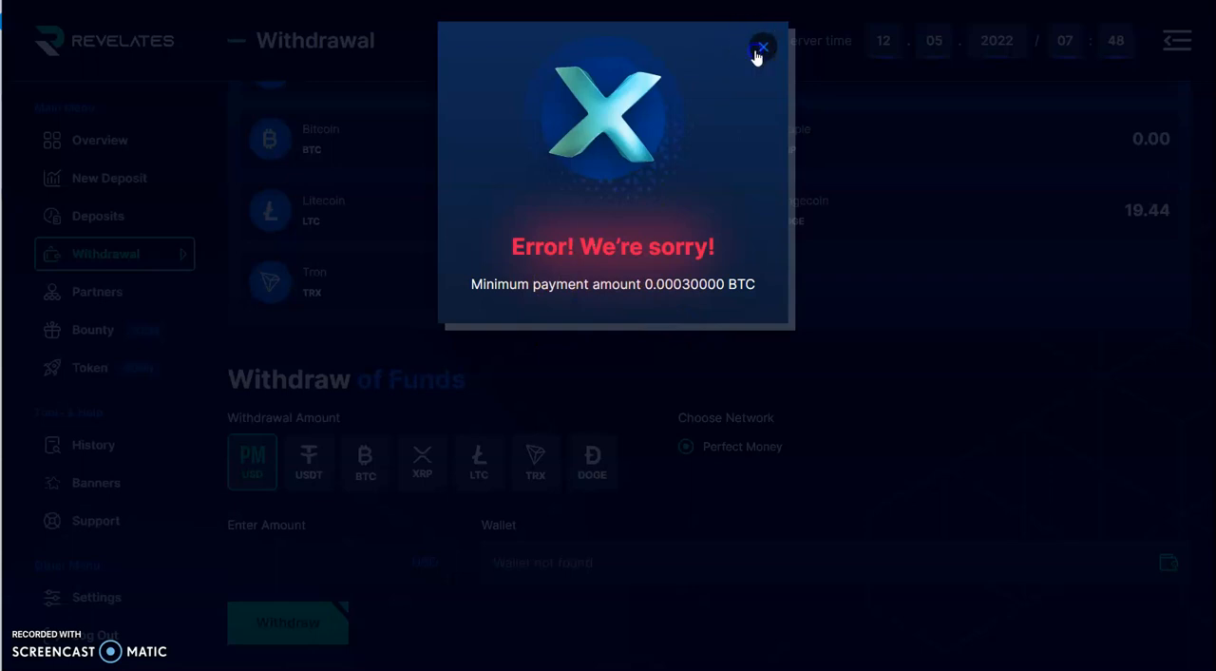
{"action": "left_click", "coordinate": [762, 46]}
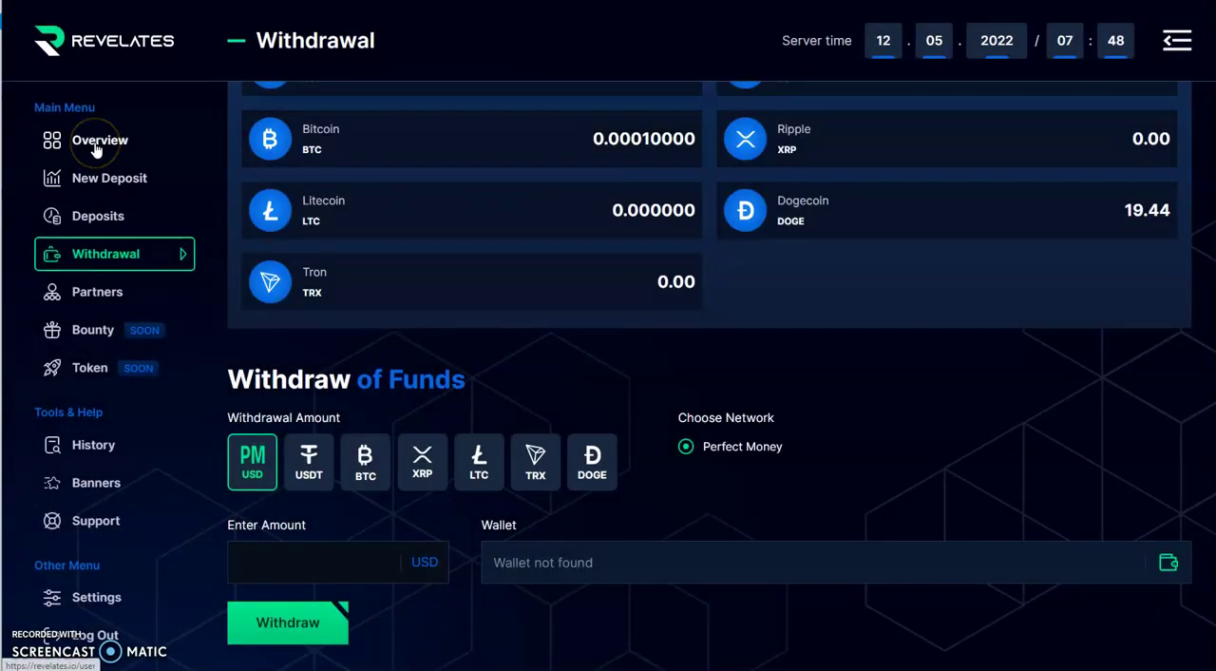
Step: Return to the account Overview, then to the Revelates public homepage
{"action": "left_click", "coordinate": [99, 140]}
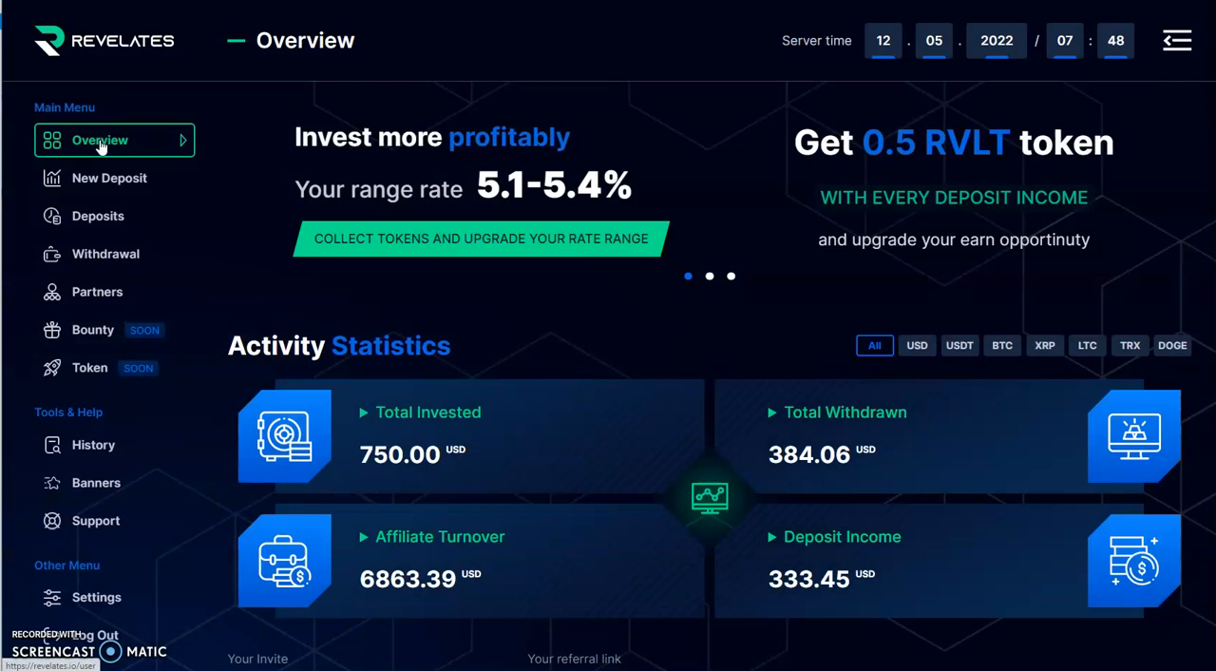
{"action": "mouse_move", "coordinate": [106, 40]}
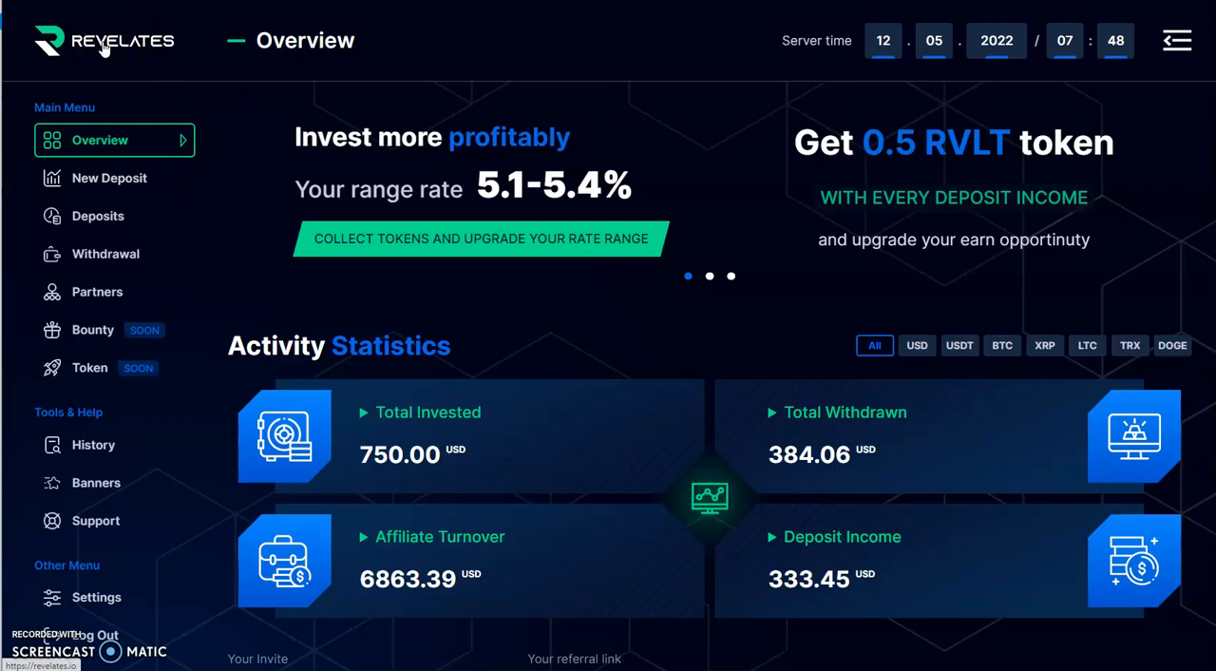
{"action": "left_click", "coordinate": [124, 40]}
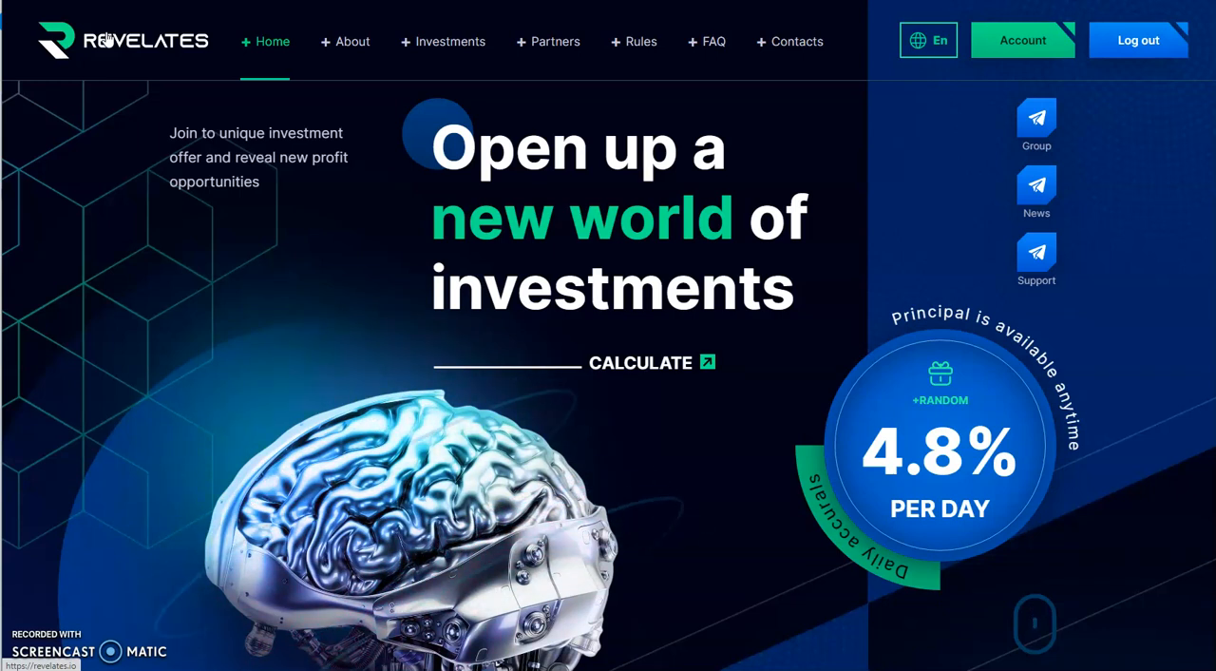
{"action": "mouse_move", "coordinate": [49, 46]}
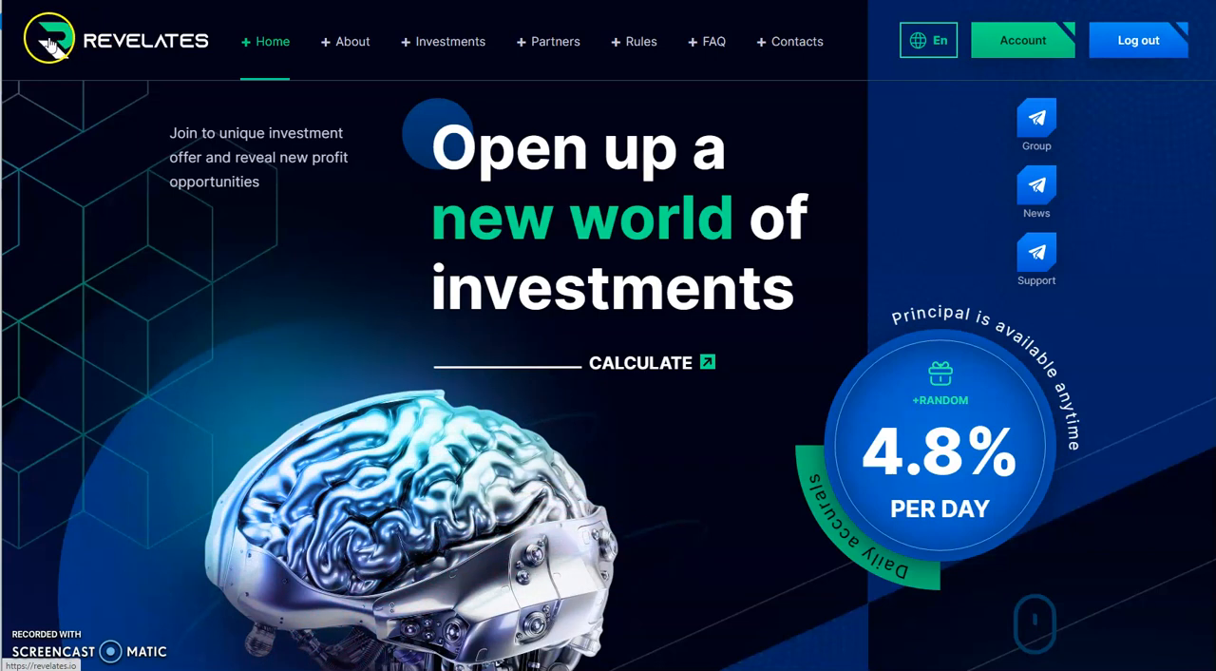
{"action": "mouse_move", "coordinate": [64, 247]}
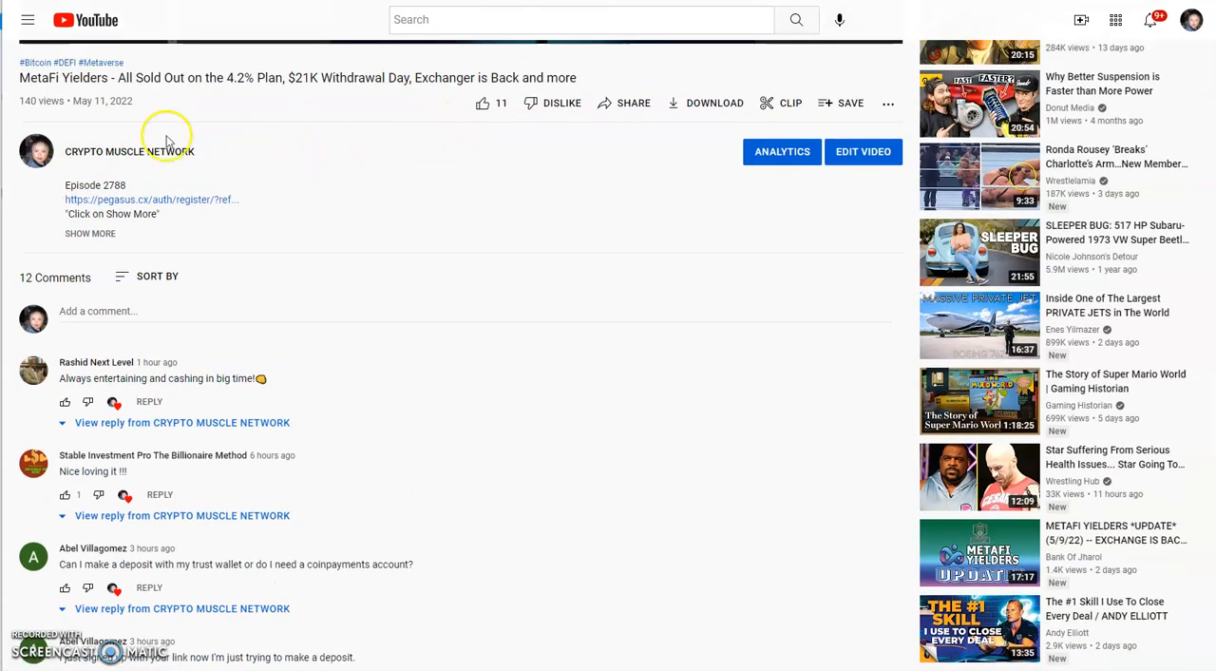
{"action": "mouse_move", "coordinate": [95, 221]}
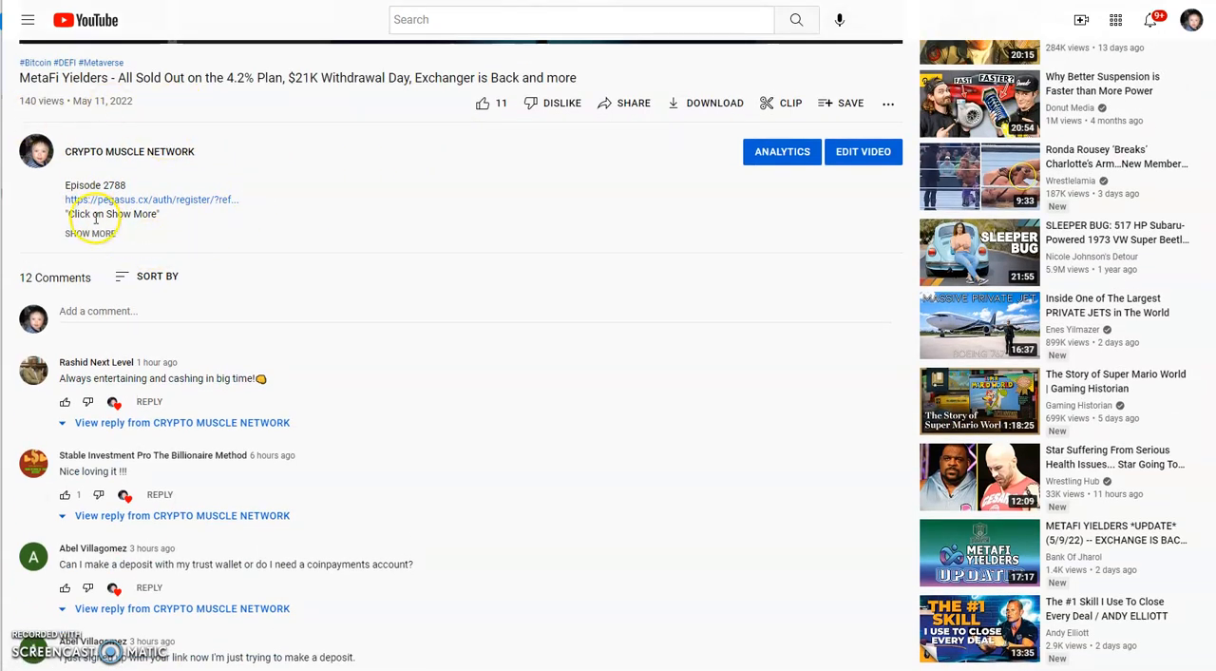
Step: Expand the video description and scroll through the passive income platform links
{"action": "left_click", "coordinate": [84, 233]}
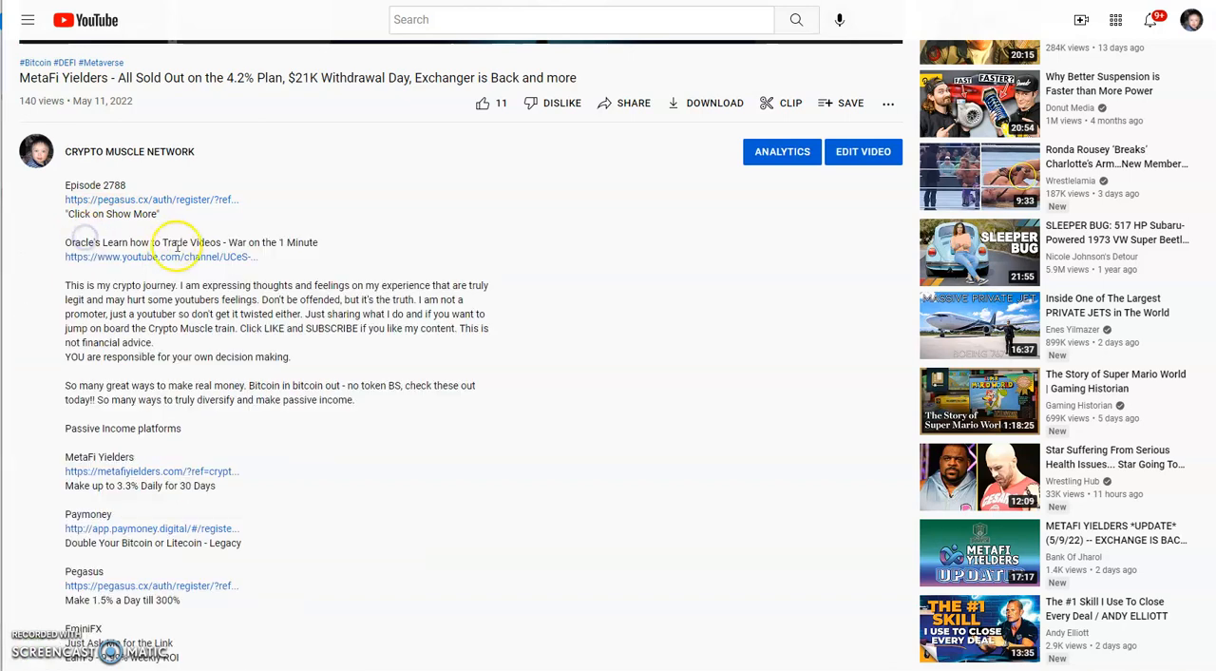
{"action": "scroll", "scroll_direction": "down", "scroll_amount": 3}
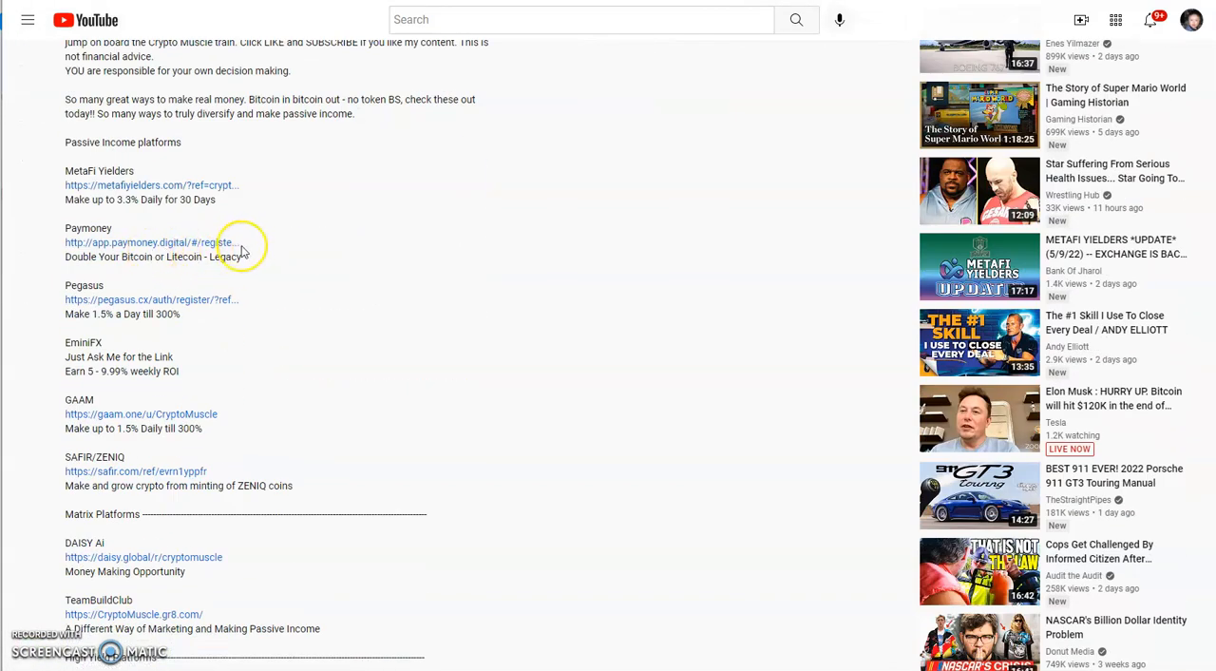
{"action": "scroll", "scroll_direction": "down", "scroll_amount": 3}
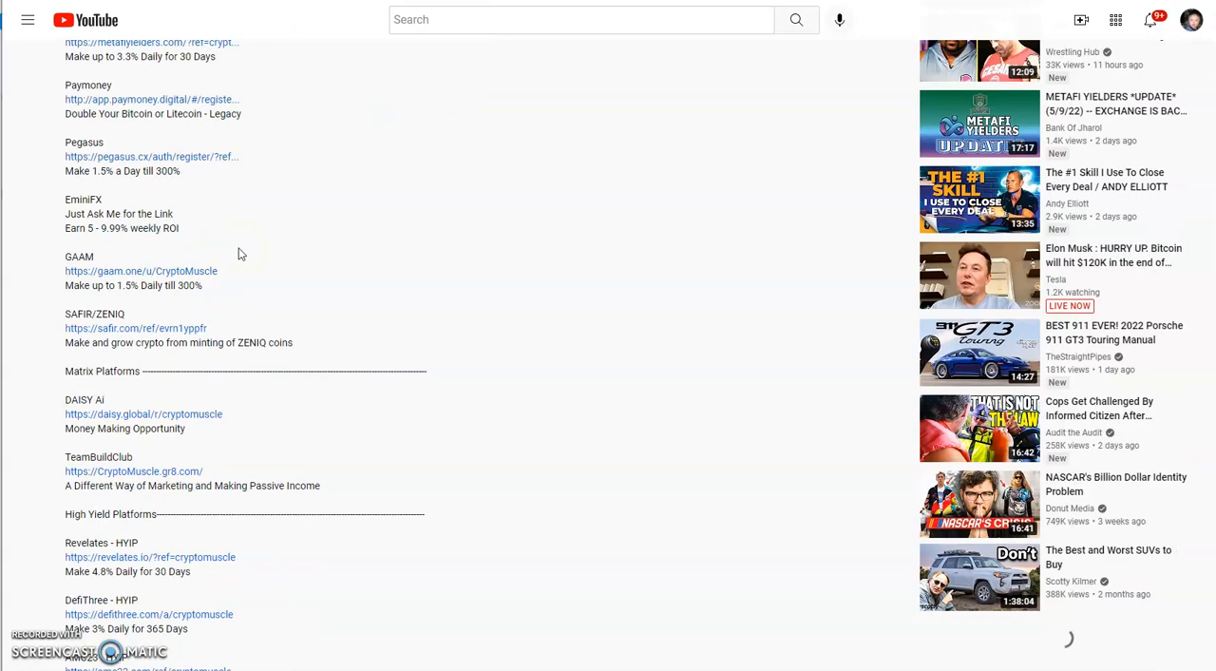
{"action": "scroll", "scroll_direction": "down", "scroll_amount": 3}
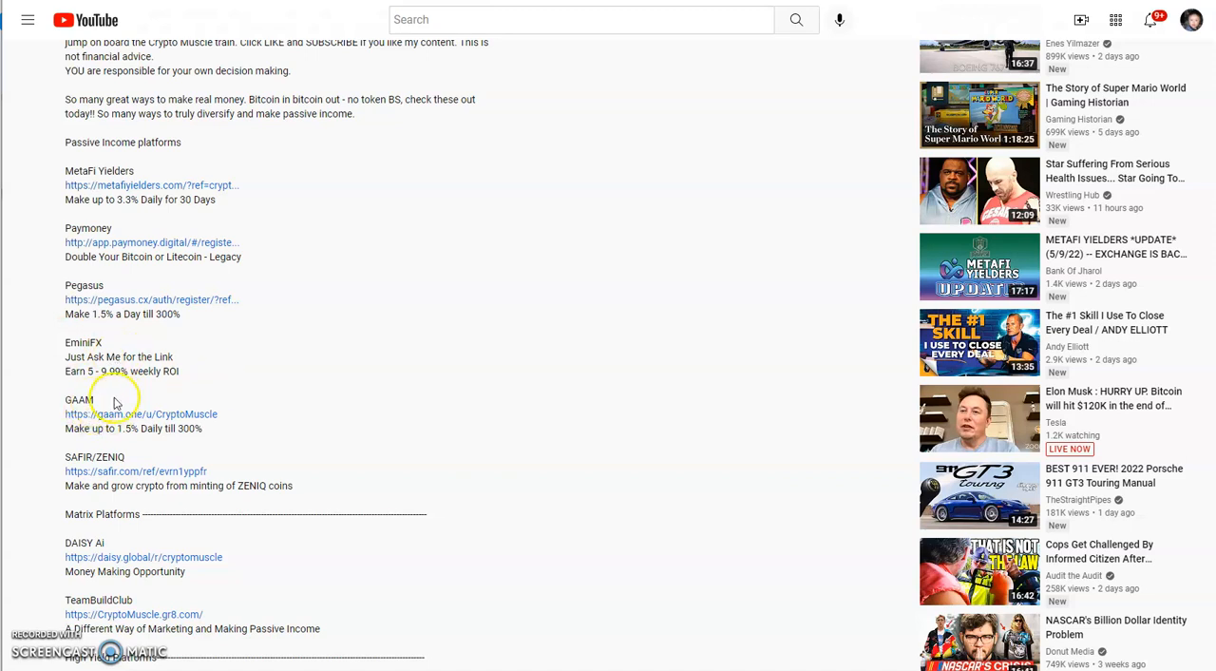
{"action": "scroll", "scroll_direction": "down", "scroll_amount": 3}
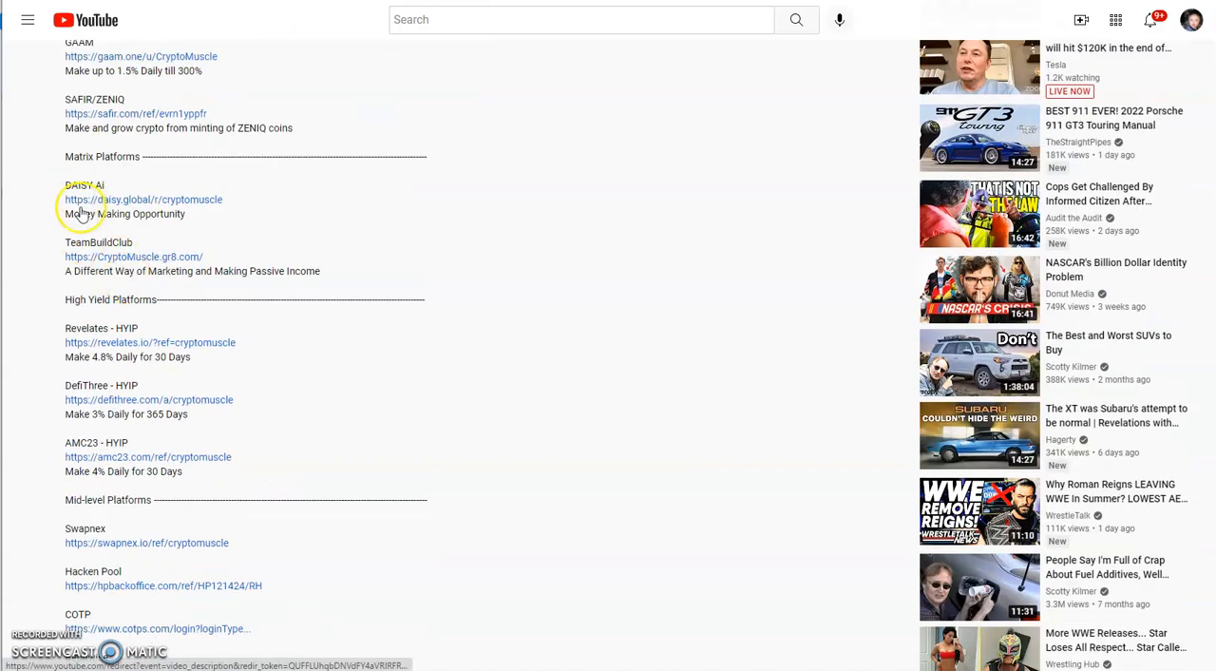
{"action": "mouse_move", "coordinate": [102, 207]}
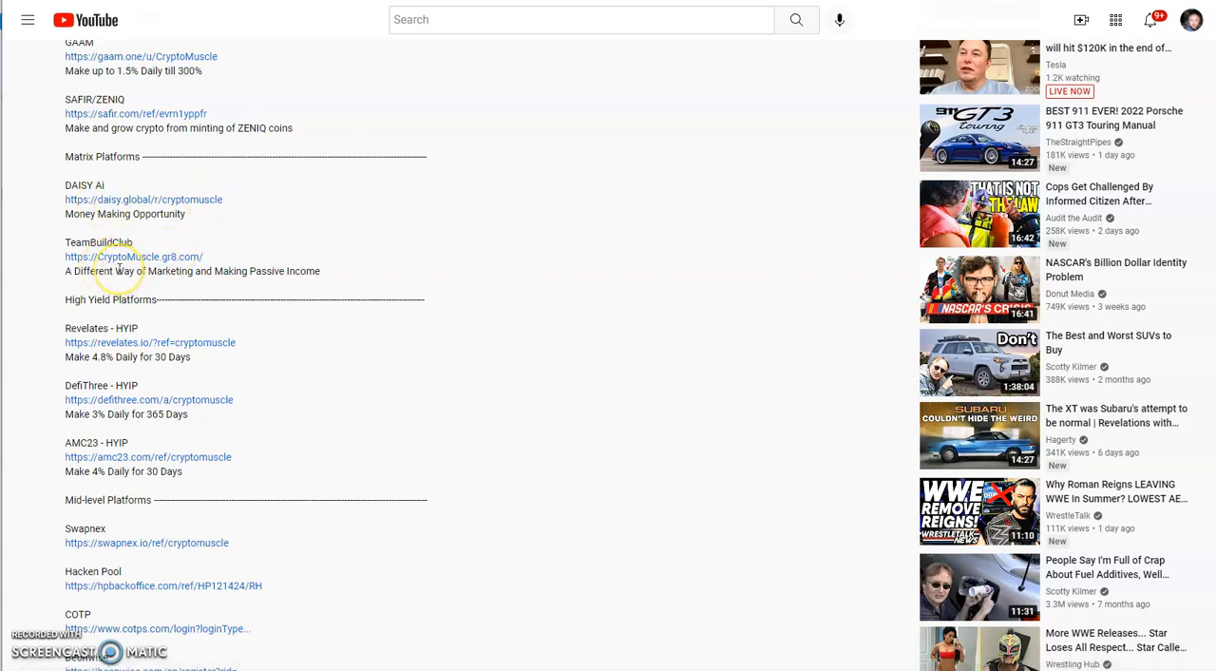
{"action": "scroll", "scroll_direction": "down", "scroll_amount": 3}
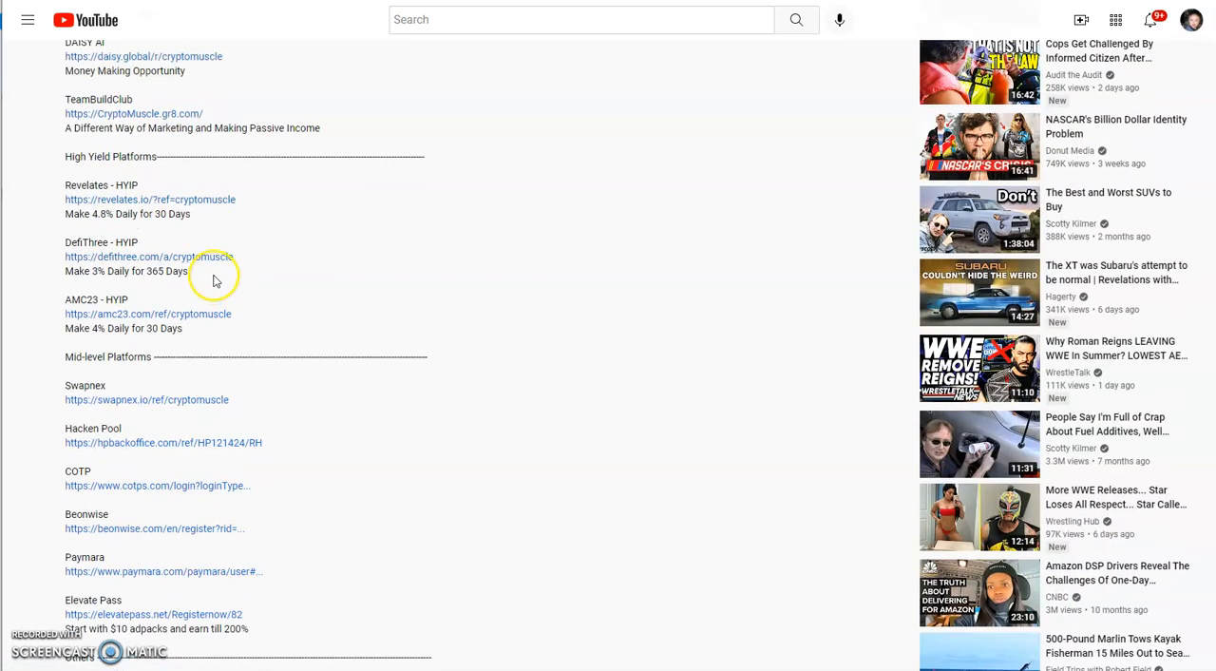
{"action": "scroll", "scroll_direction": "down", "scroll_amount": 3}
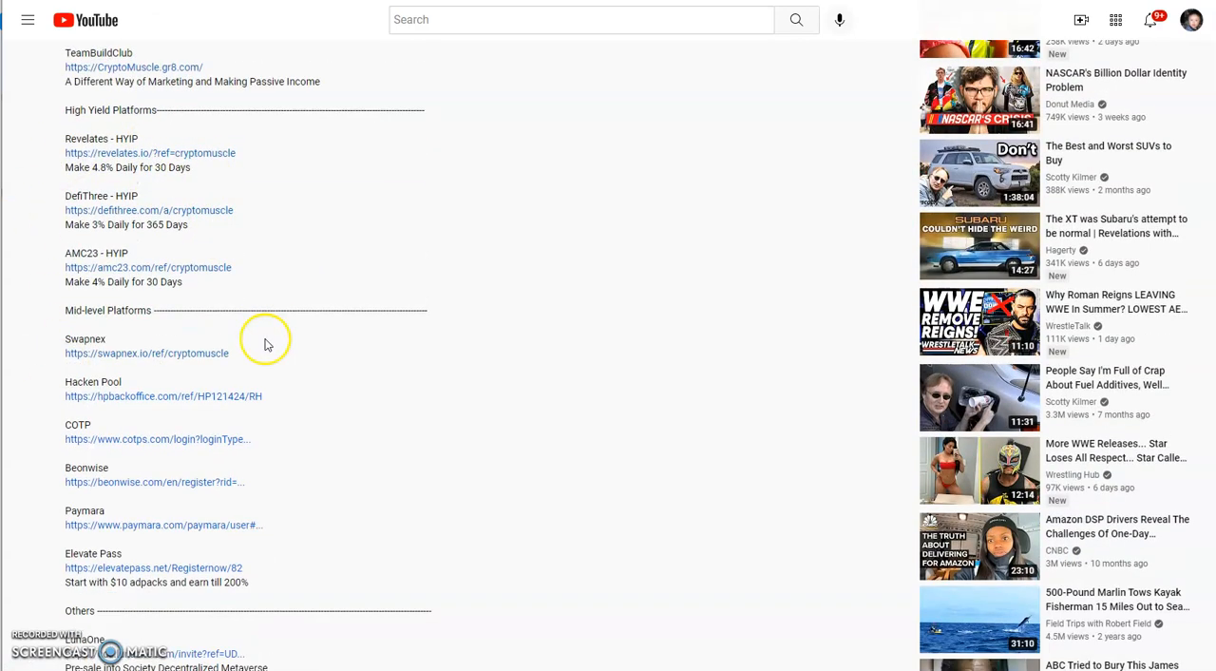
{"action": "scroll", "scroll_direction": "down", "scroll_amount": 3}
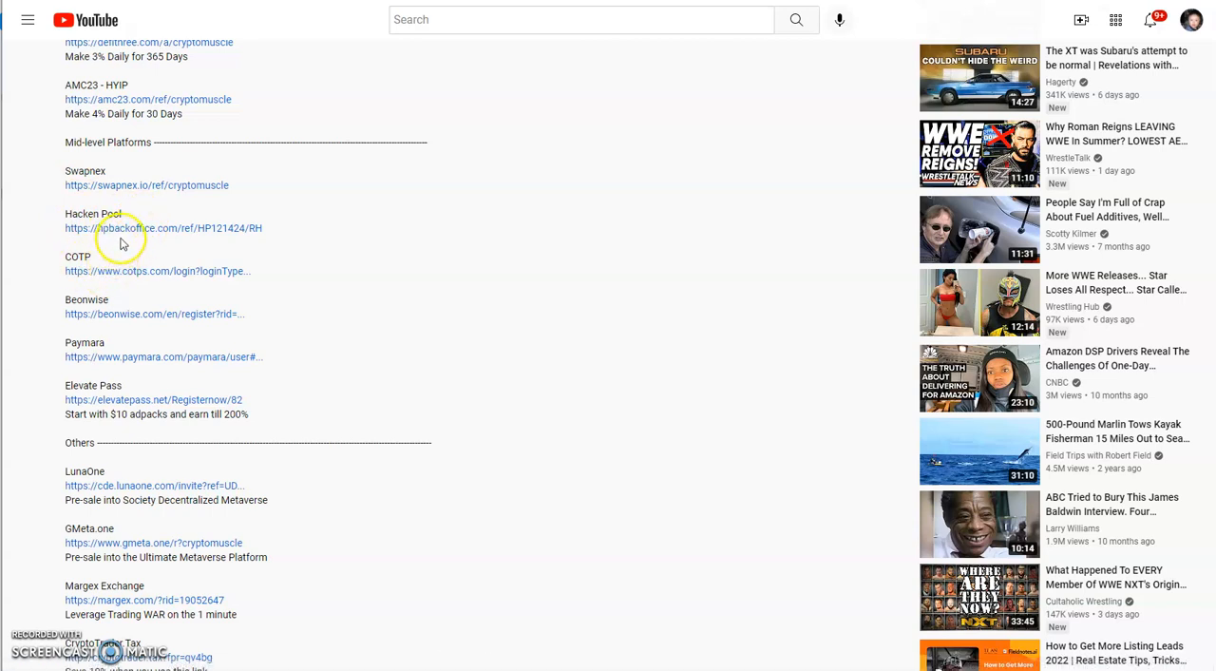
{"action": "mouse_move", "coordinate": [116, 285]}
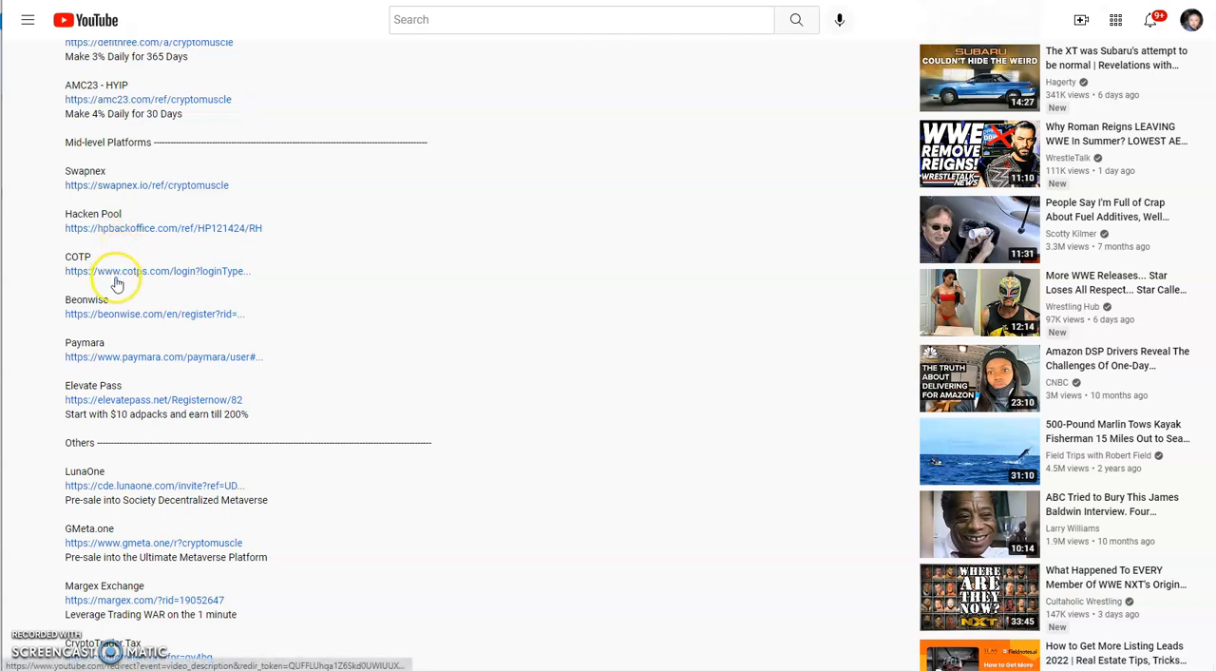
{"action": "mouse_move", "coordinate": [119, 270]}
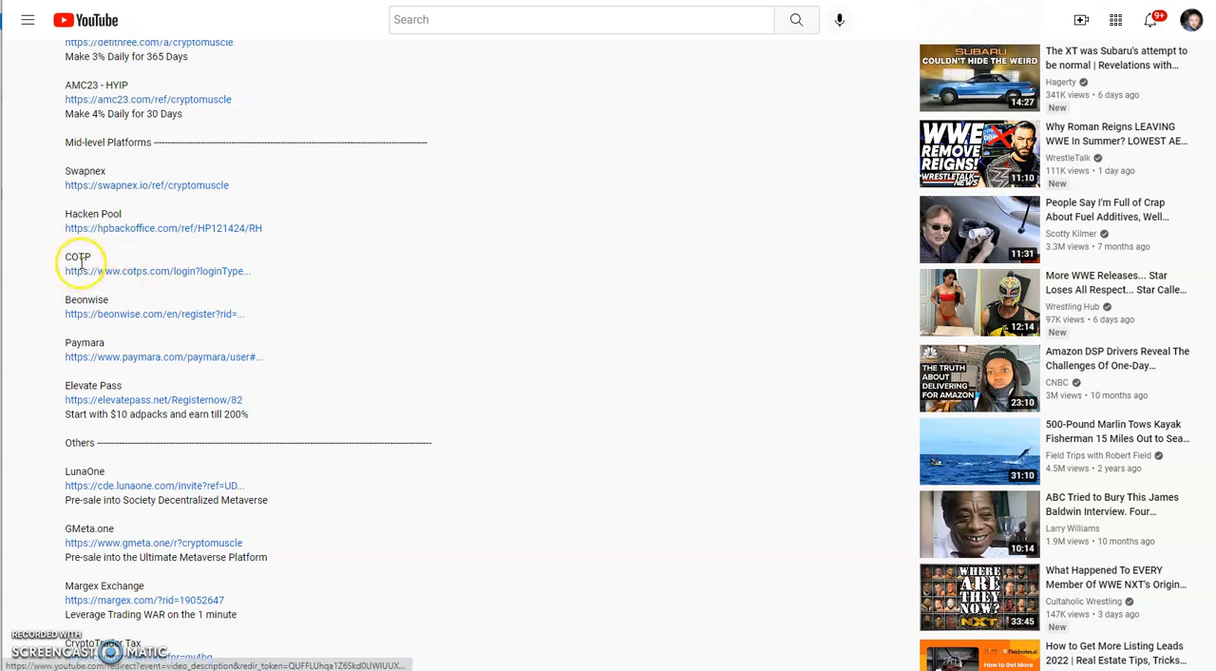
{"action": "mouse_move", "coordinate": [114, 344]}
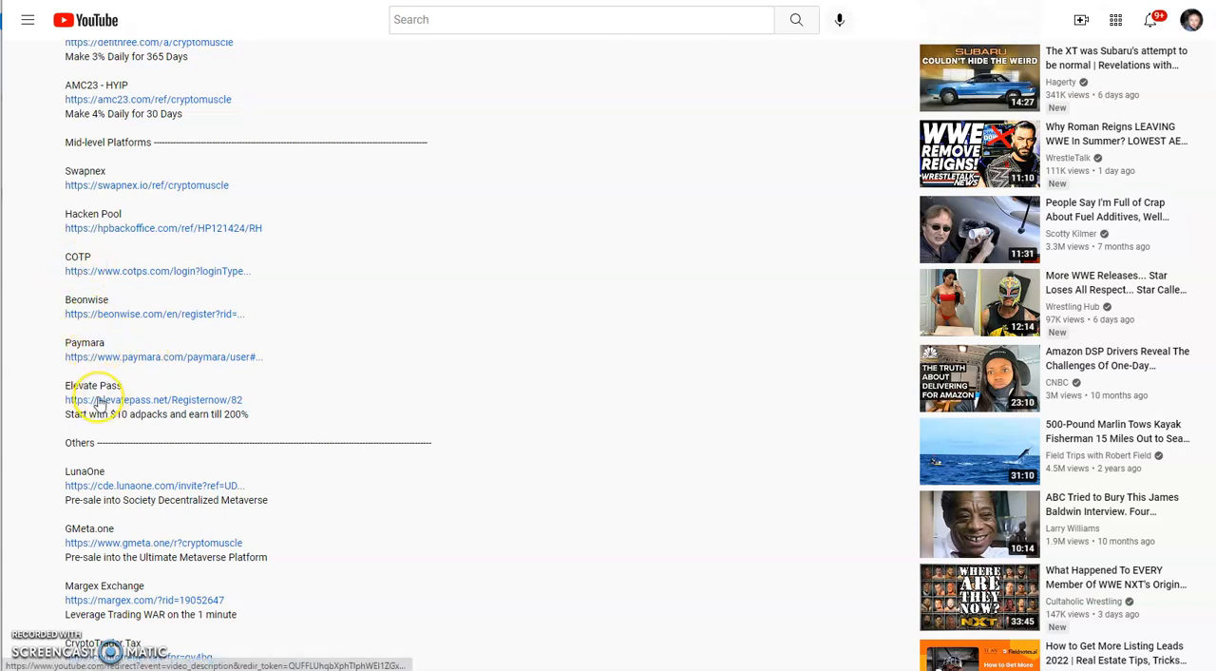
{"action": "mouse_move", "coordinate": [167, 363]}
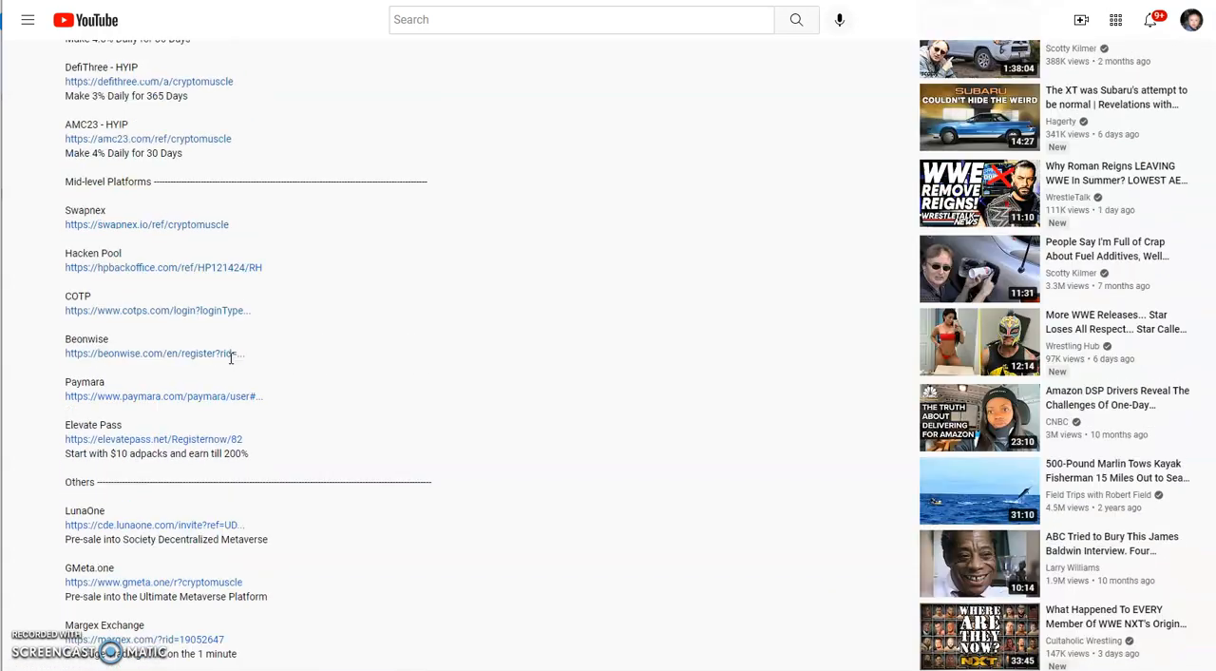
{"action": "scroll", "scroll_direction": "up", "scroll_amount": 3}
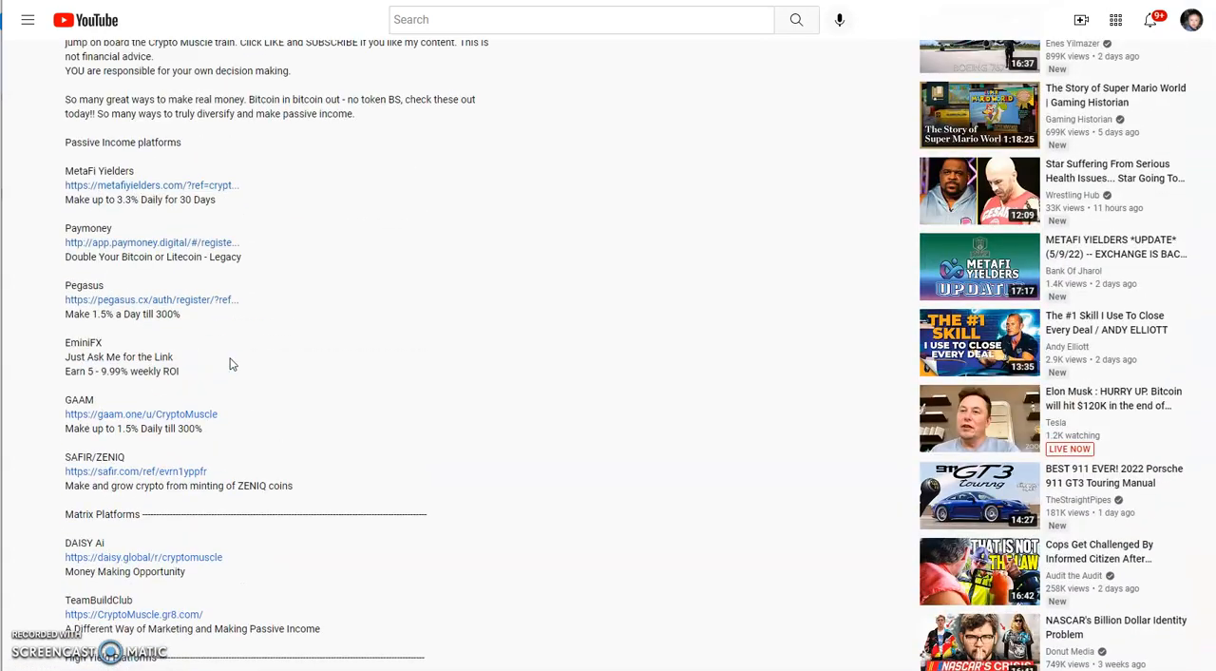
{"action": "scroll", "scroll_direction": "up", "scroll_amount": 3}
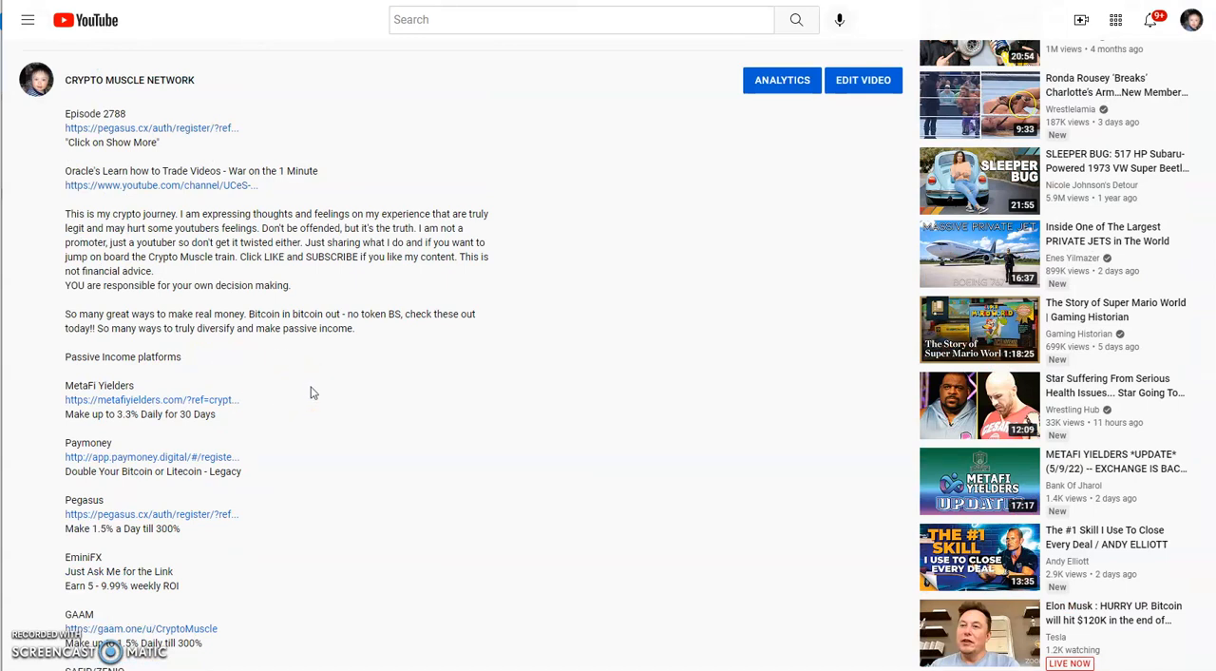
{"action": "mouse_move", "coordinate": [331, 353]}
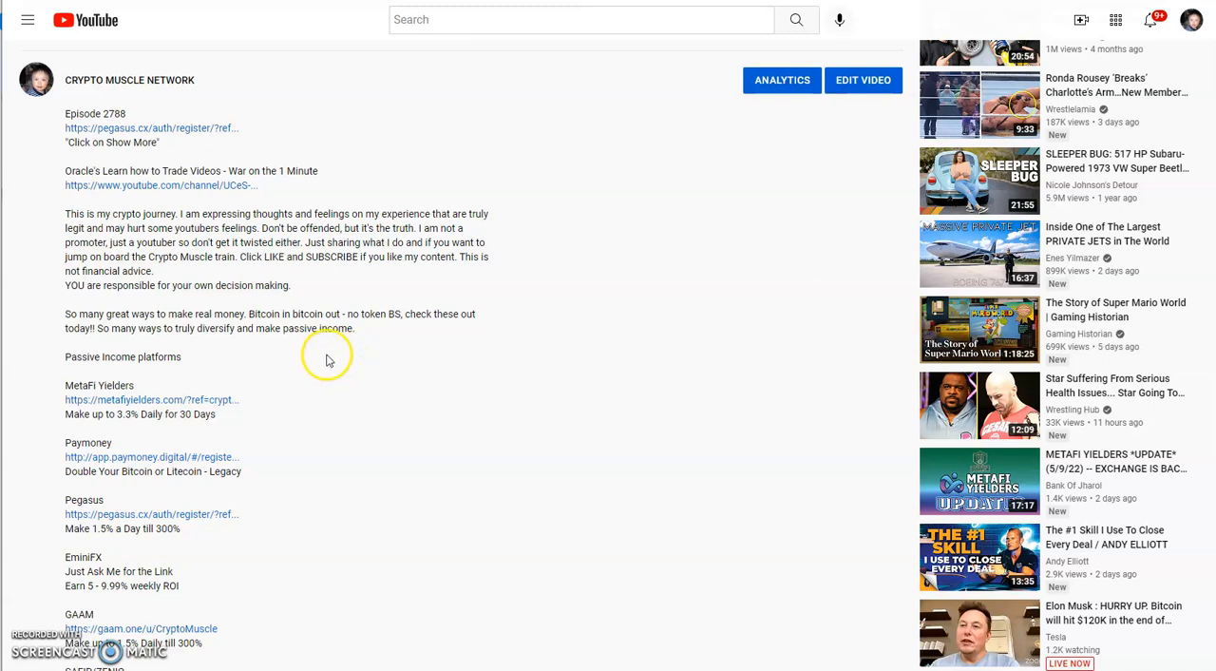
{"action": "mouse_move", "coordinate": [331, 349]}
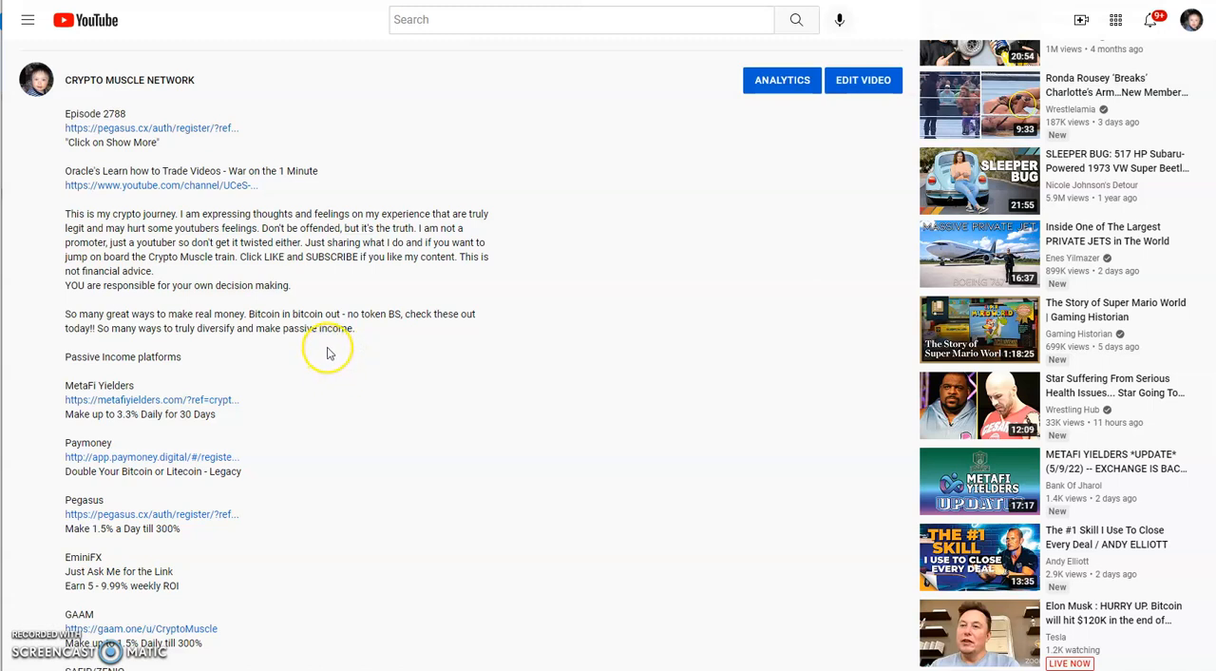